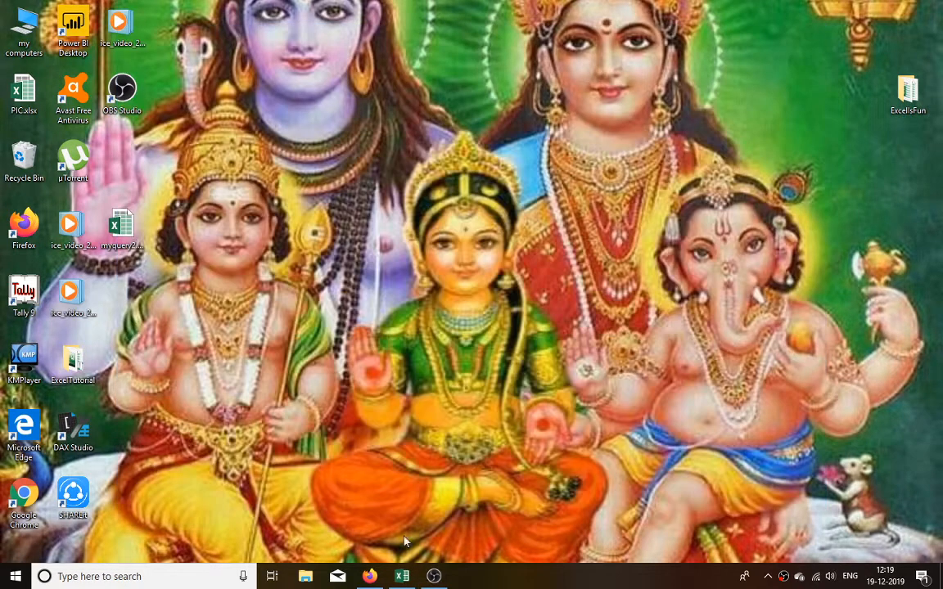
mouse_move(401, 577)
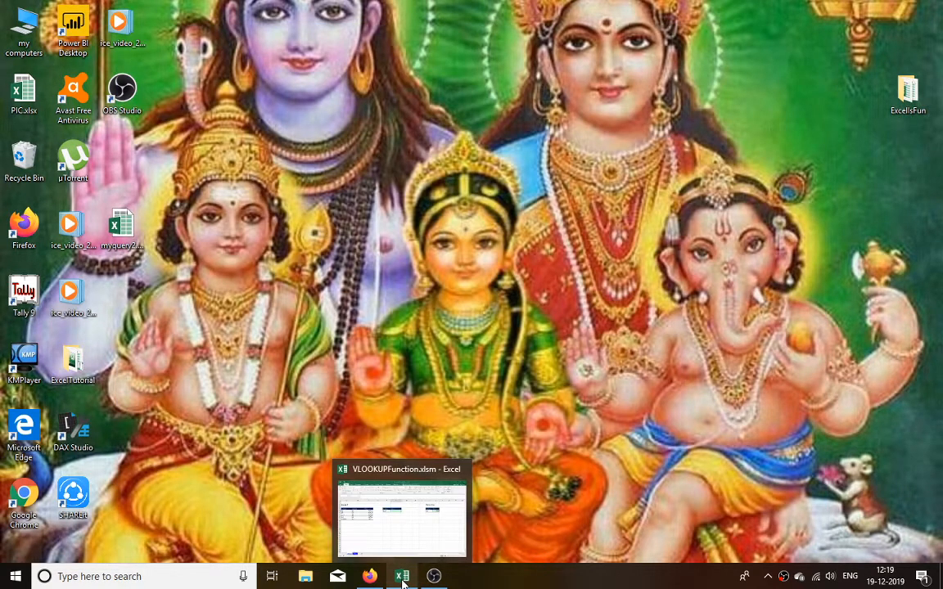
Restore the VLOOKUPFunction.xlsm workbook window from its taskbar preview.
click(401, 576)
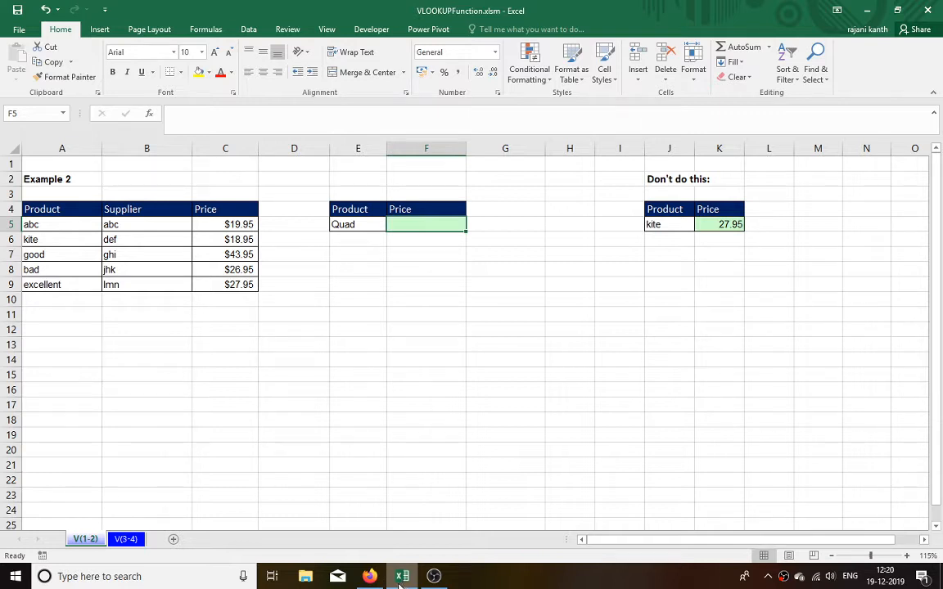
Rename sheet V(1-2) to vlookup and V(3-4) to vlookup2, returning to vlookup.
click(125, 539)
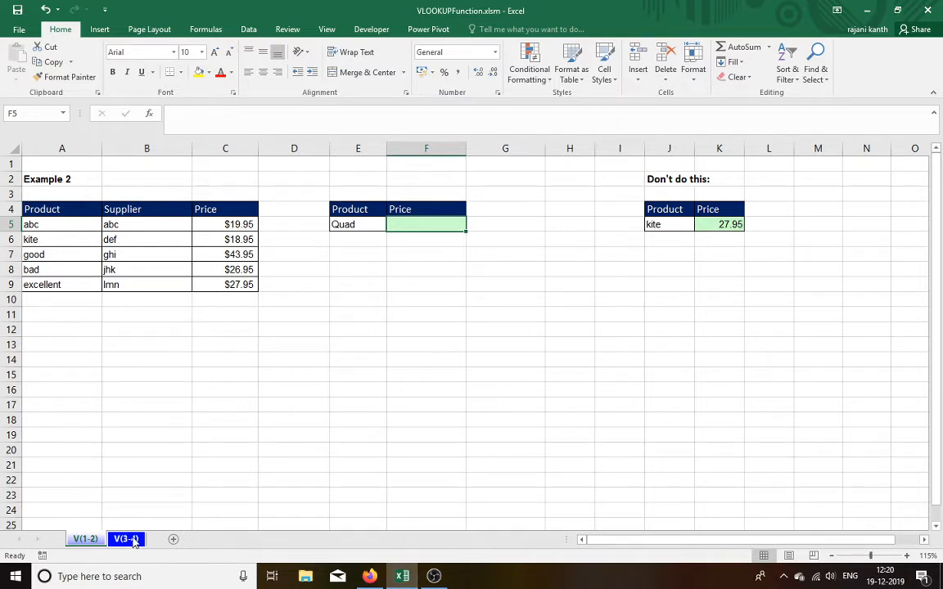
click(85, 539)
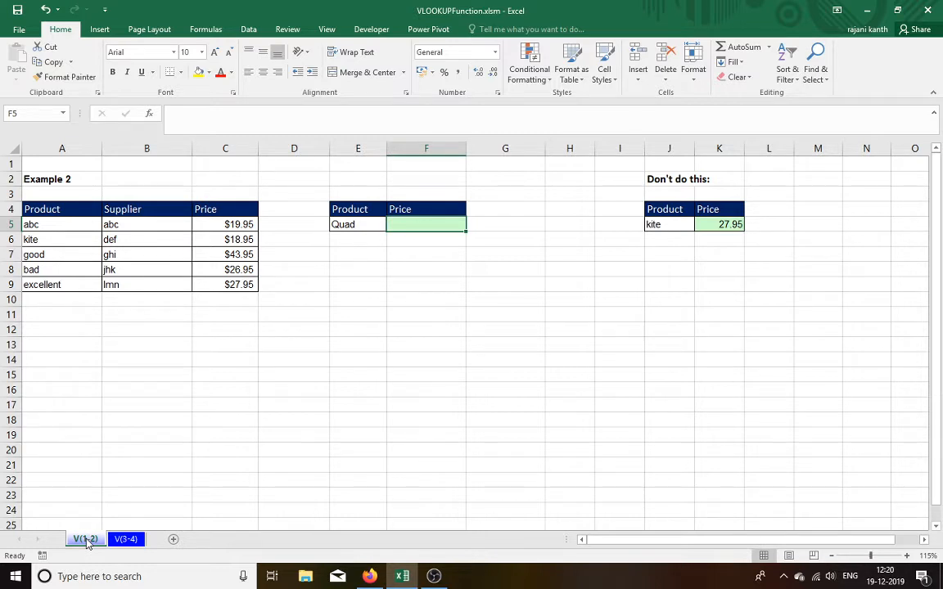
right_click(85, 539)
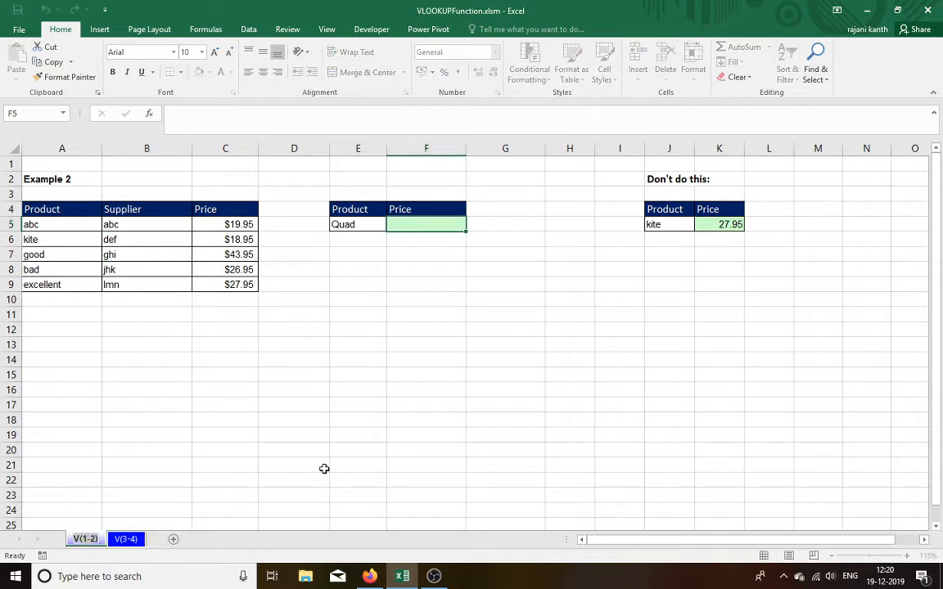
double_click(85, 539)
text(vlookup)
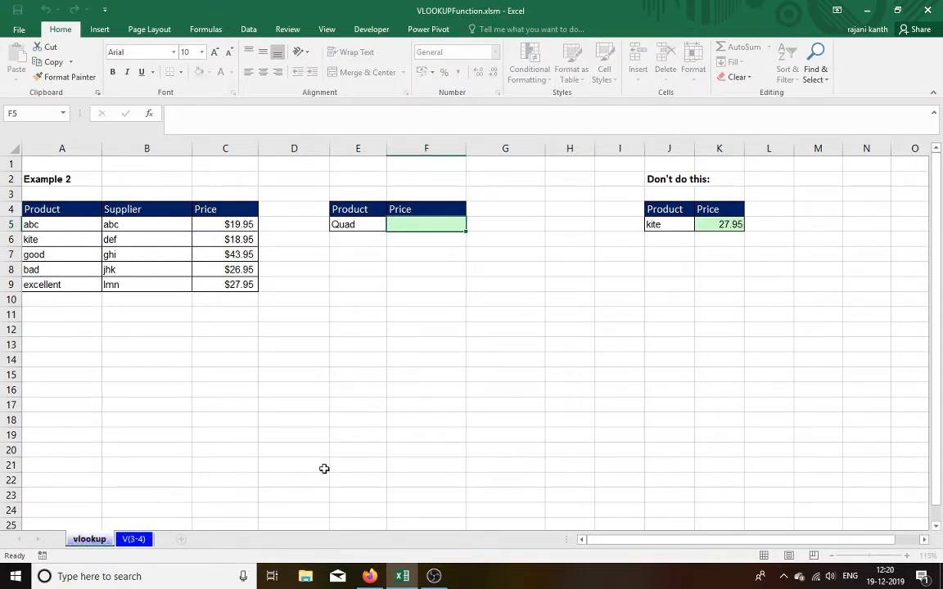
click(132, 539)
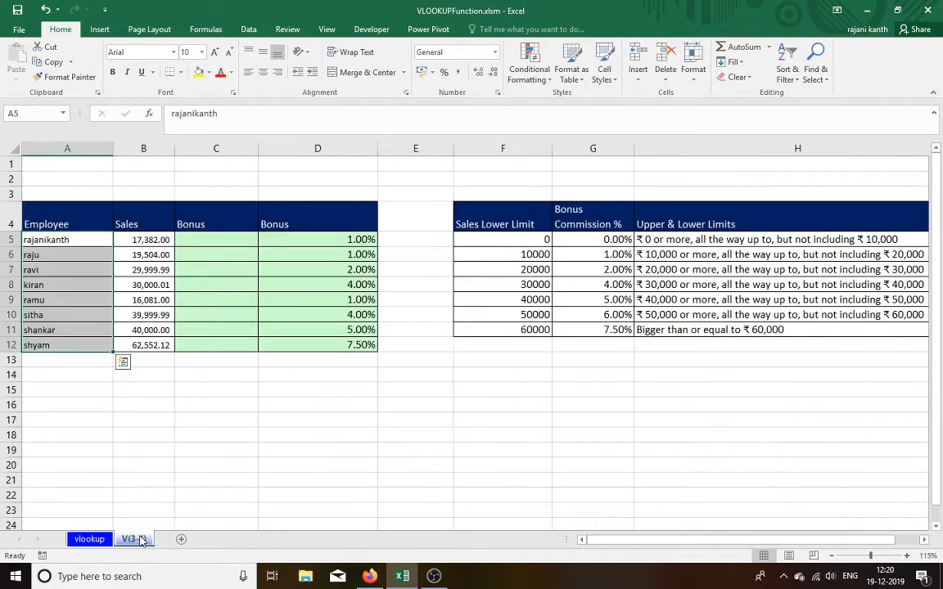
text(v)
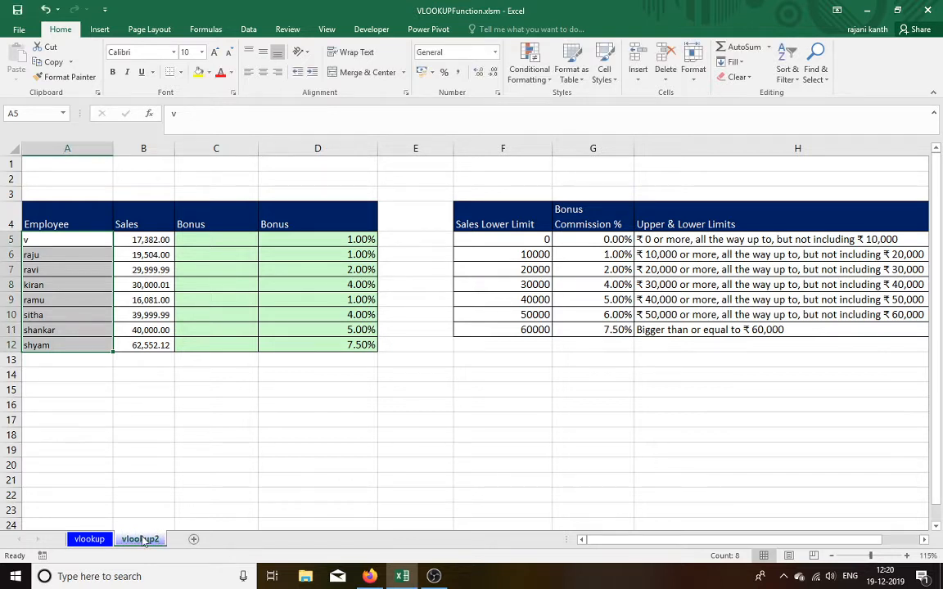
click(88, 539)
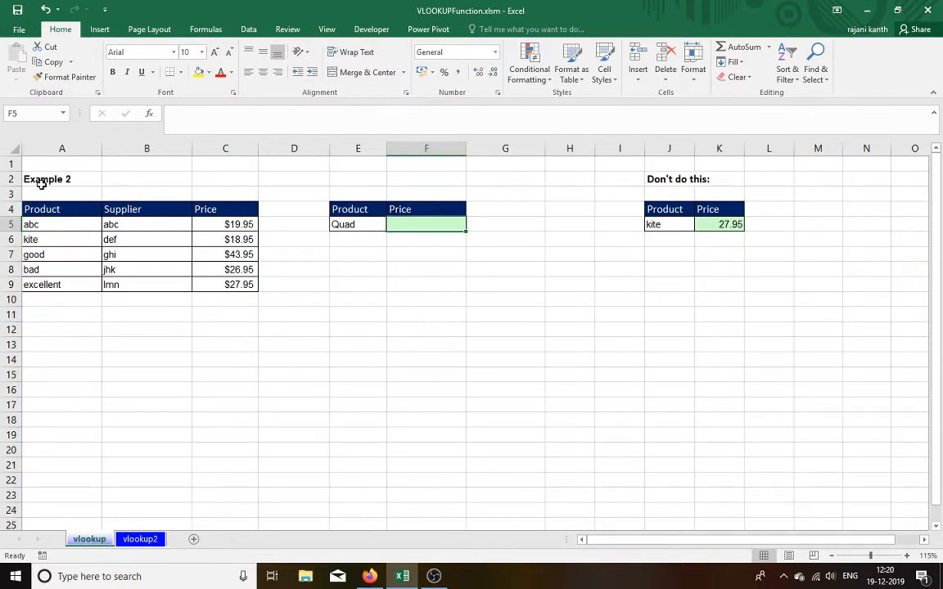
Clear the Example 2 heading in A2 and the Quad product in E5.
click(61, 178)
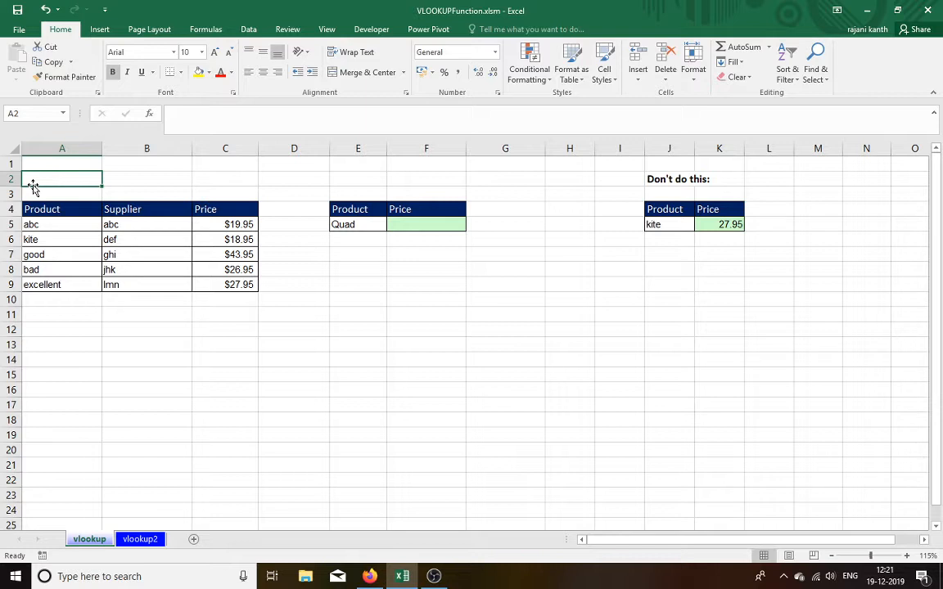
click(61, 225)
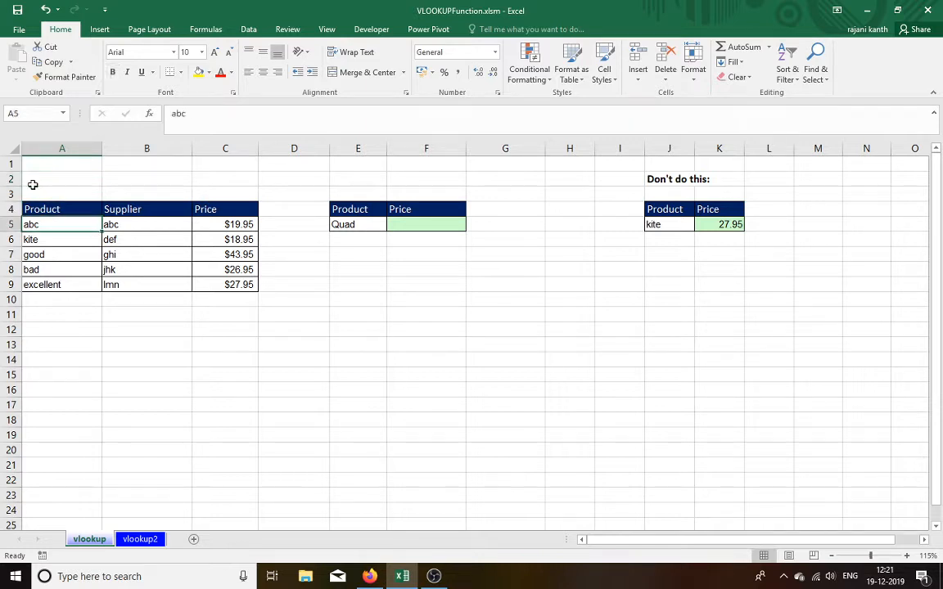
click(358, 224)
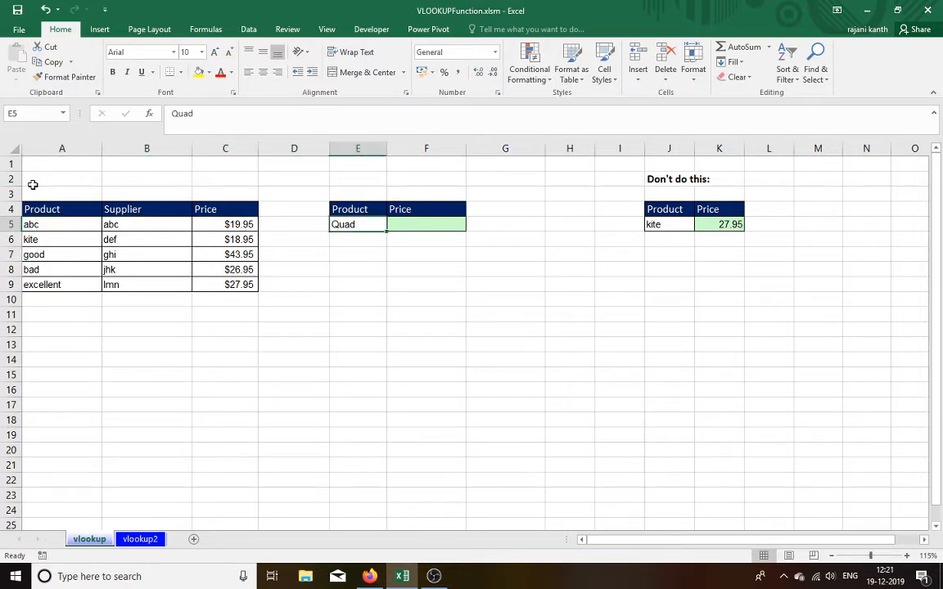
click(425, 225)
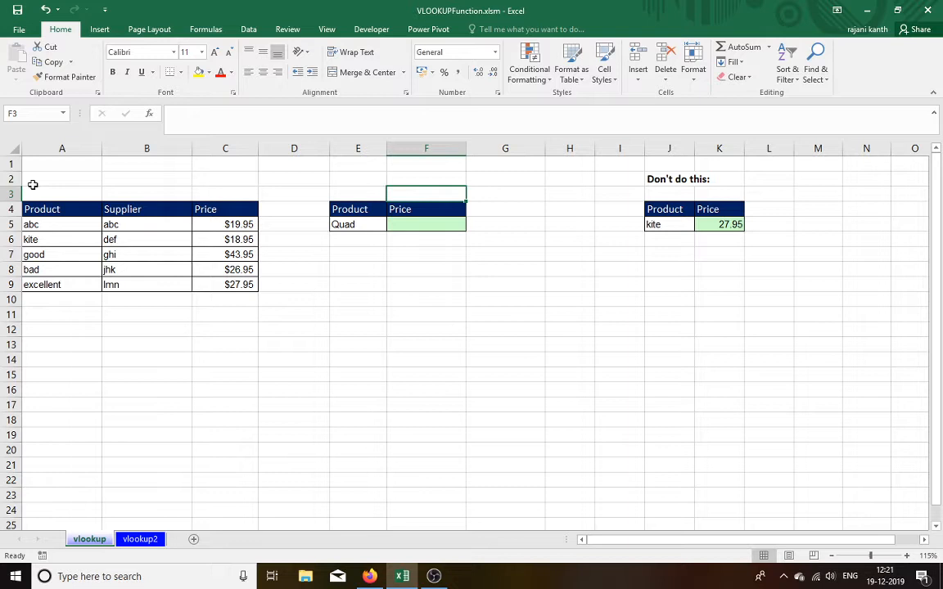
click(425, 209)
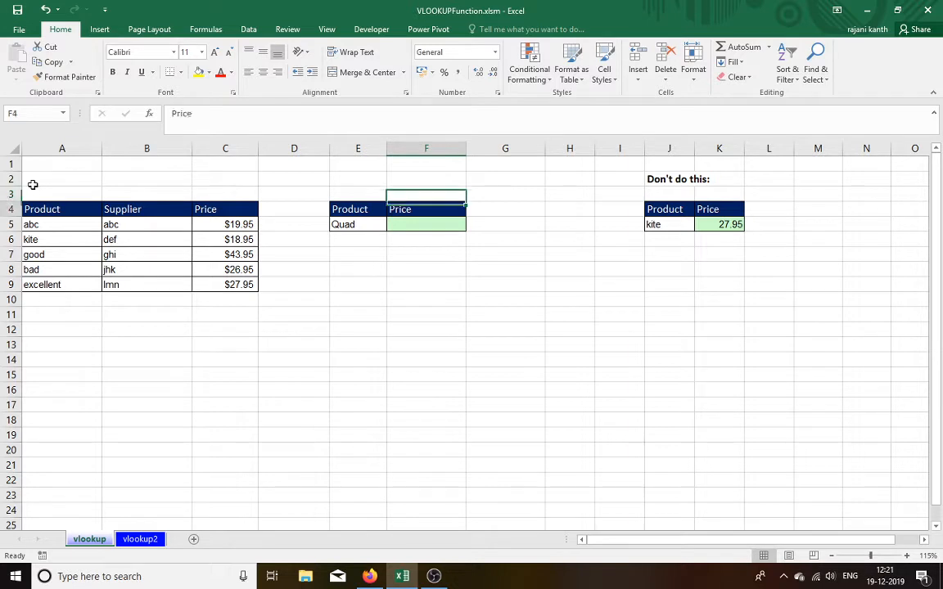
click(426, 224)
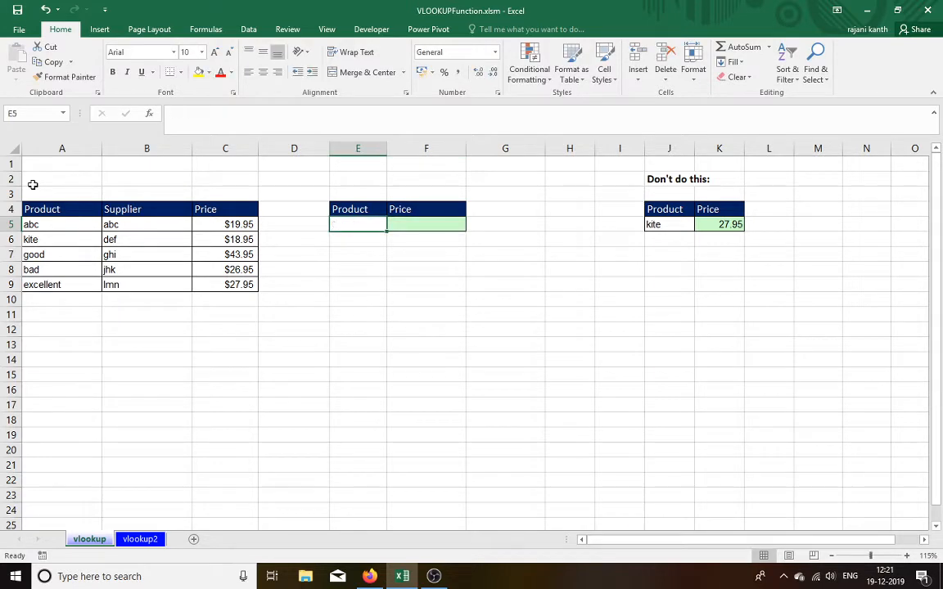
Begin typing =vlookup(E5, in Price cell F5.
text(=)
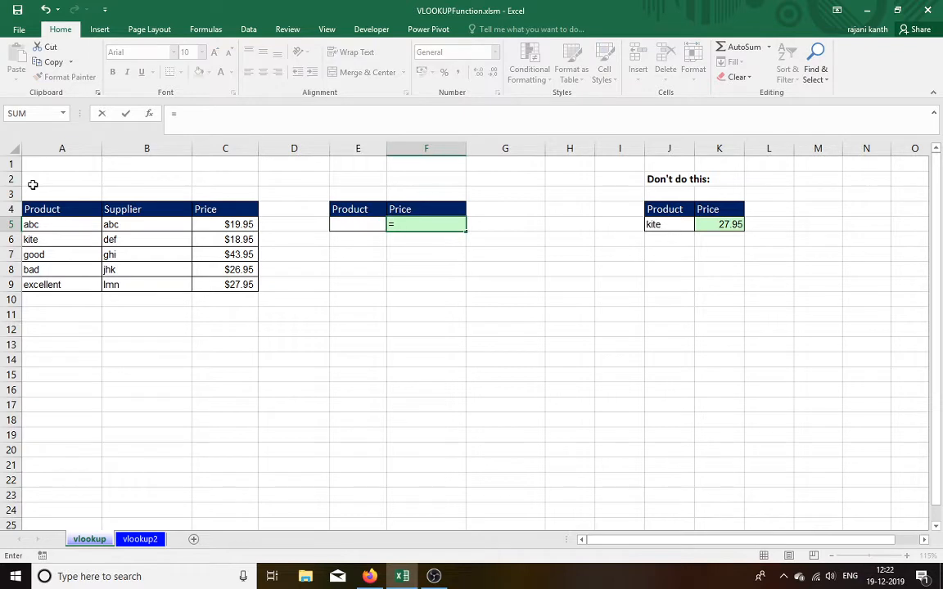
text(vlookup)
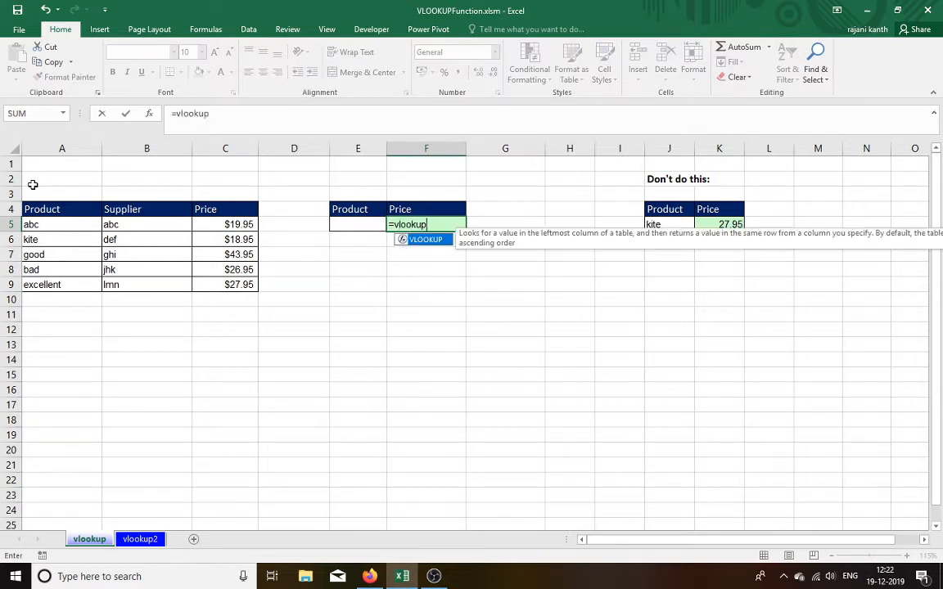
text(()
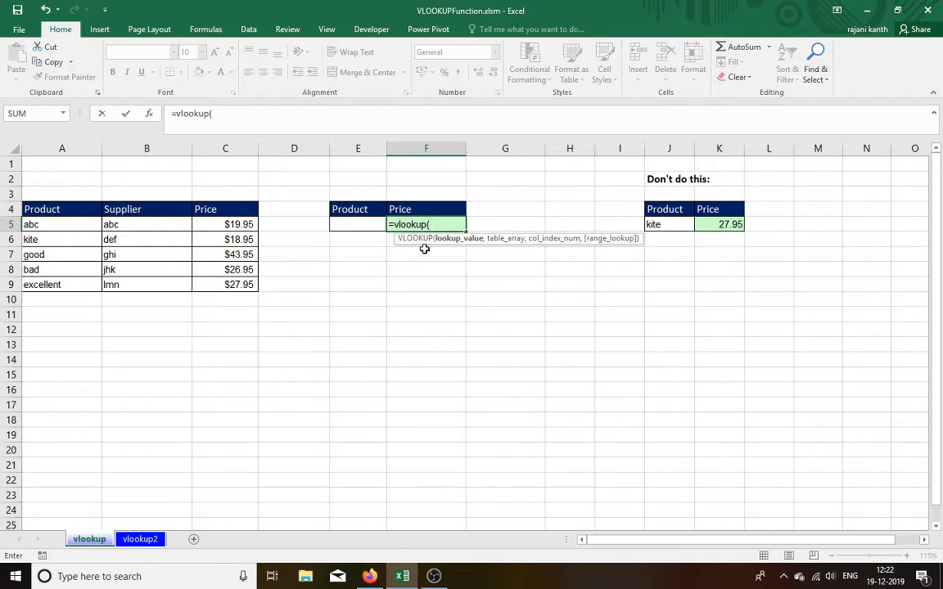
mouse_move(616, 249)
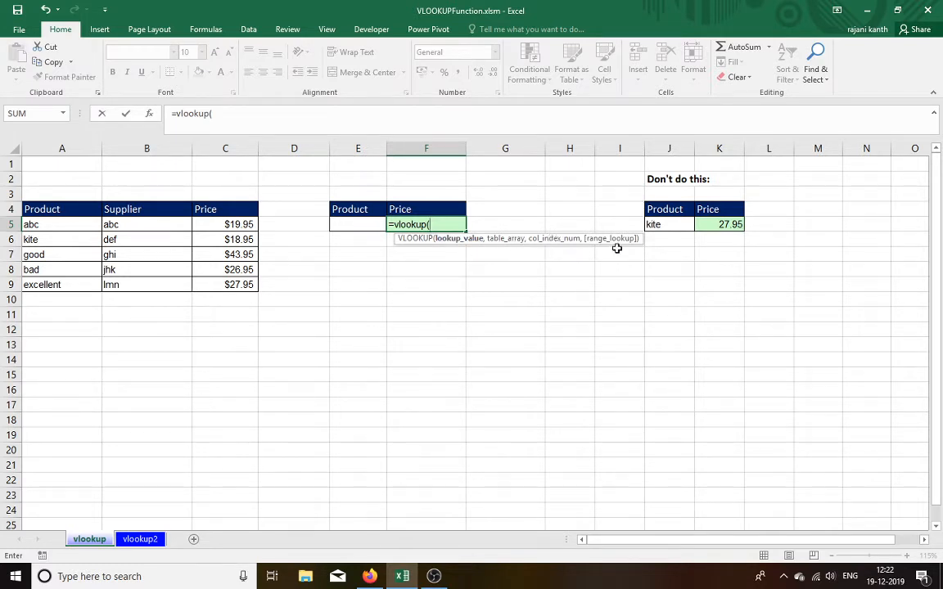
mouse_move(610, 249)
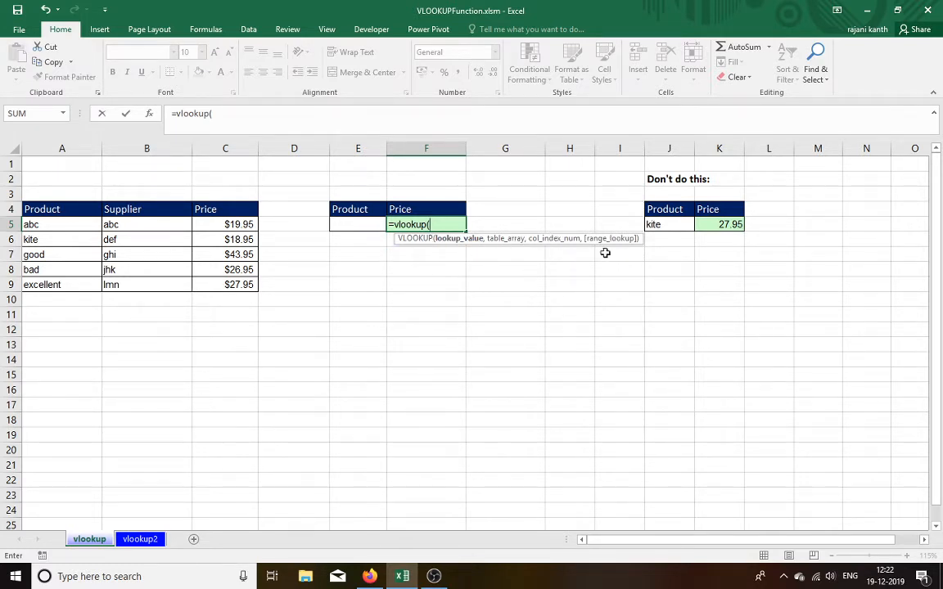
mouse_move(633, 229)
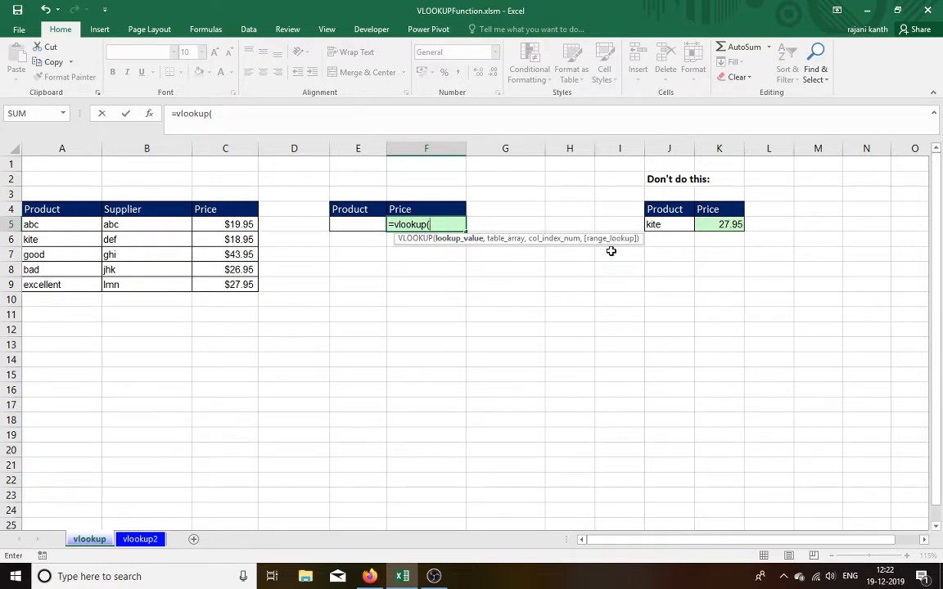
mouse_move(481, 254)
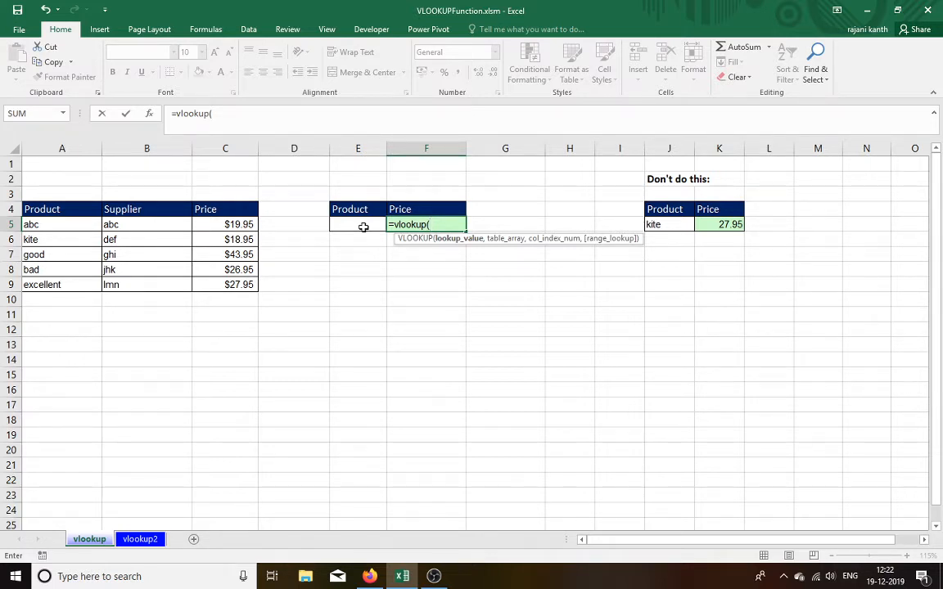
click(358, 224)
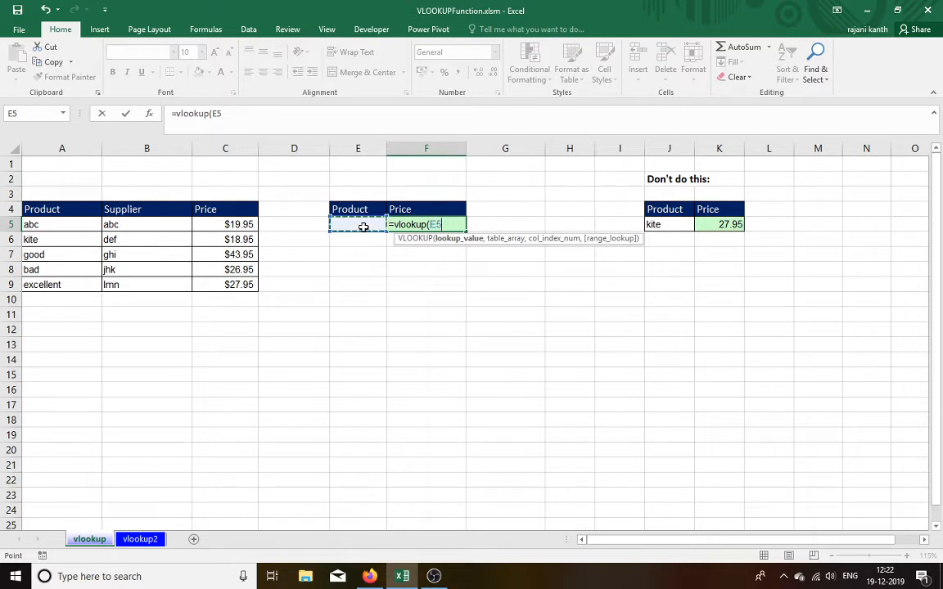
text(,)
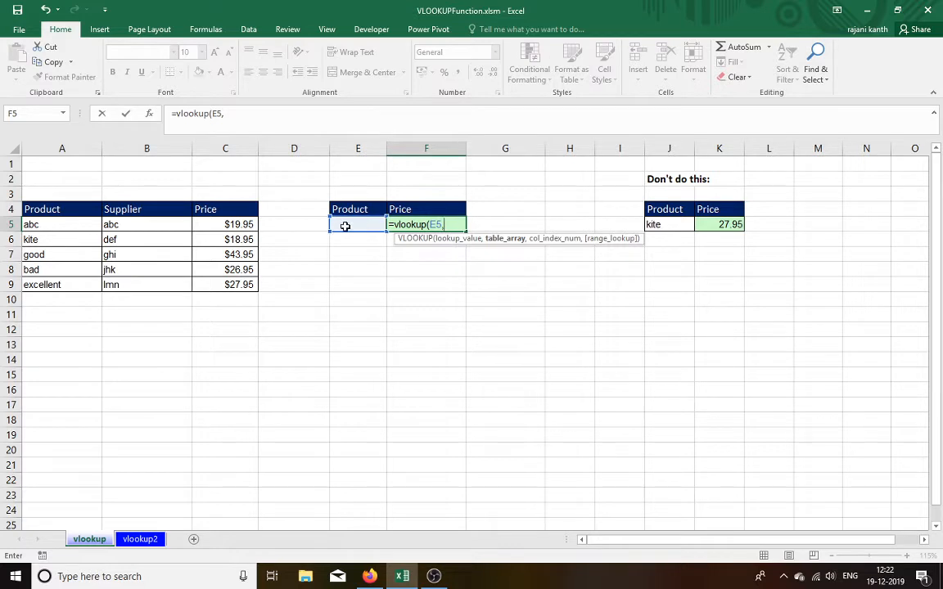
mouse_move(60, 225)
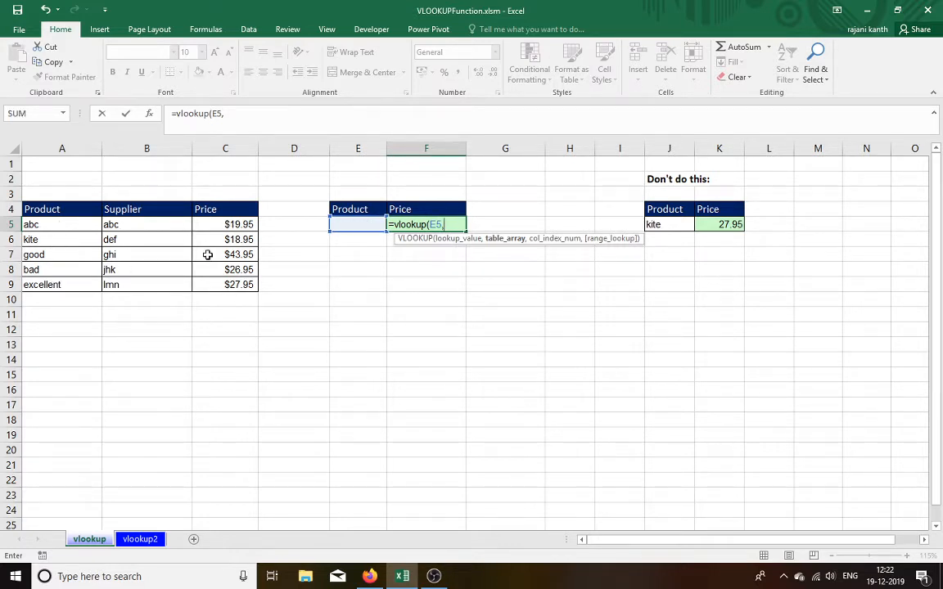
mouse_move(61, 225)
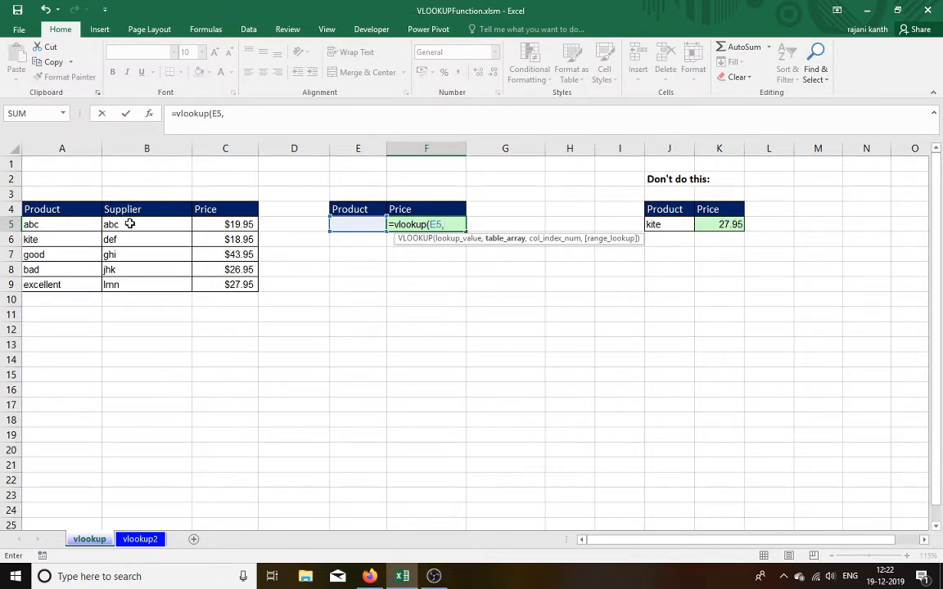
mouse_move(140, 233)
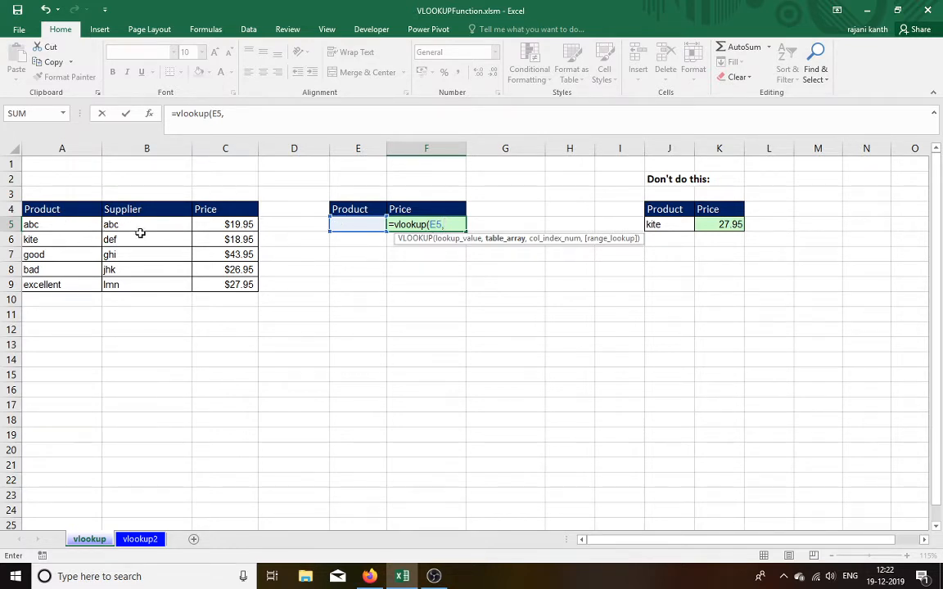
mouse_move(136, 292)
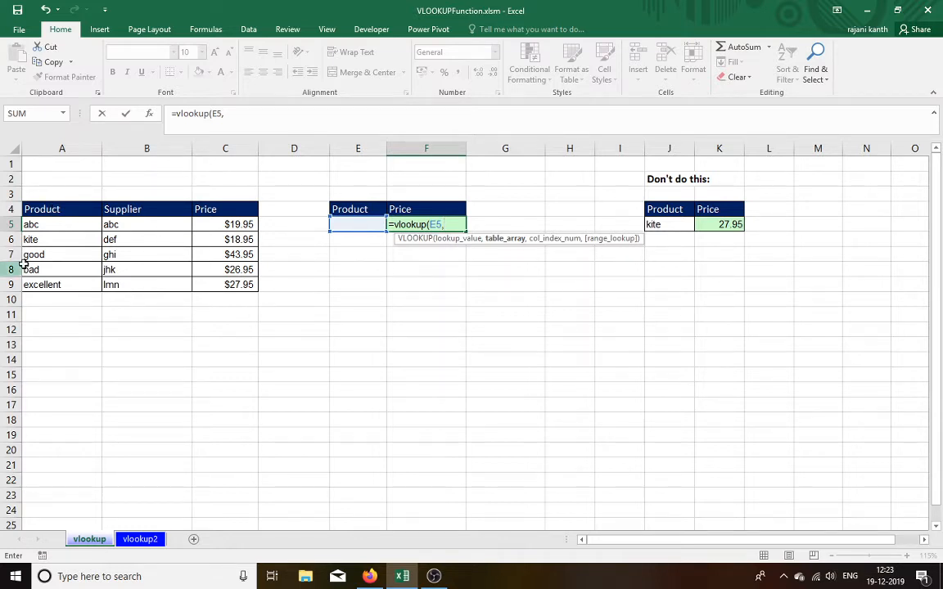
mouse_move(66, 223)
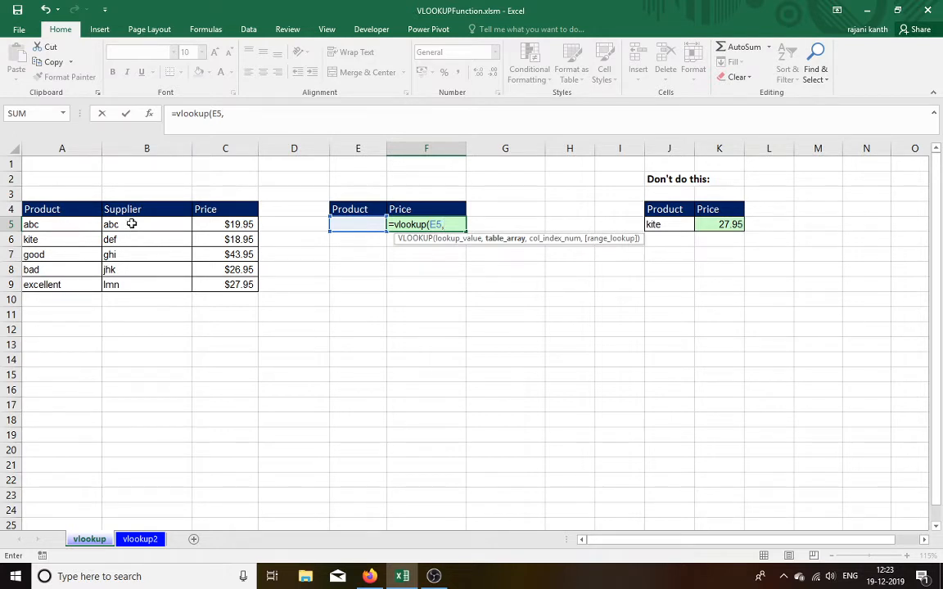
mouse_move(132, 224)
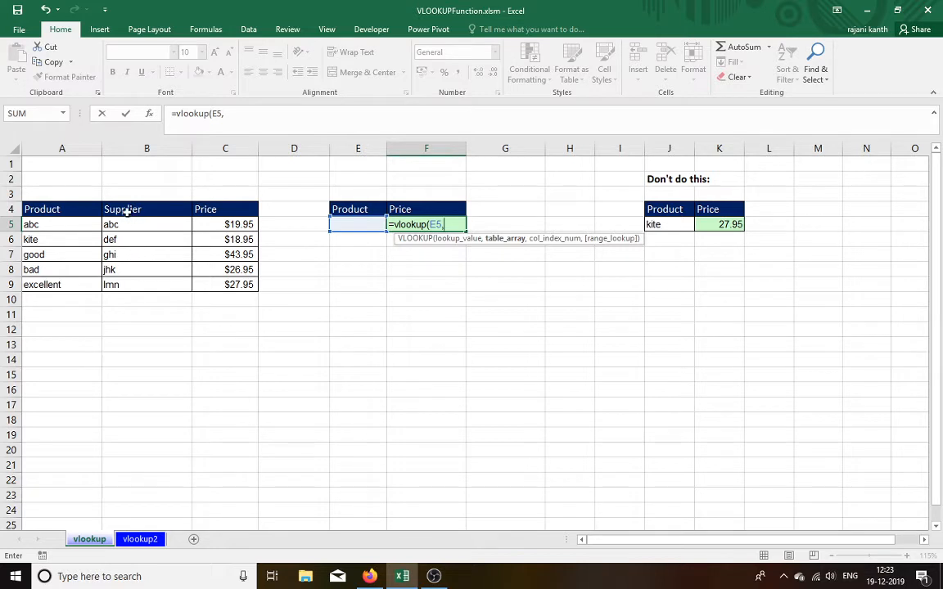
mouse_move(63, 224)
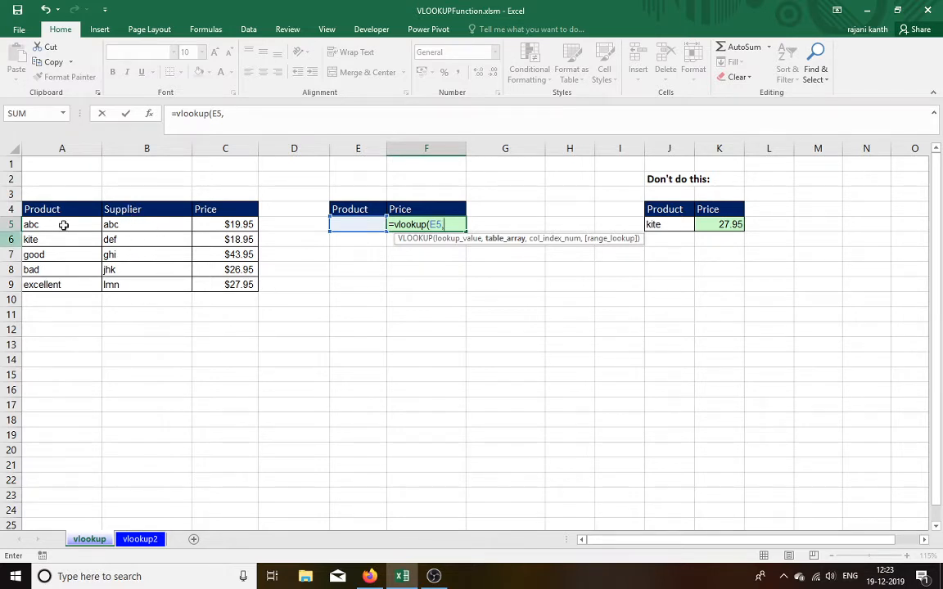
mouse_move(329, 238)
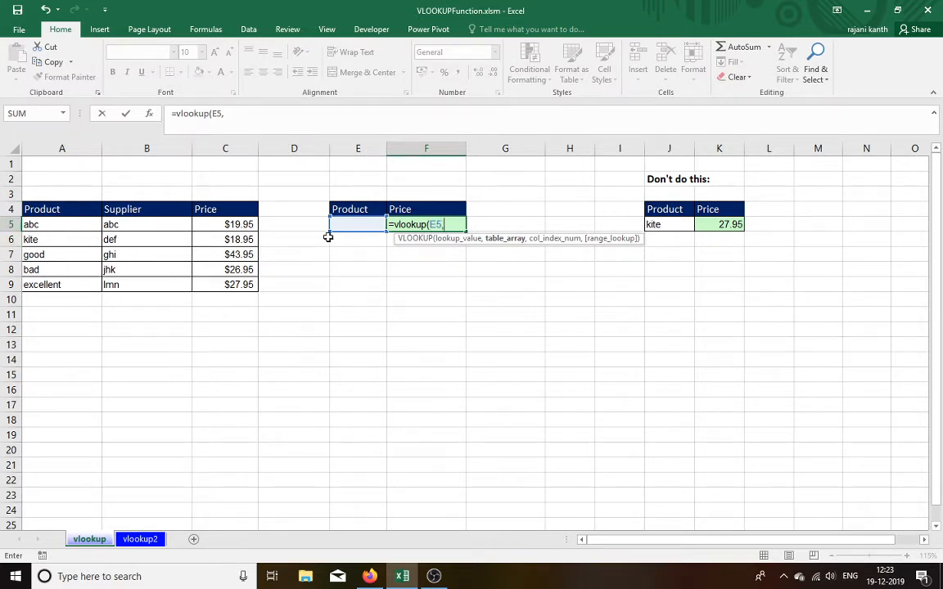
Complete F5's formula as =VLOOKUP(E5,A5:C9,3) over the product table.
click(61, 224)
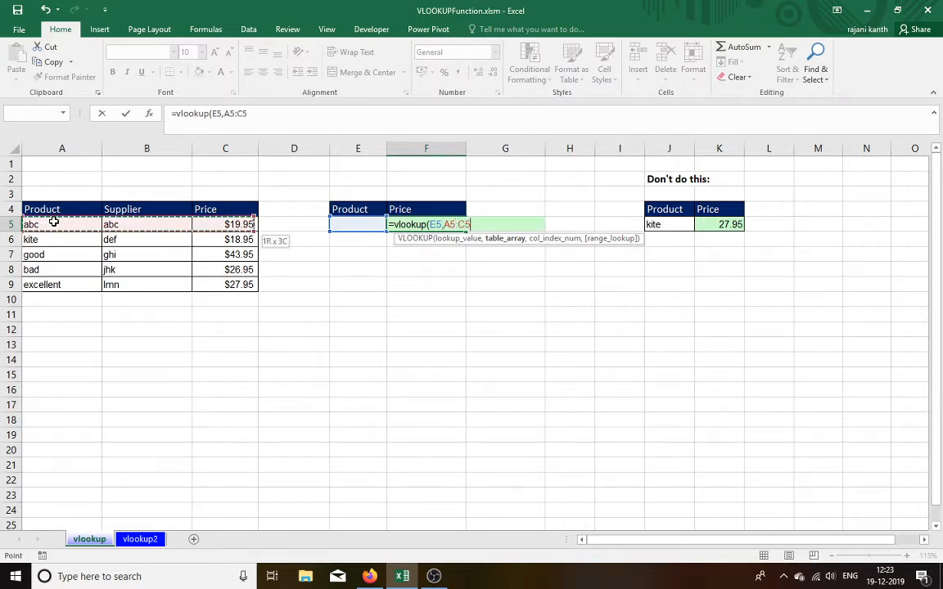
drag(57, 224, 58, 284)
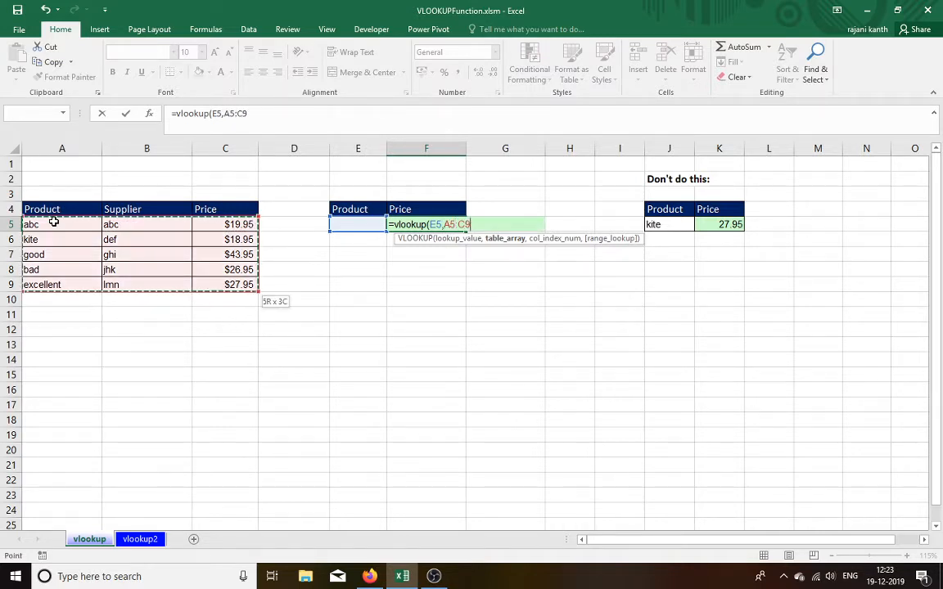
text(,)
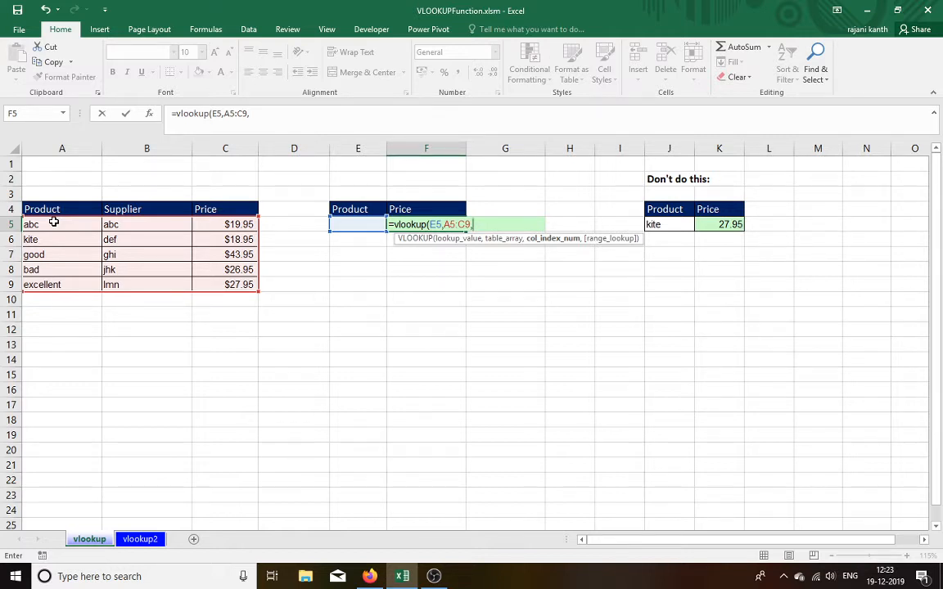
text(3)
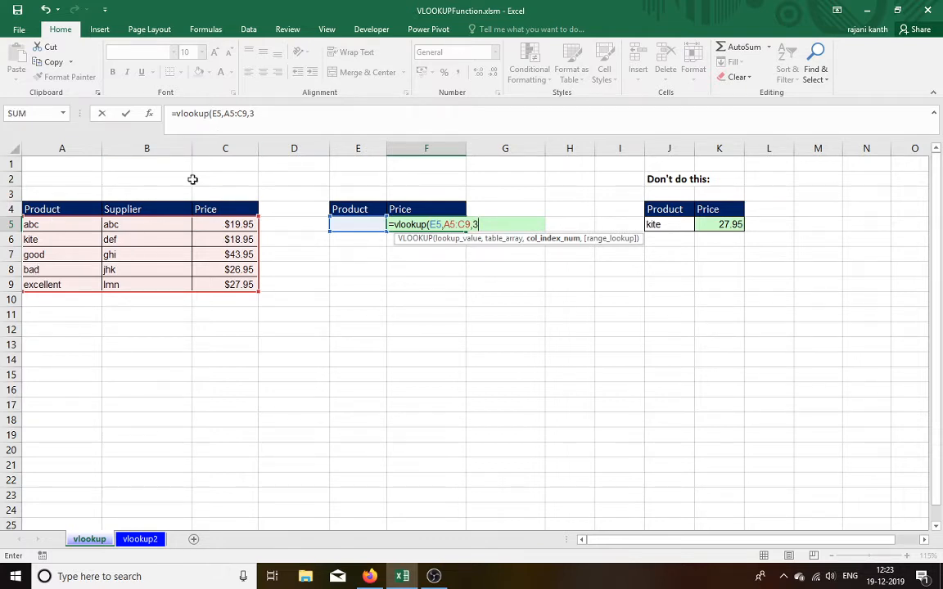
mouse_move(217, 240)
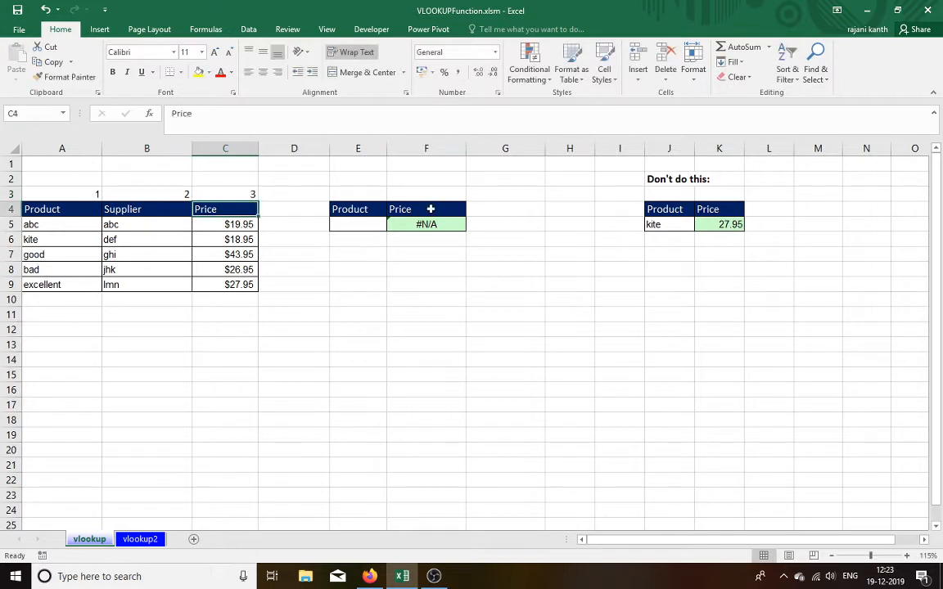
text(=VLOOKUP(E5,A5:C9,3))
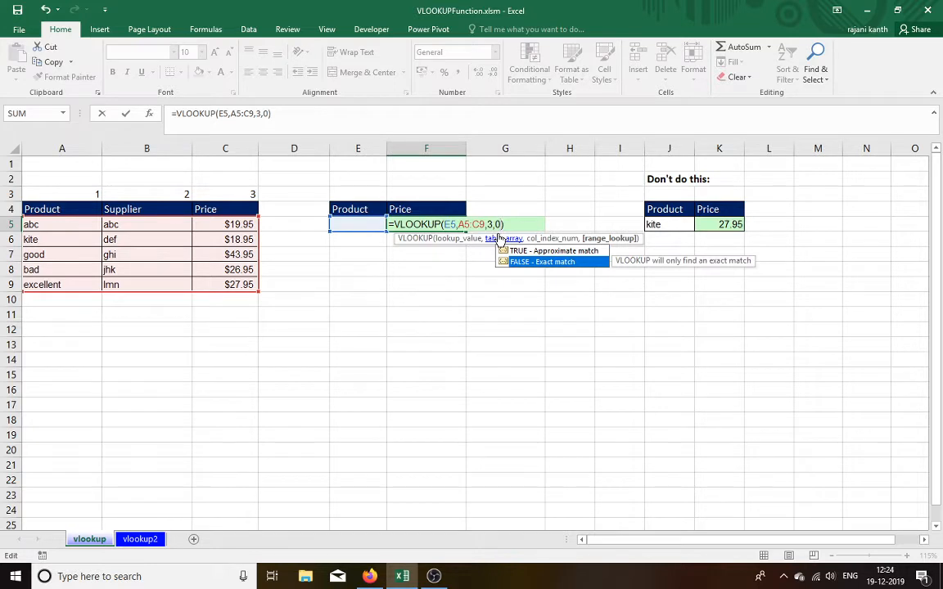
mouse_move(553, 251)
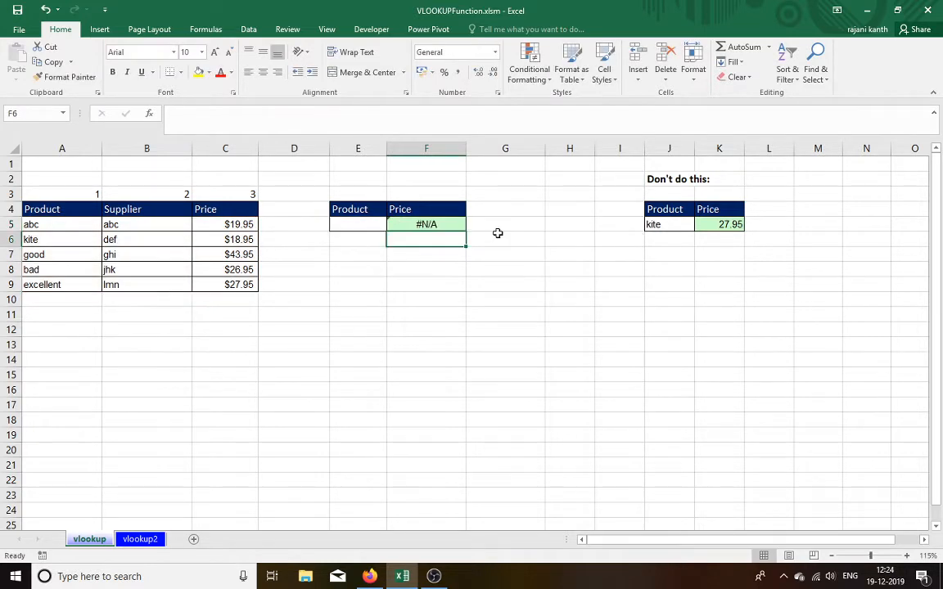
Enter abc, then kite, in E5 so the lookup returns 18.95.
click(357, 224)
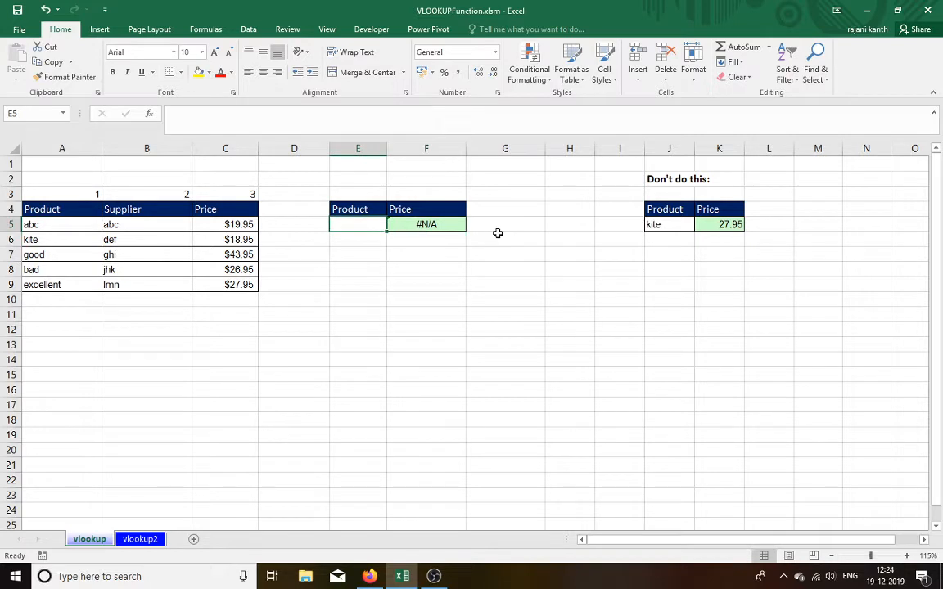
double_click(357, 224)
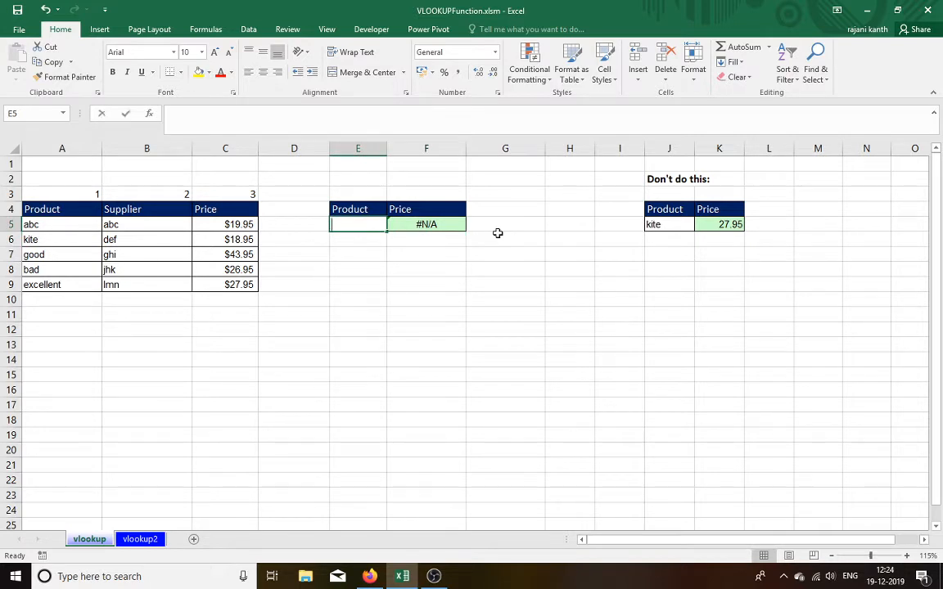
text(abc)
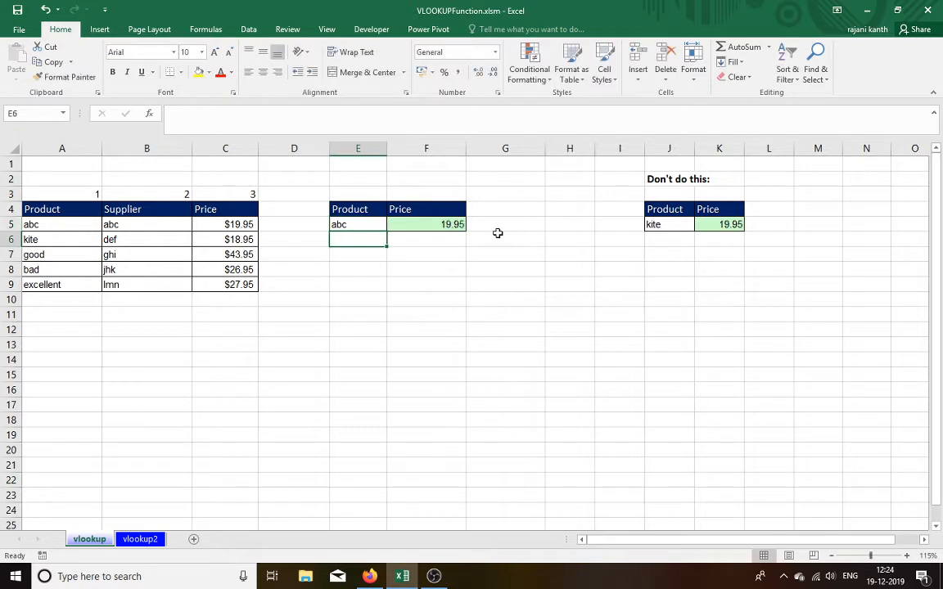
click(357, 224)
text(kite)
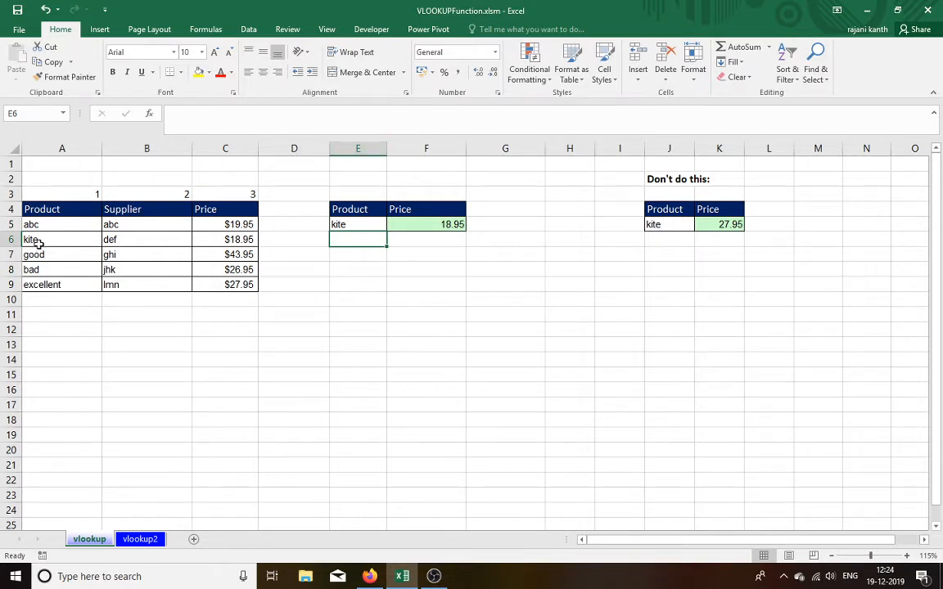
click(62, 239)
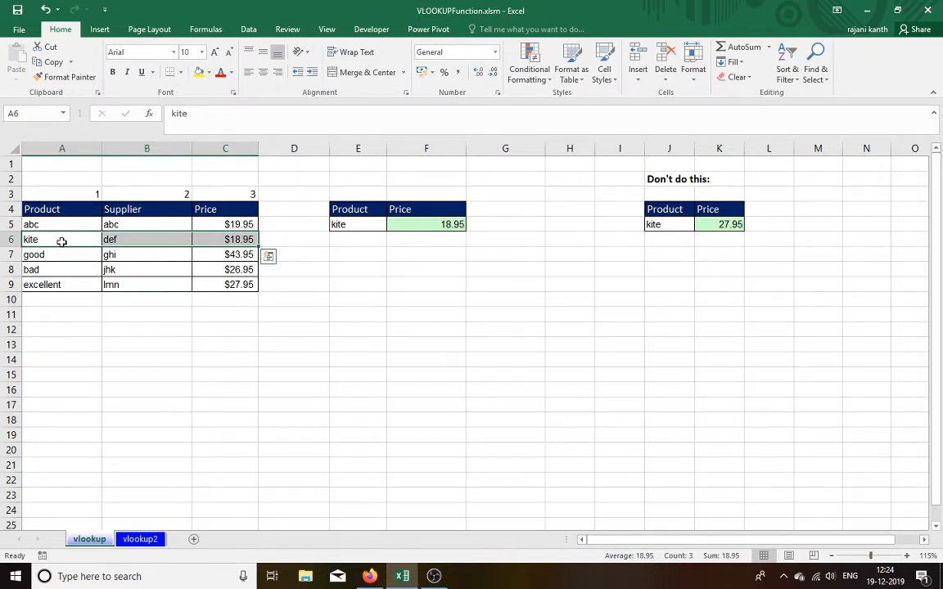
Rename the first supplier in B5 to excelguru and select the prices for formatting.
click(146, 225)
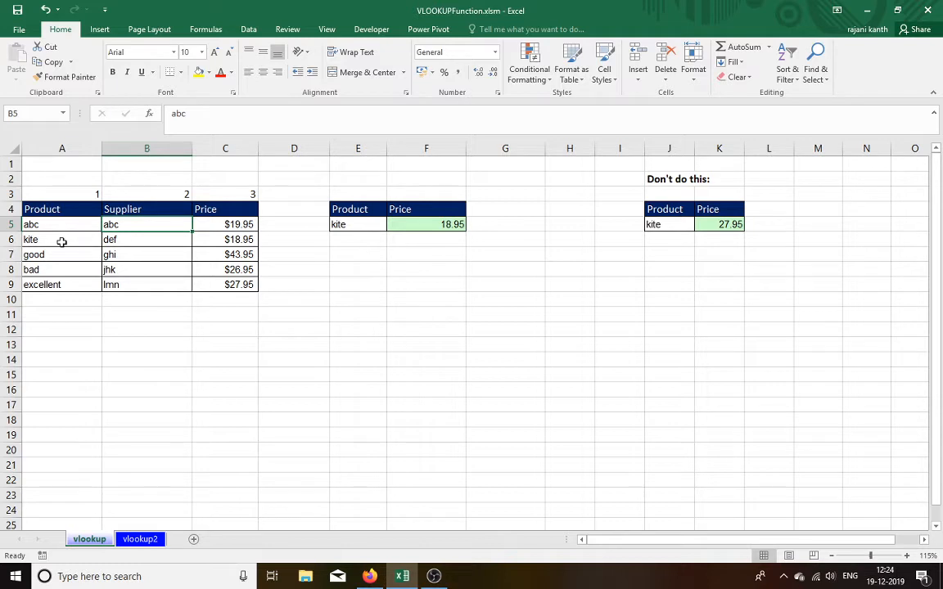
text(e)
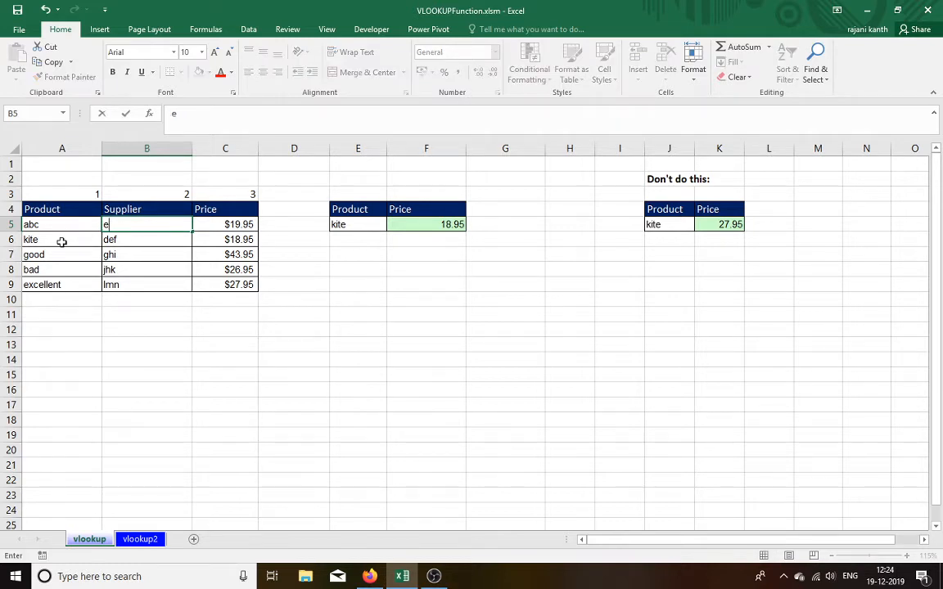
text(xcelguru)
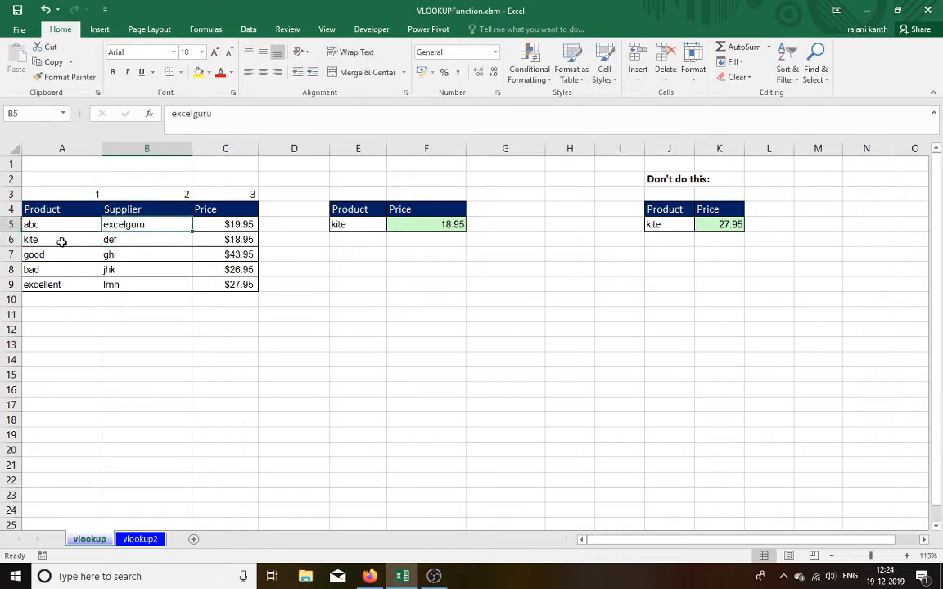
click(146, 285)
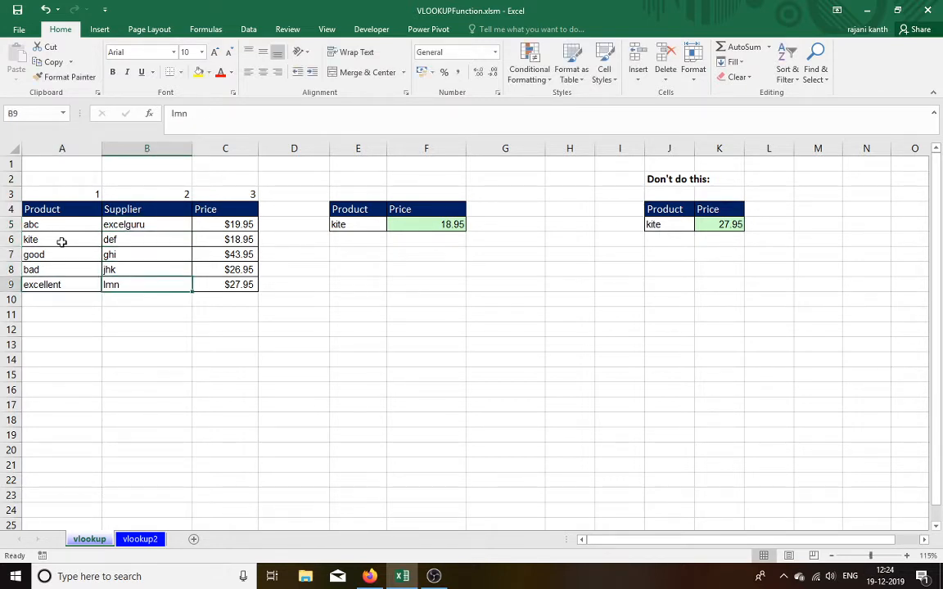
click(146, 223)
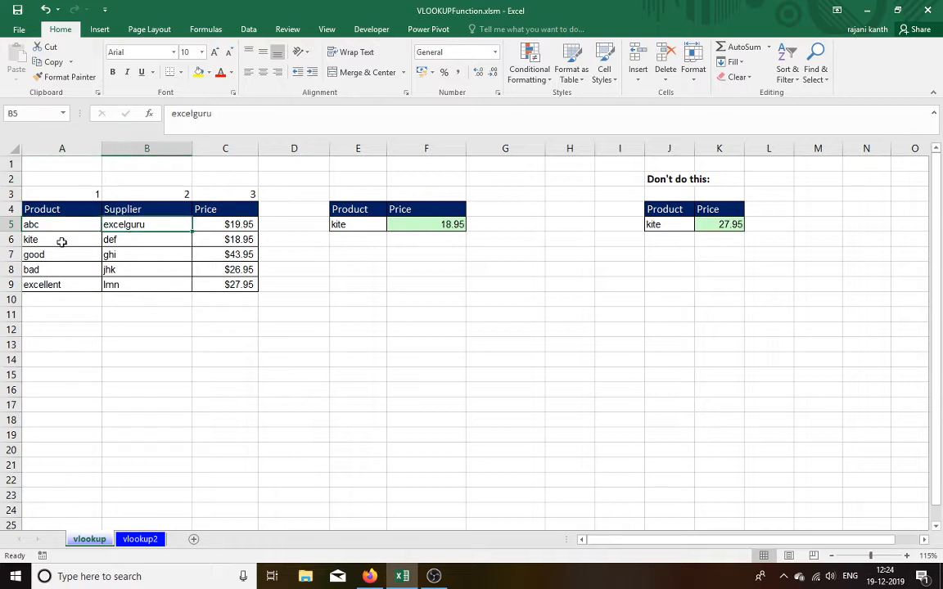
click(225, 223)
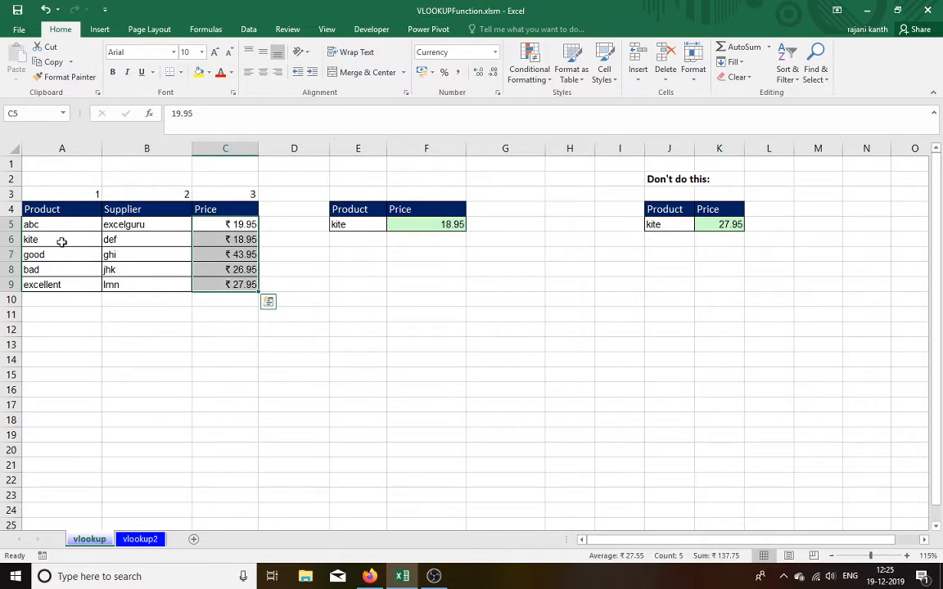
Enter bad, then excellent, in E5, returning 26.95 and then 27.95.
click(358, 225)
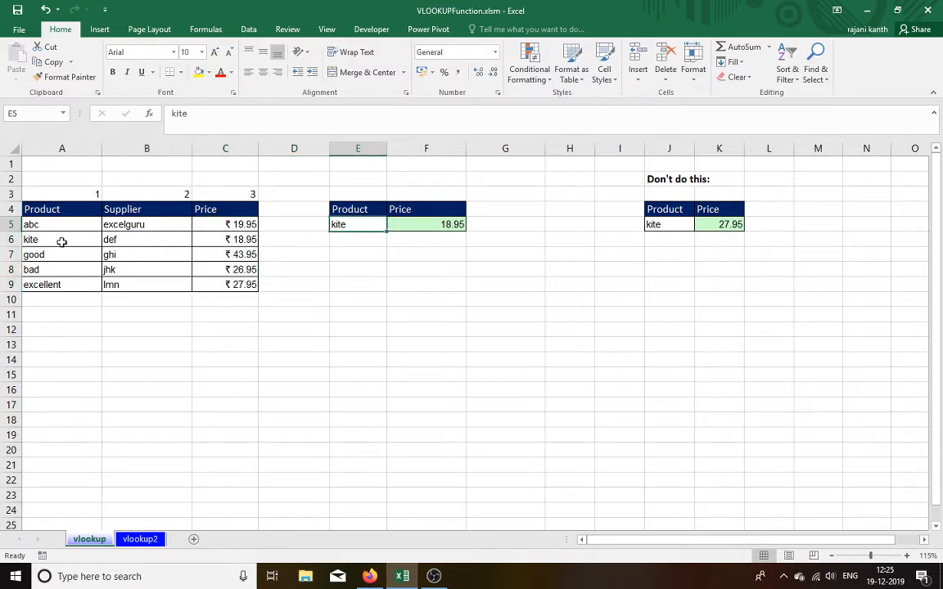
text(bad)
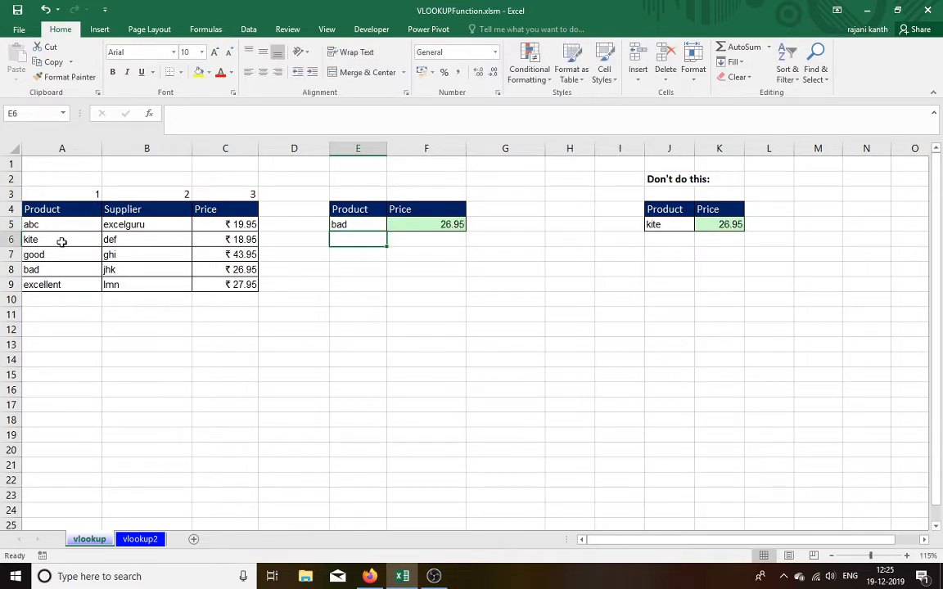
click(358, 224)
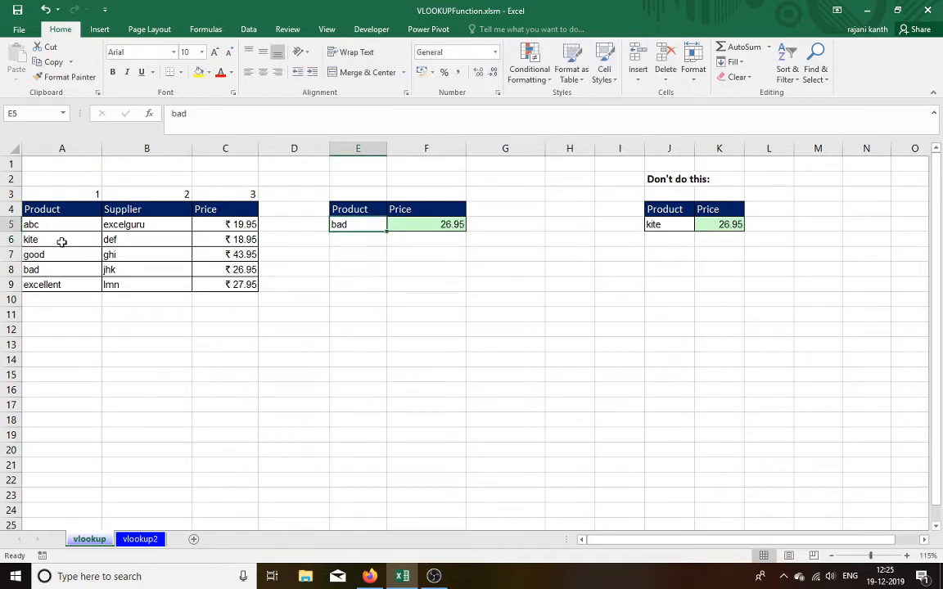
text(excellent)
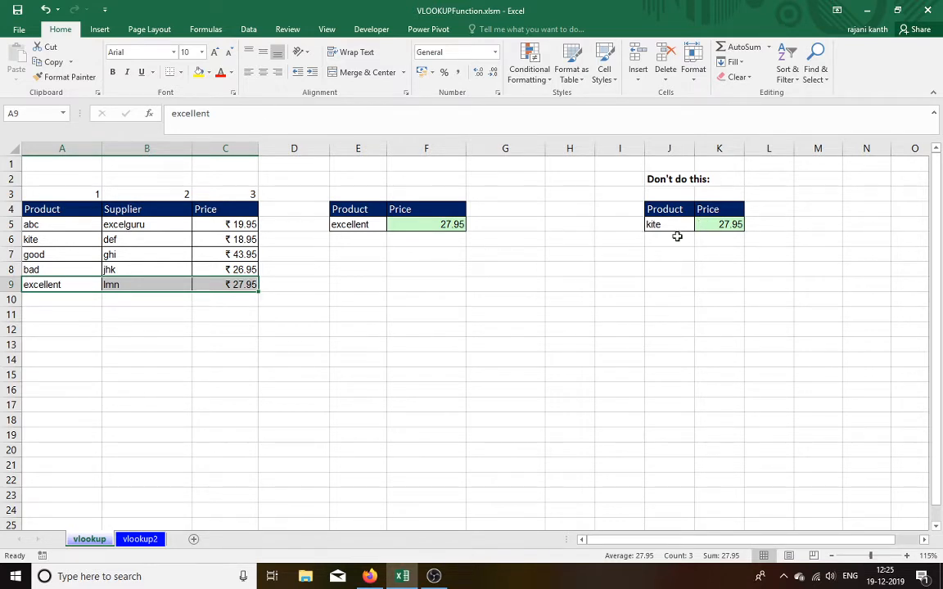
click(718, 224)
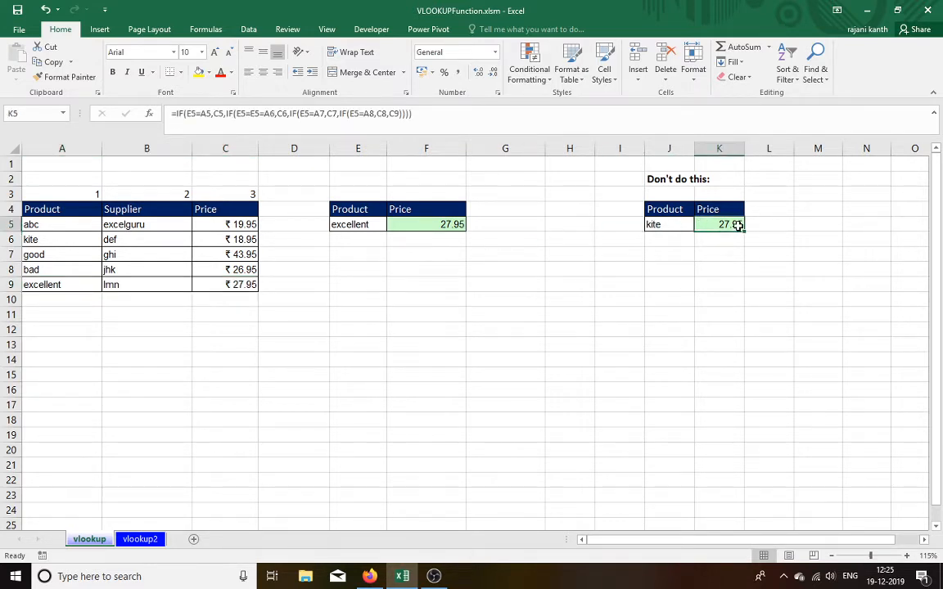
double_click(720, 224)
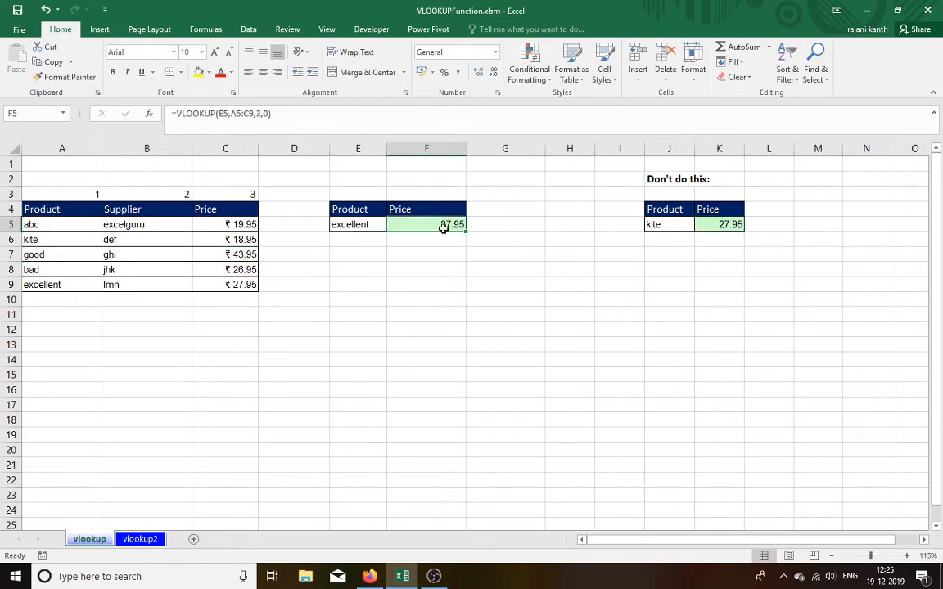
double_click(426, 225)
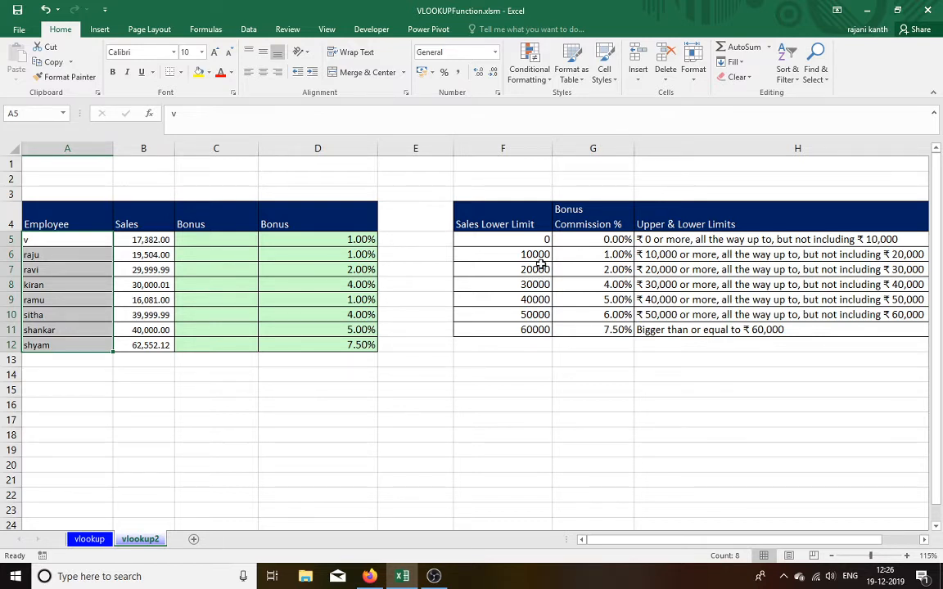
mouse_move(341, 240)
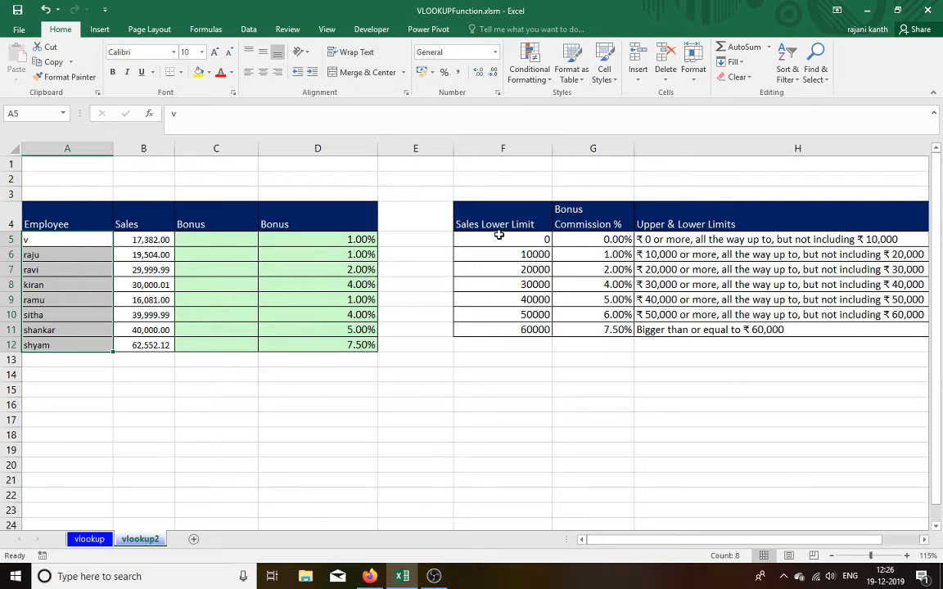
Review the 0–60000 sales limits and 1%–7.5% commission tiers, then select Bonus cell C5.
click(143, 239)
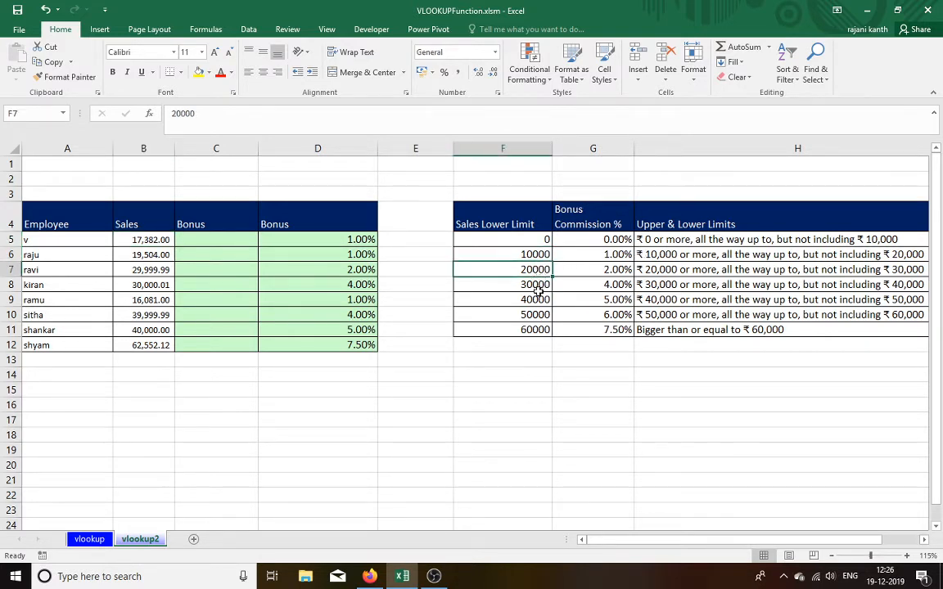
click(503, 330)
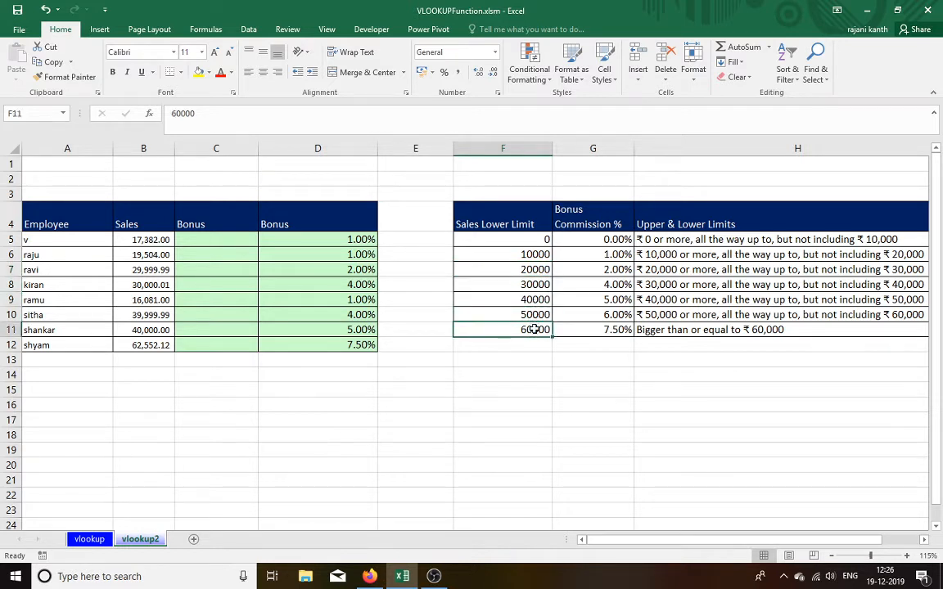
click(503, 240)
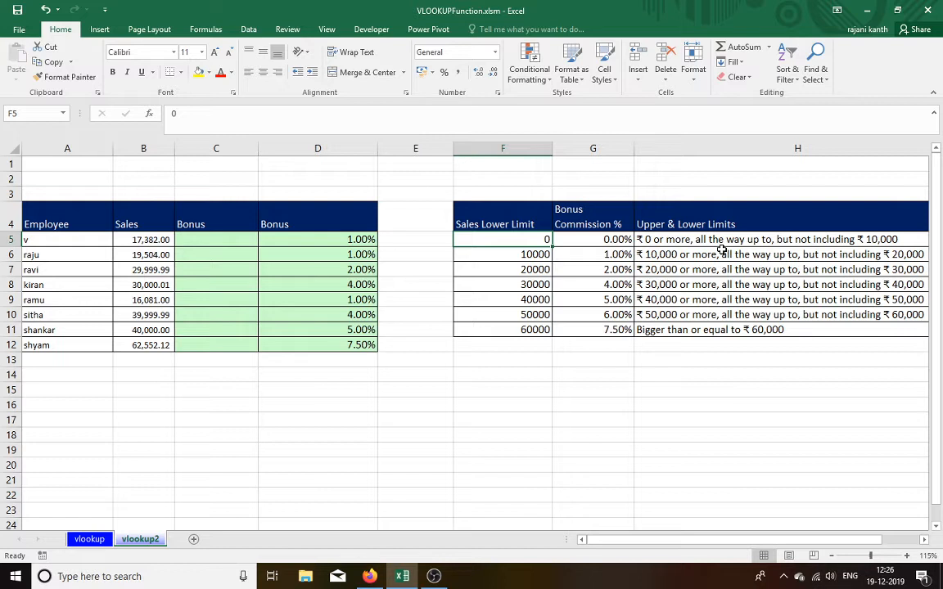
mouse_move(737, 239)
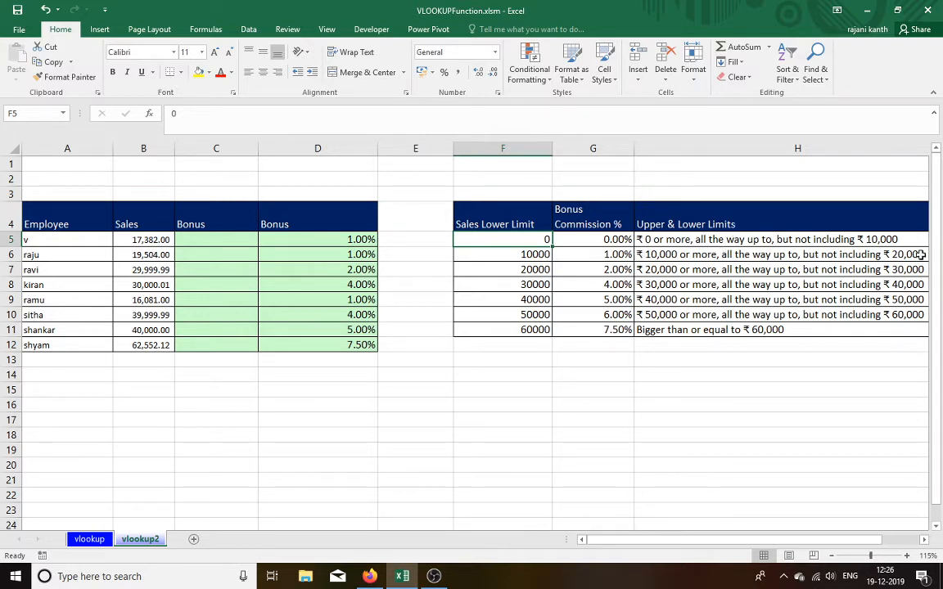
mouse_move(552, 245)
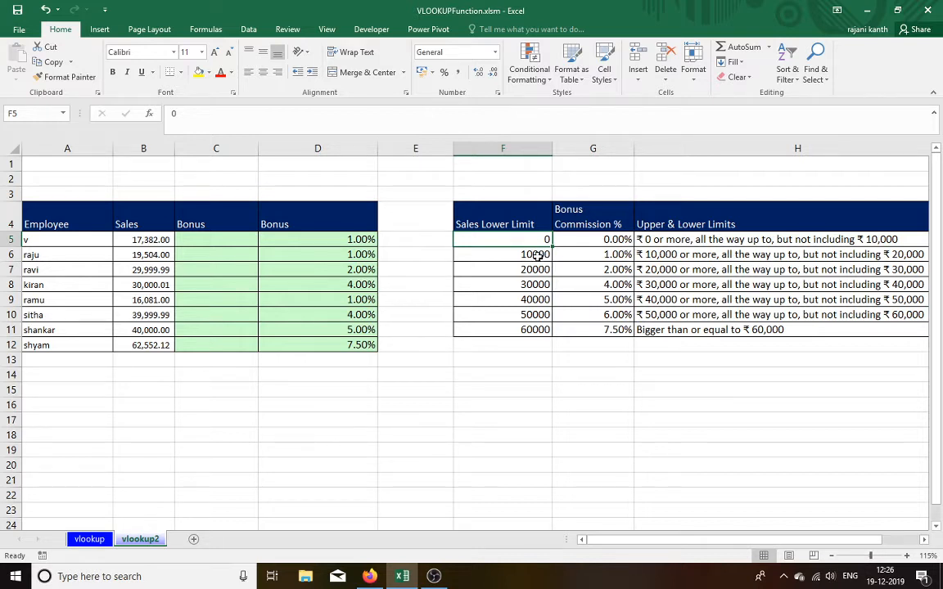
click(503, 254)
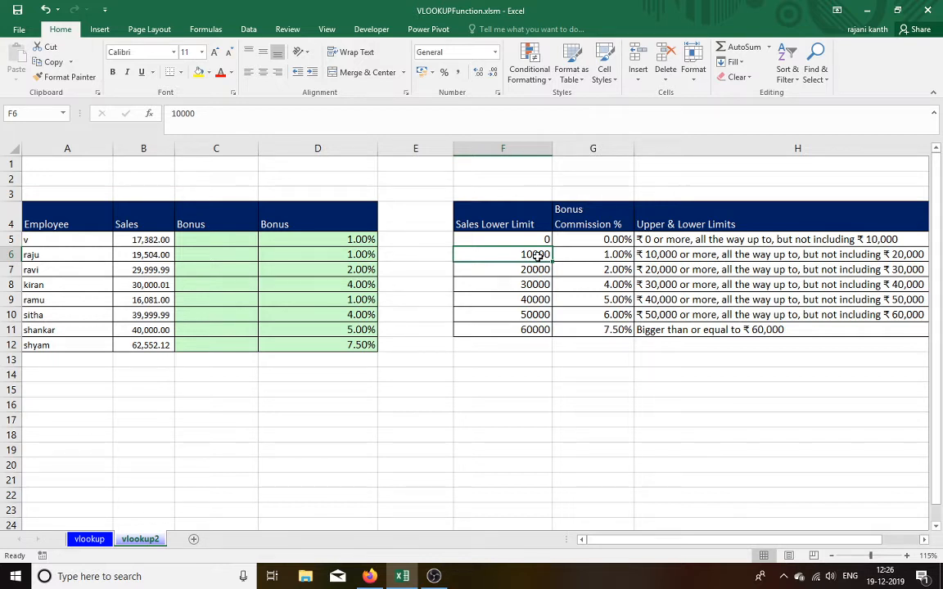
click(592, 254)
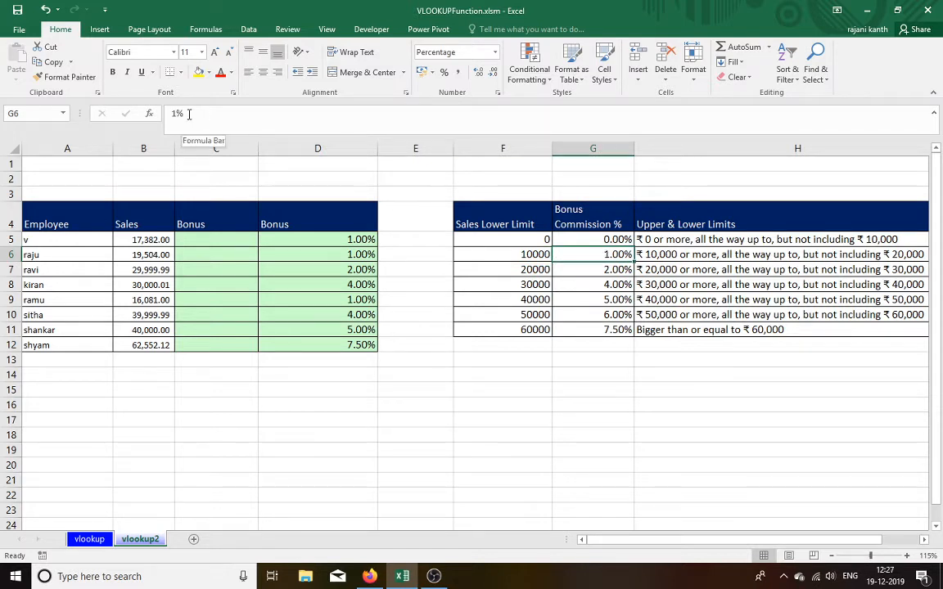
click(502, 270)
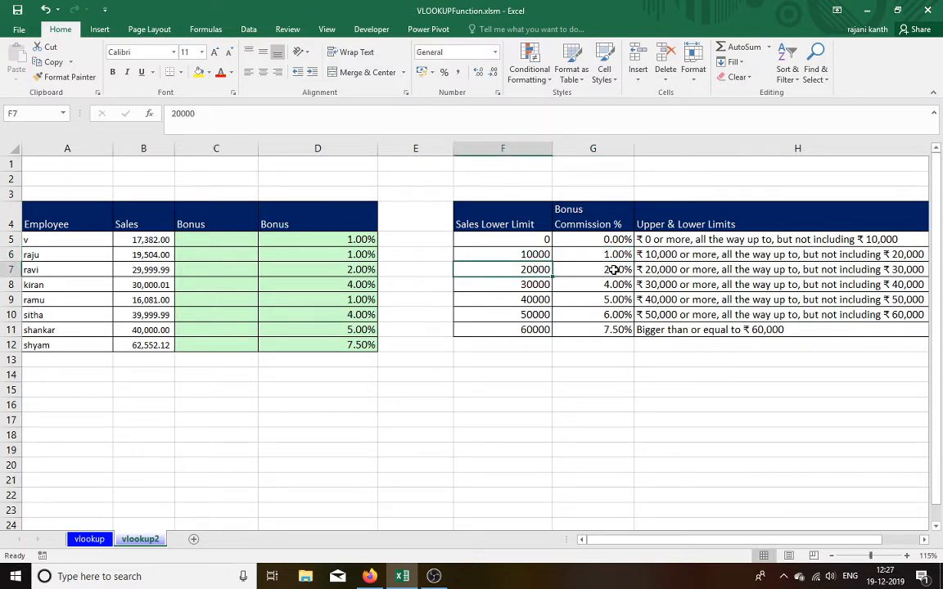
click(593, 284)
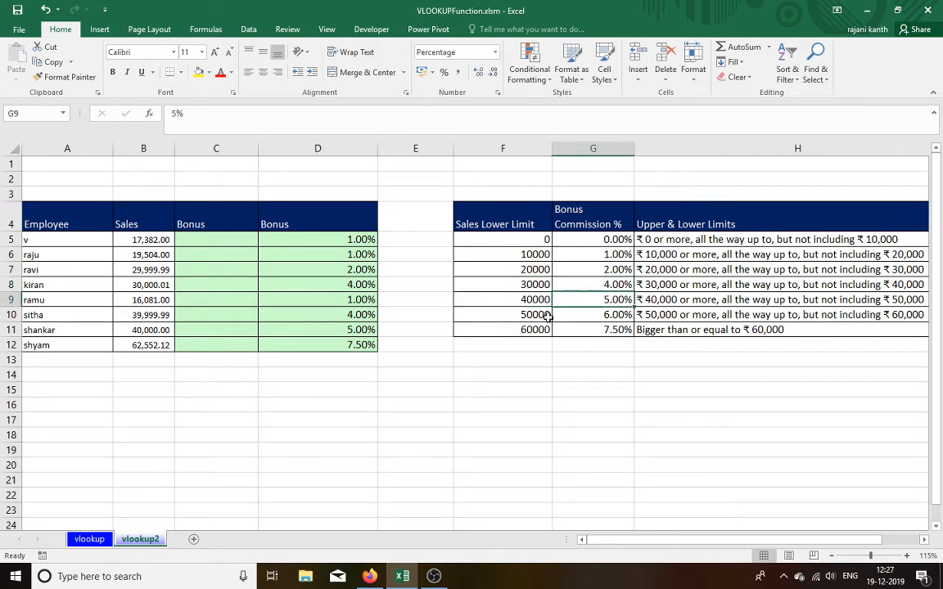
click(503, 329)
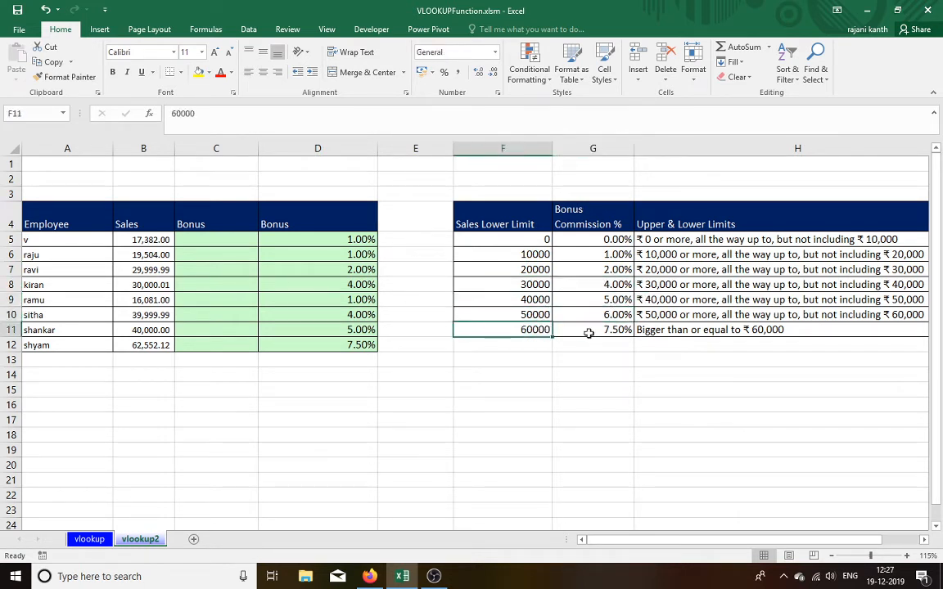
click(593, 329)
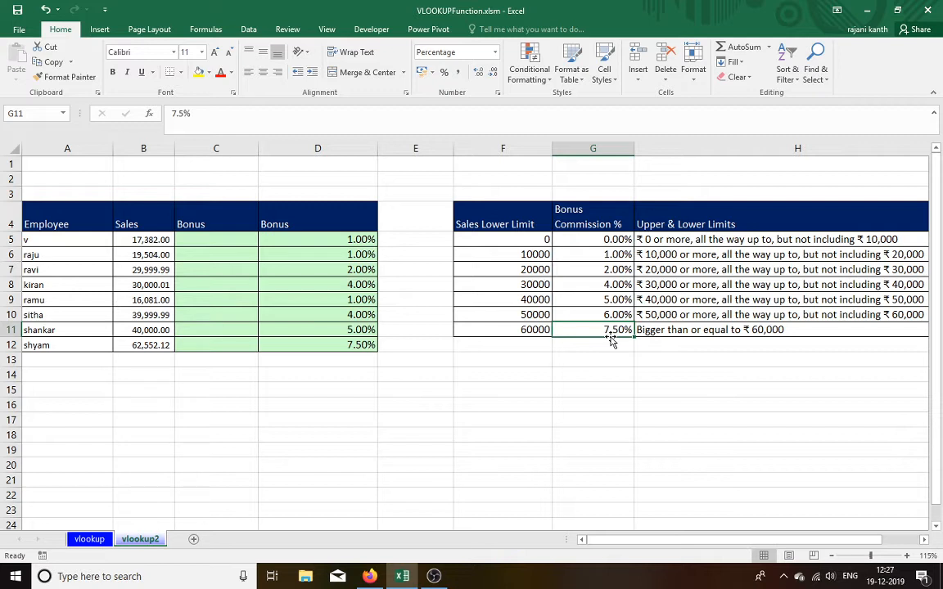
mouse_move(344, 262)
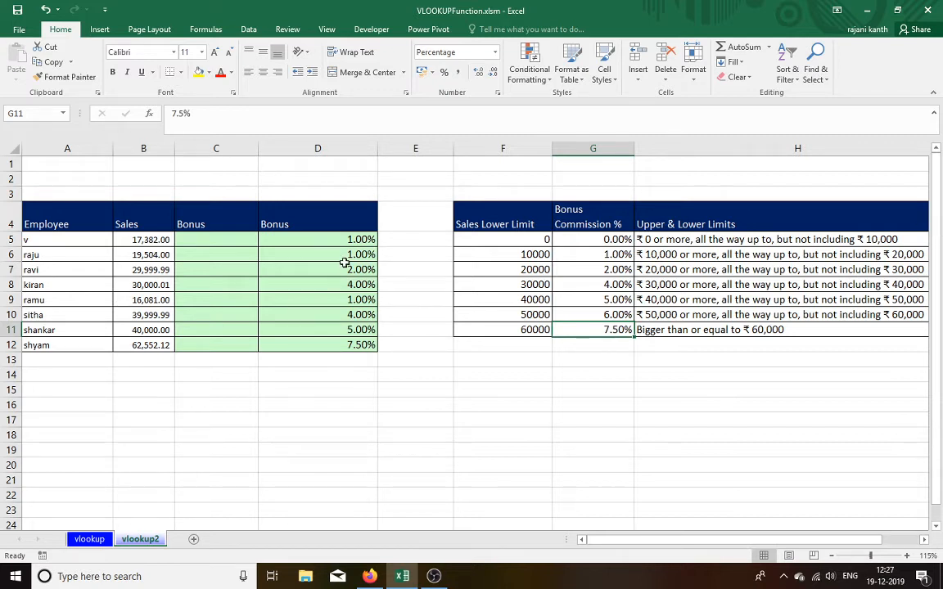
click(318, 239)
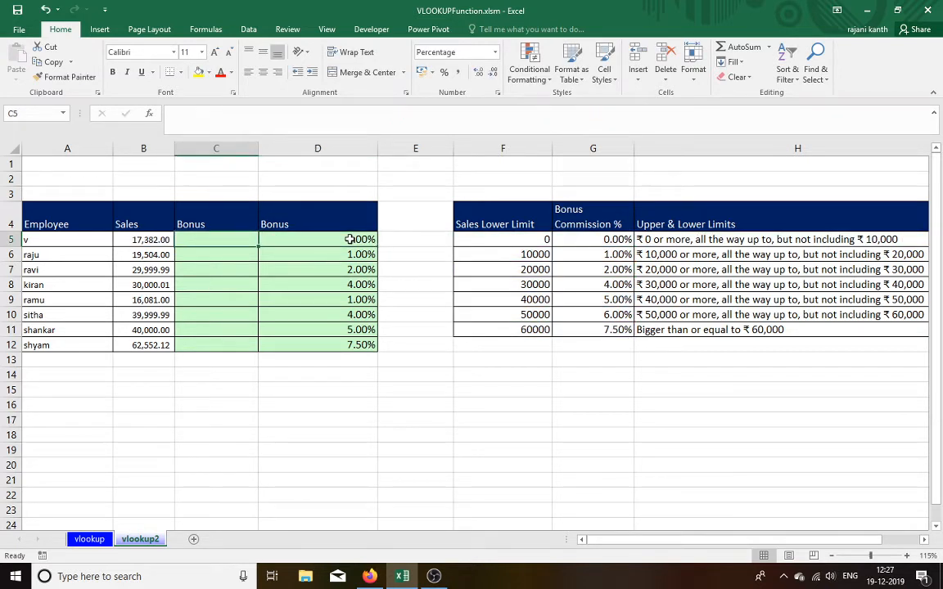
text(=vlookup()
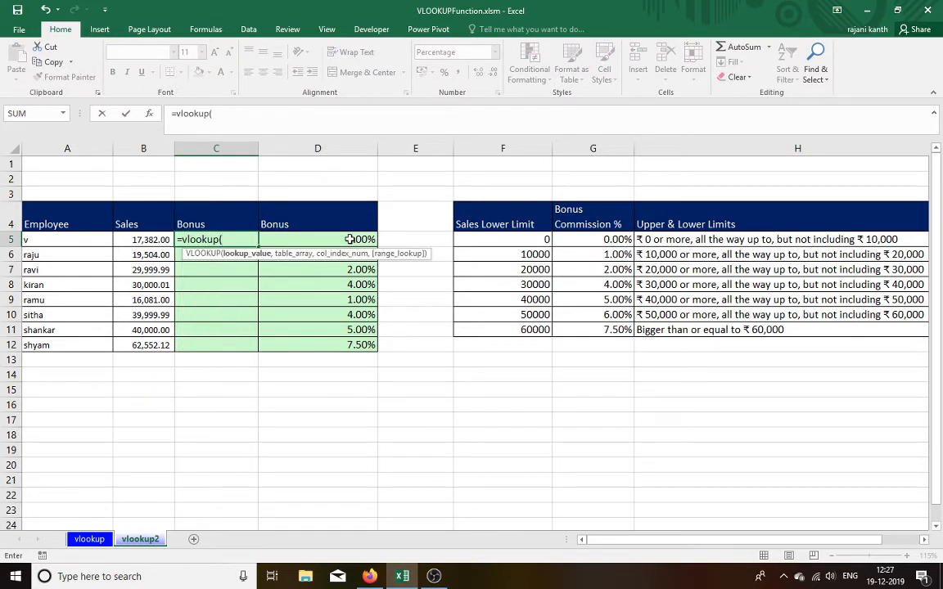
click(143, 239)
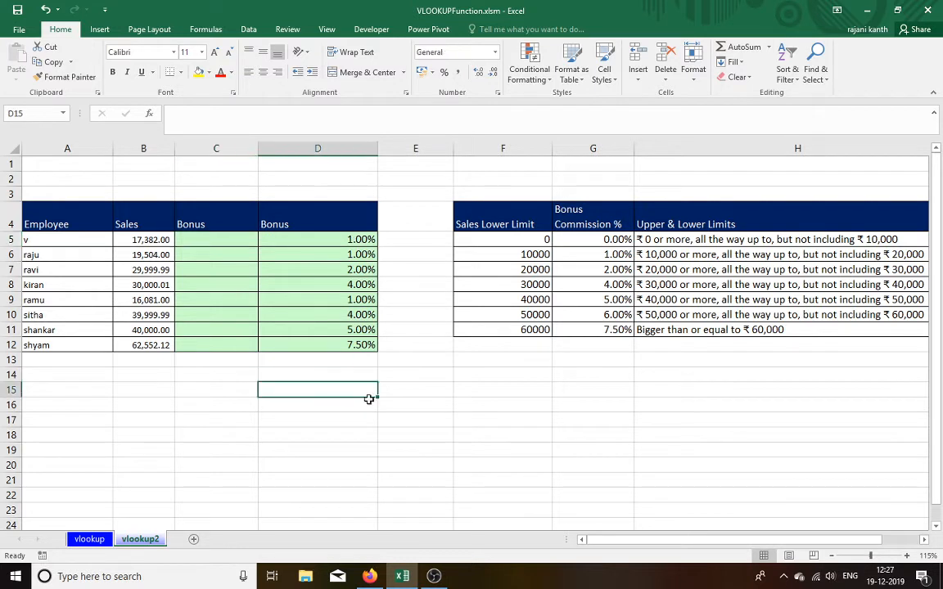
Type sample letters and build a formula in E15 referencing D15.
text(a)
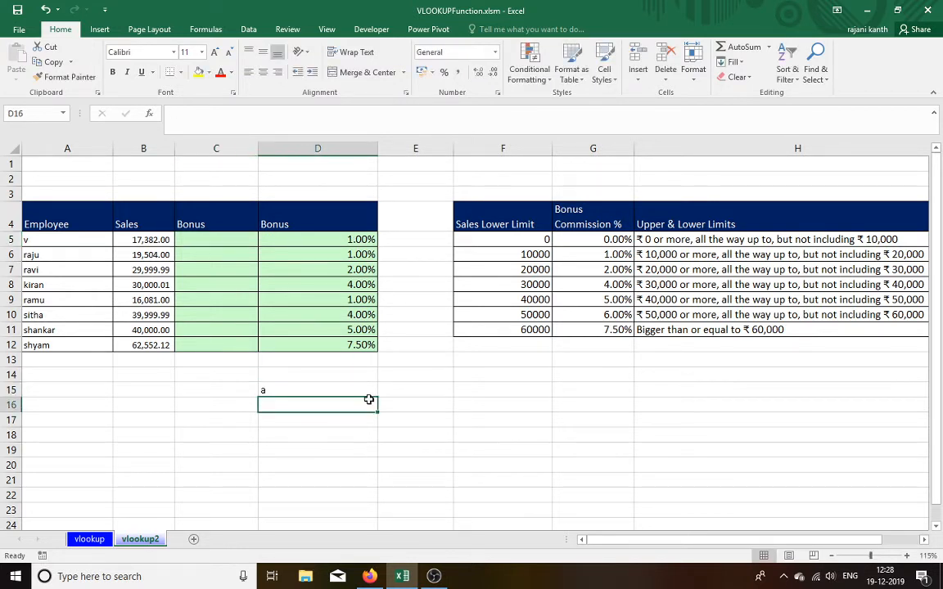
text(b)
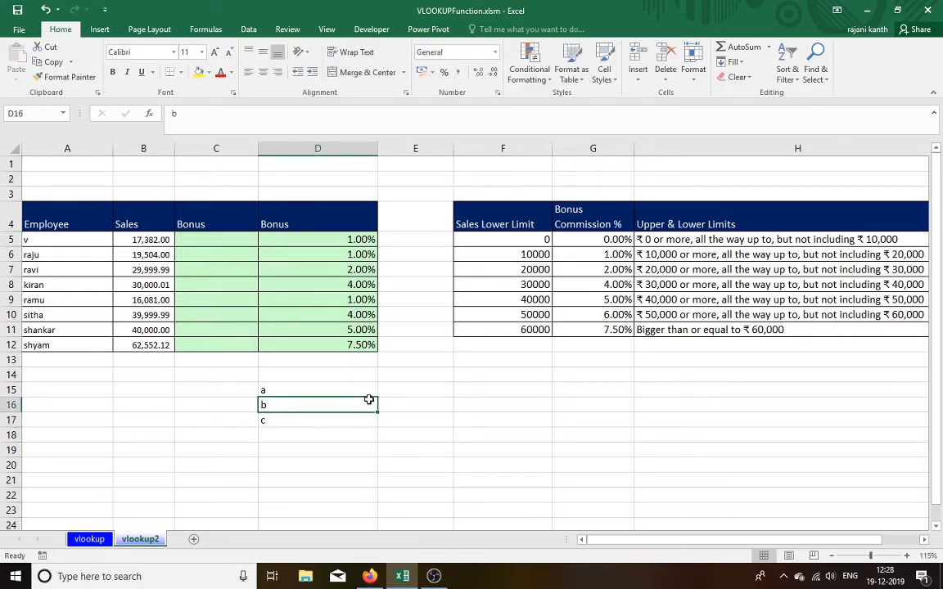
click(502, 389)
text(=)
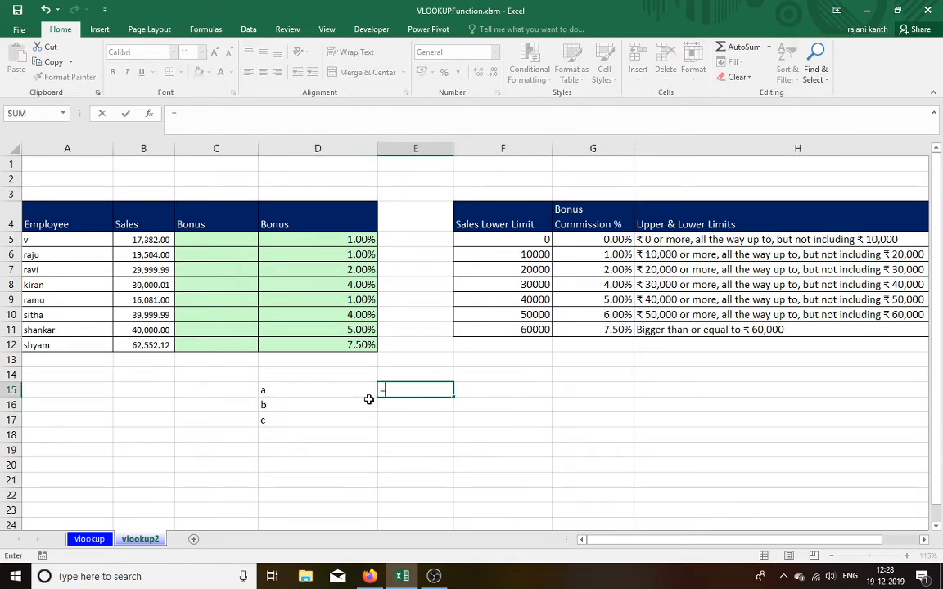
click(317, 389)
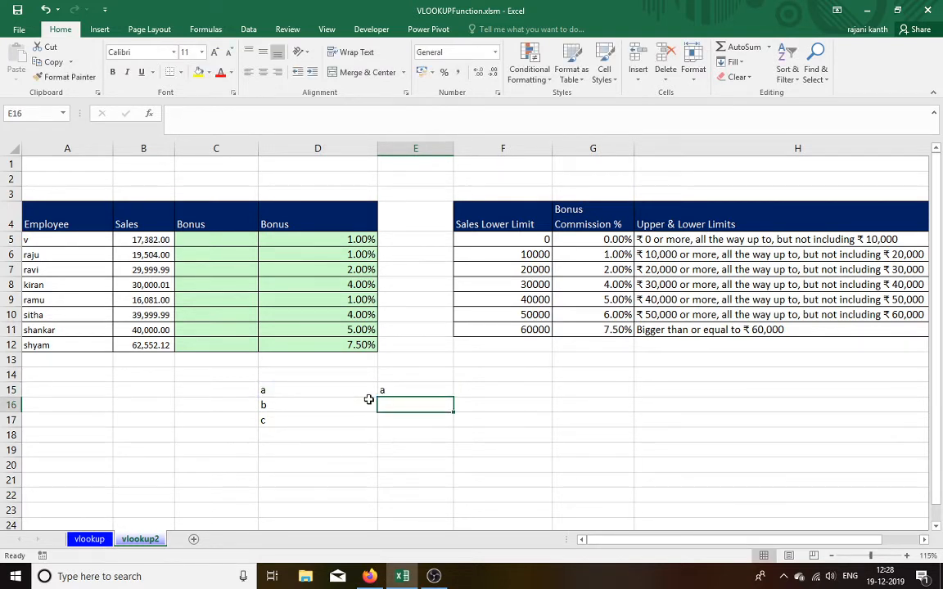
click(415, 390)
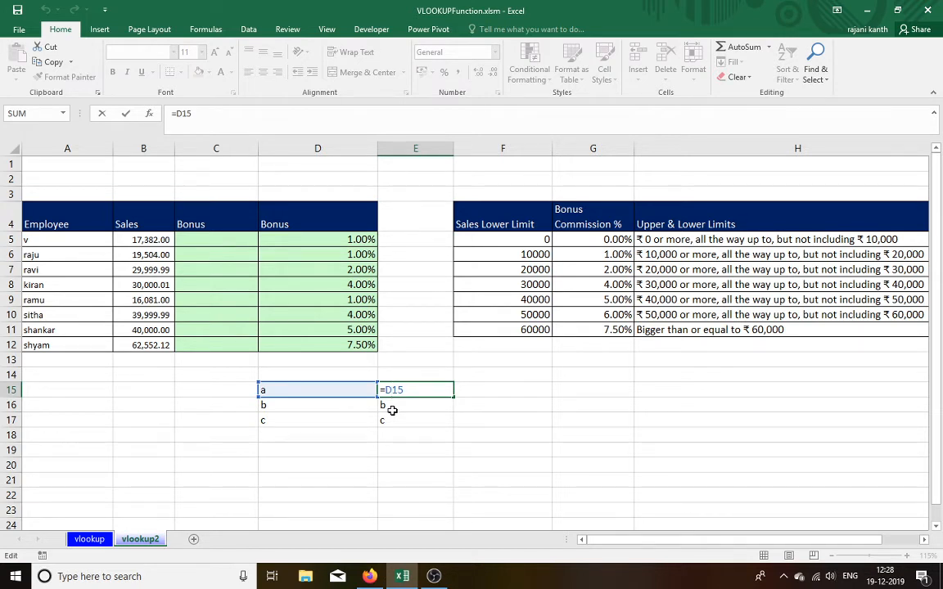
Make the reference row-locked D$15 and fill E15 down to E17.
key(f4)
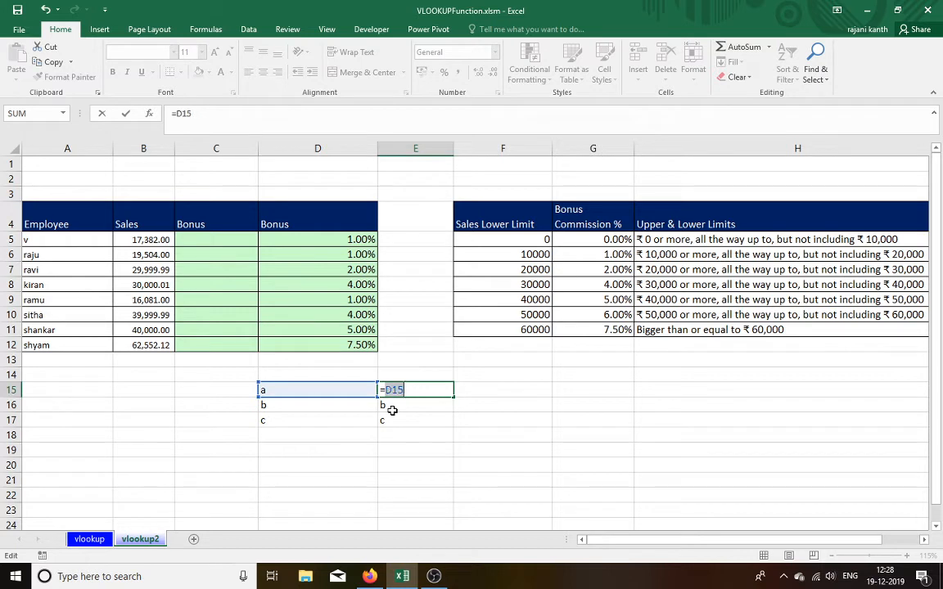
key(f4)
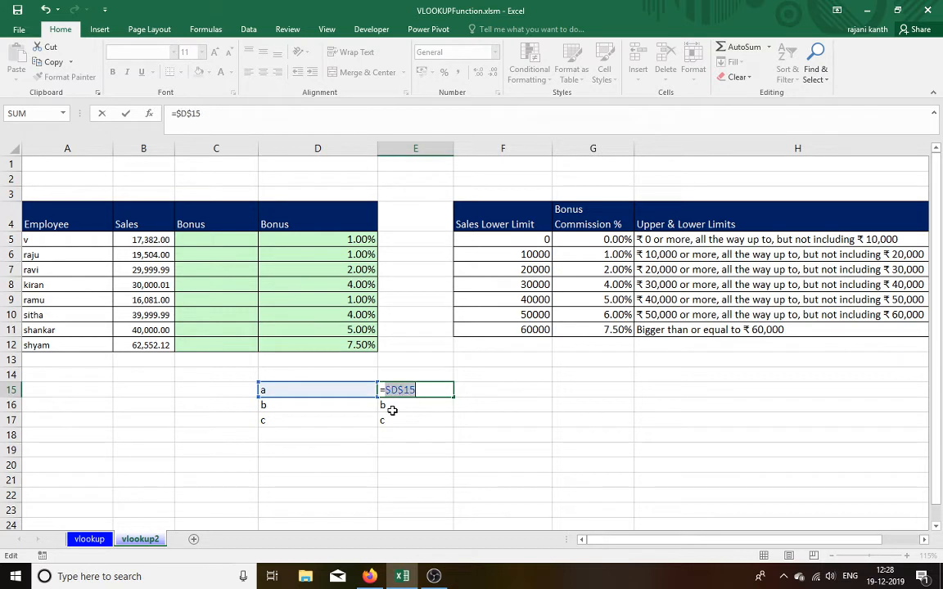
key(f4)
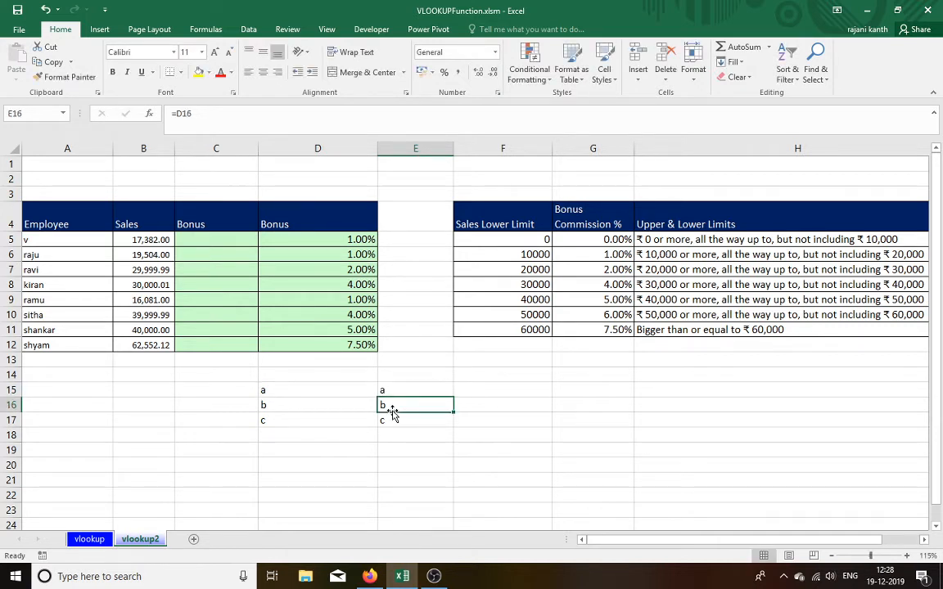
click(415, 389)
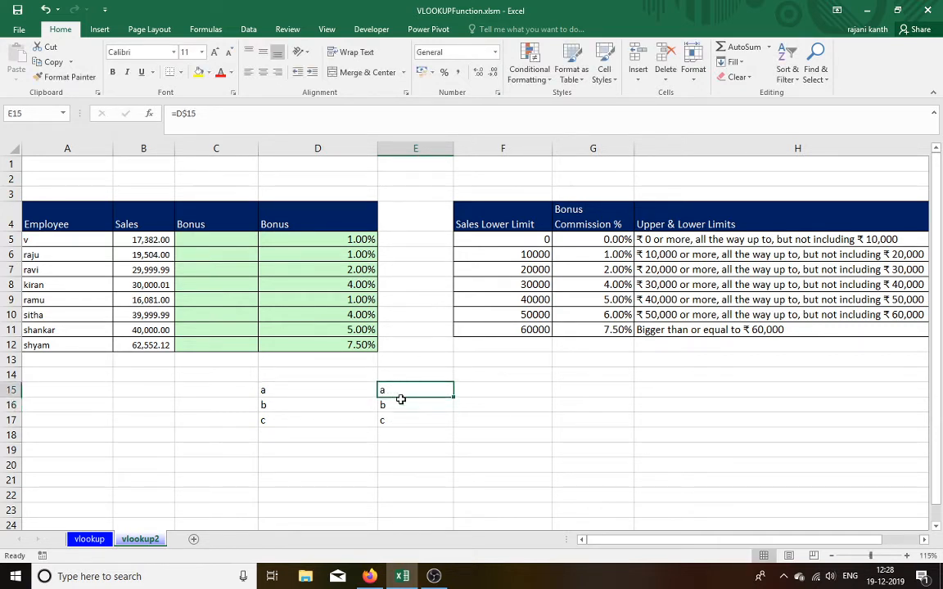
mouse_move(453, 402)
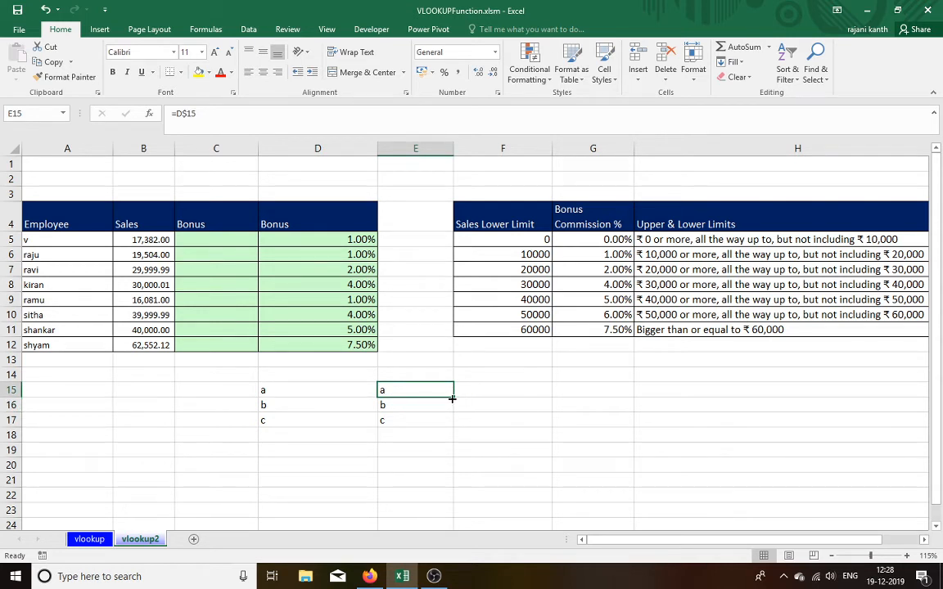
drag(415, 389, 415, 420)
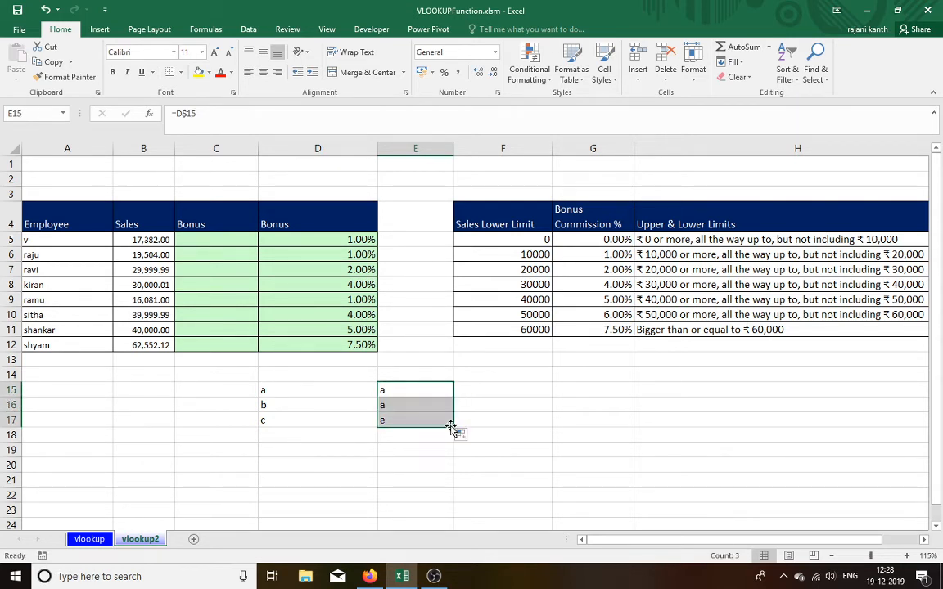
mouse_move(280, 393)
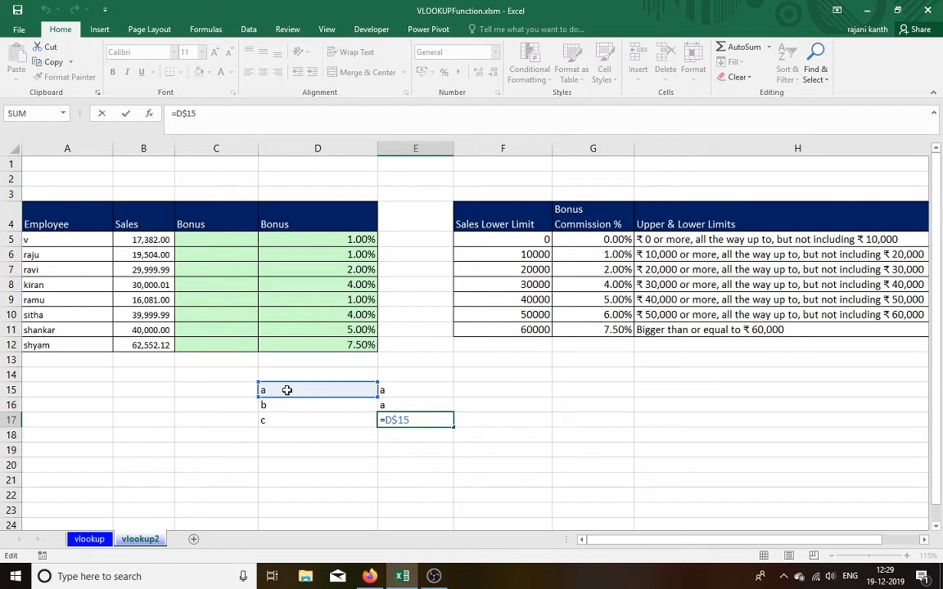
mouse_move(285, 406)
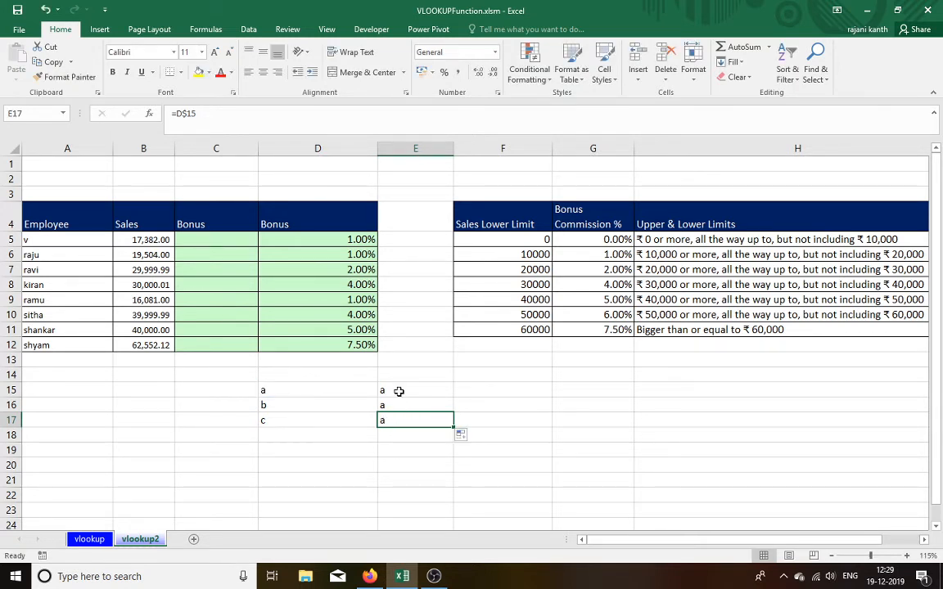
Change E15's reference to column-locked $D15 and refill down to E17.
click(415, 389)
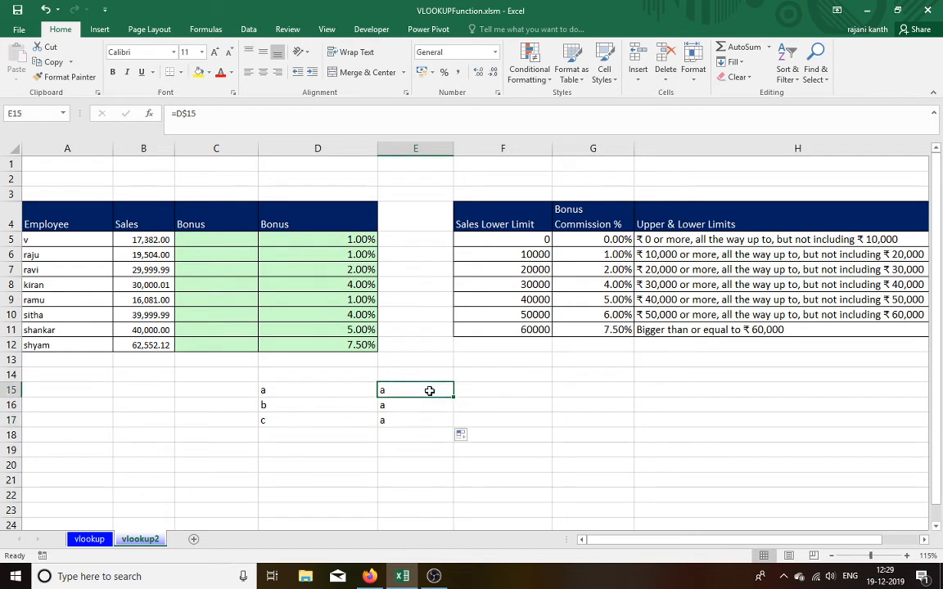
drag(415, 391, 415, 420)
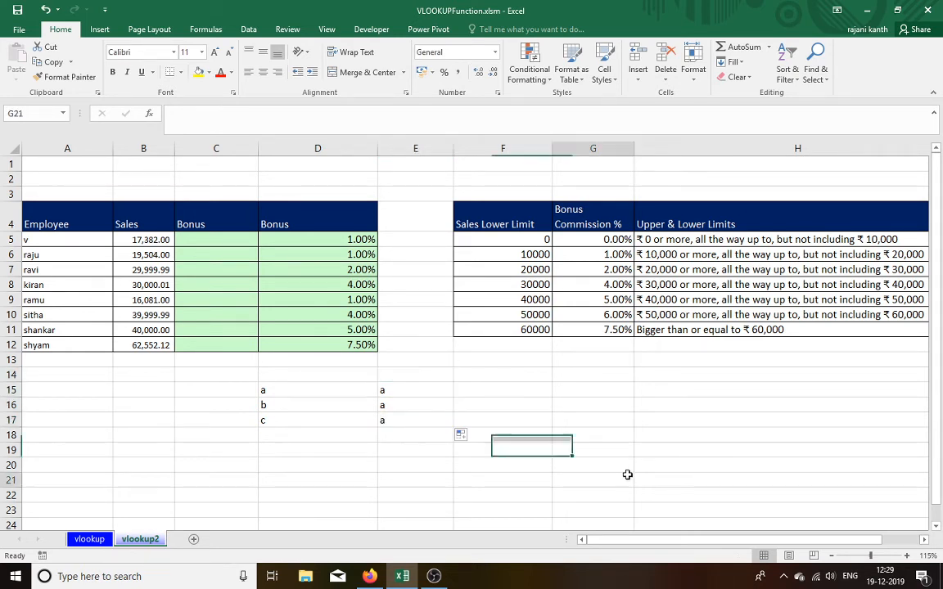
click(415, 389)
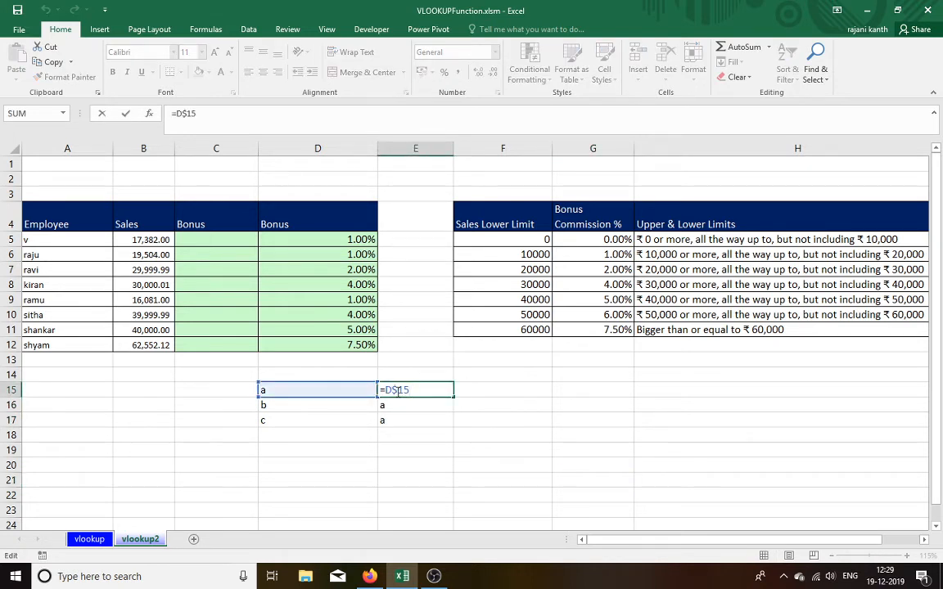
key(f4)
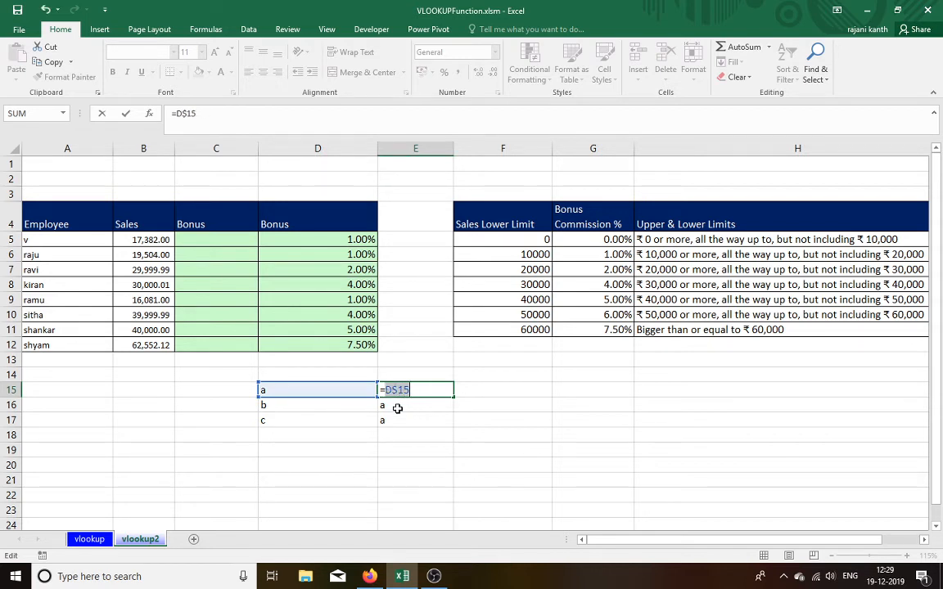
key(f4)
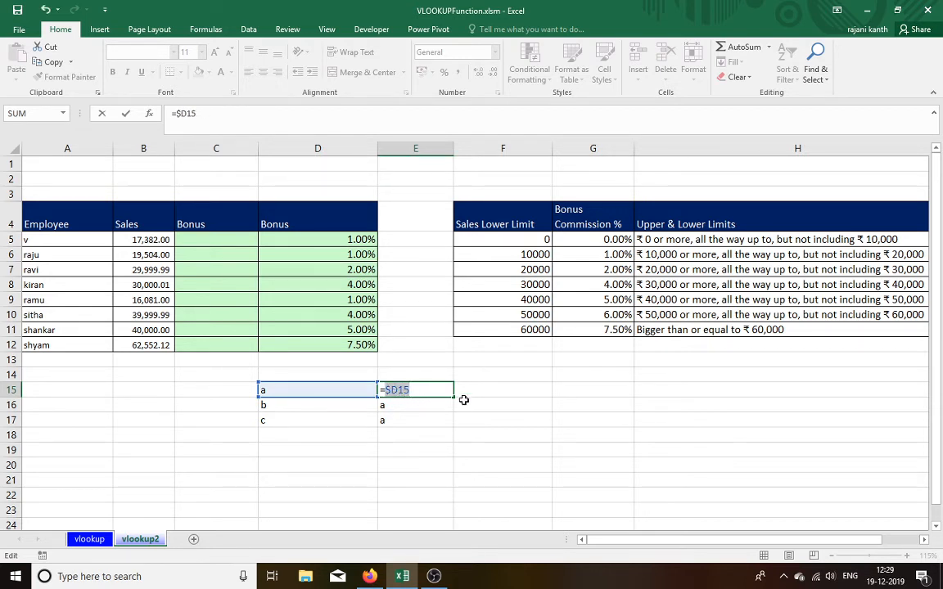
mouse_move(440, 403)
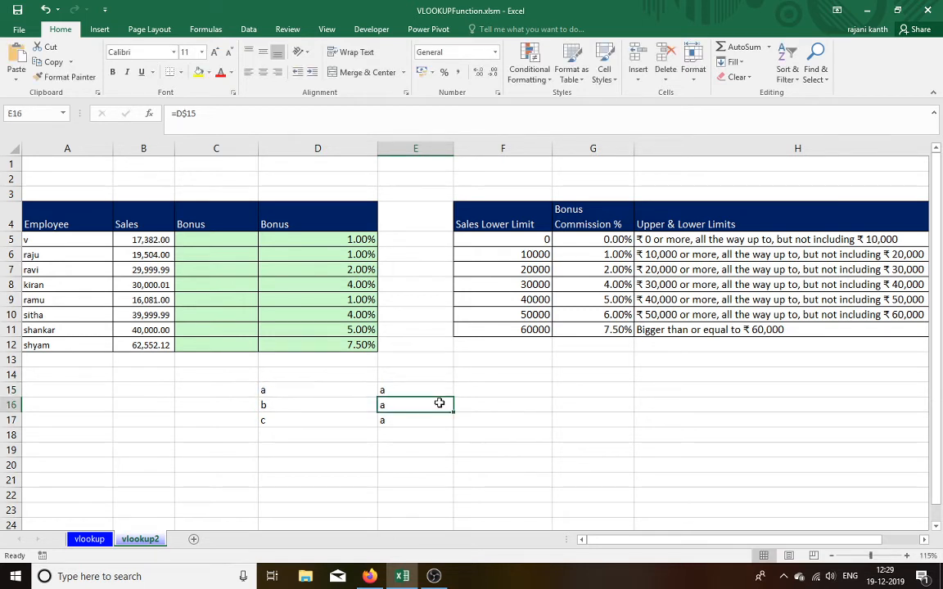
click(415, 389)
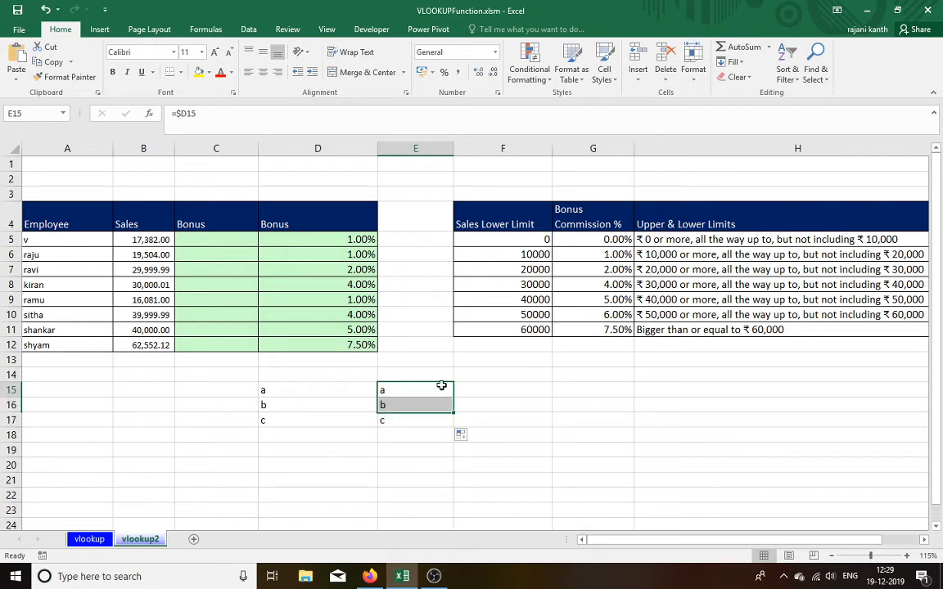
Copy the =$D15 formula from E15 across to G15 and check the results.
click(415, 390)
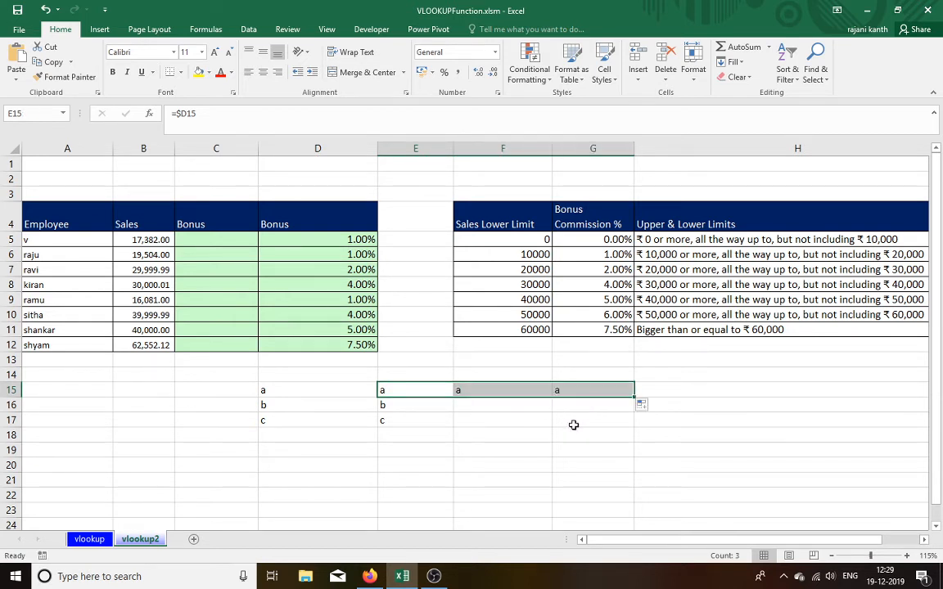
mouse_move(283, 395)
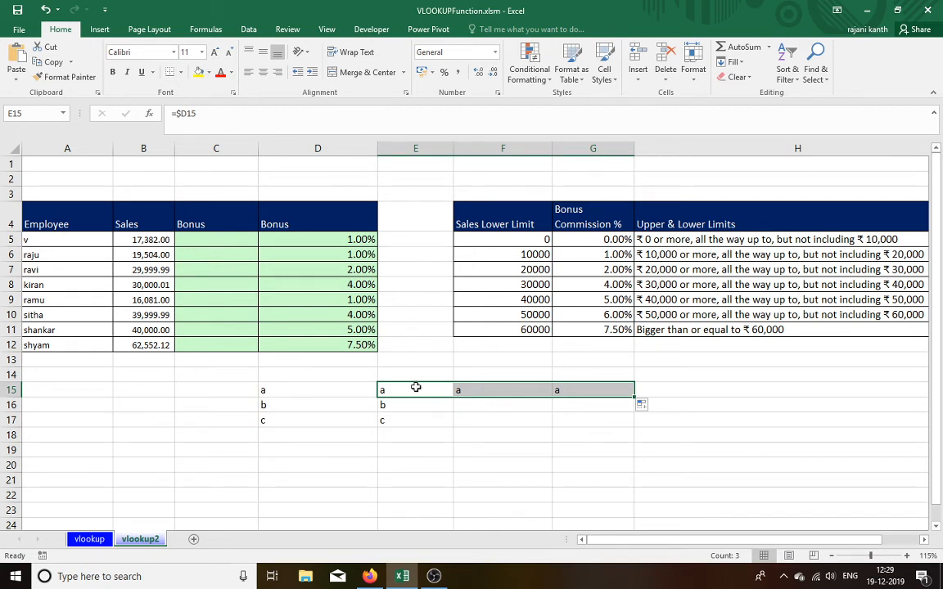
mouse_move(291, 483)
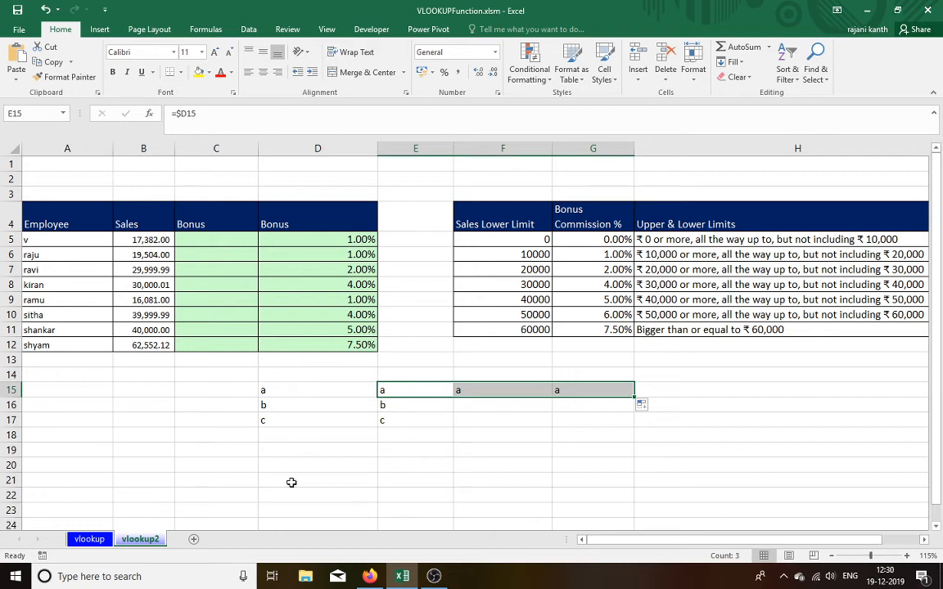
mouse_move(579, 352)
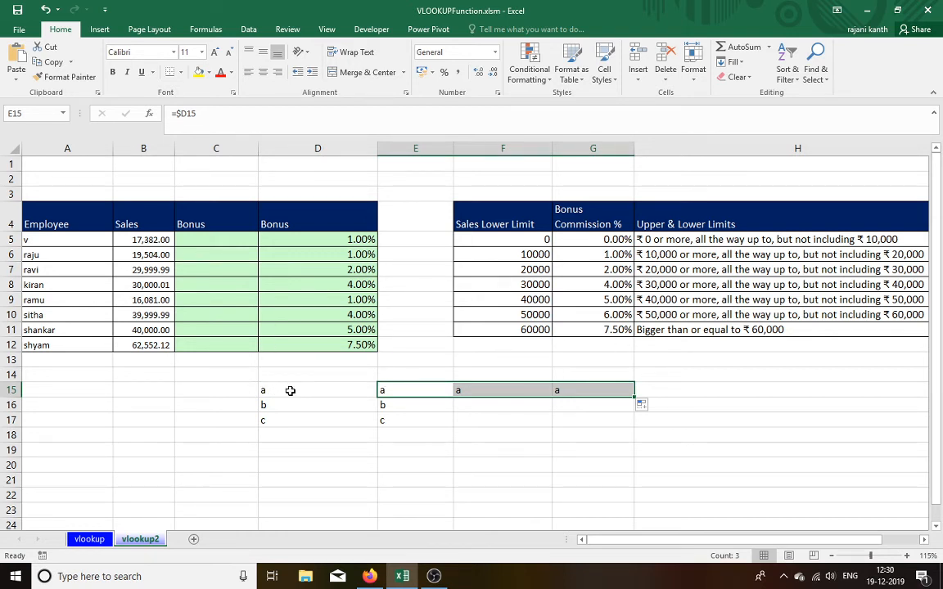
mouse_move(297, 411)
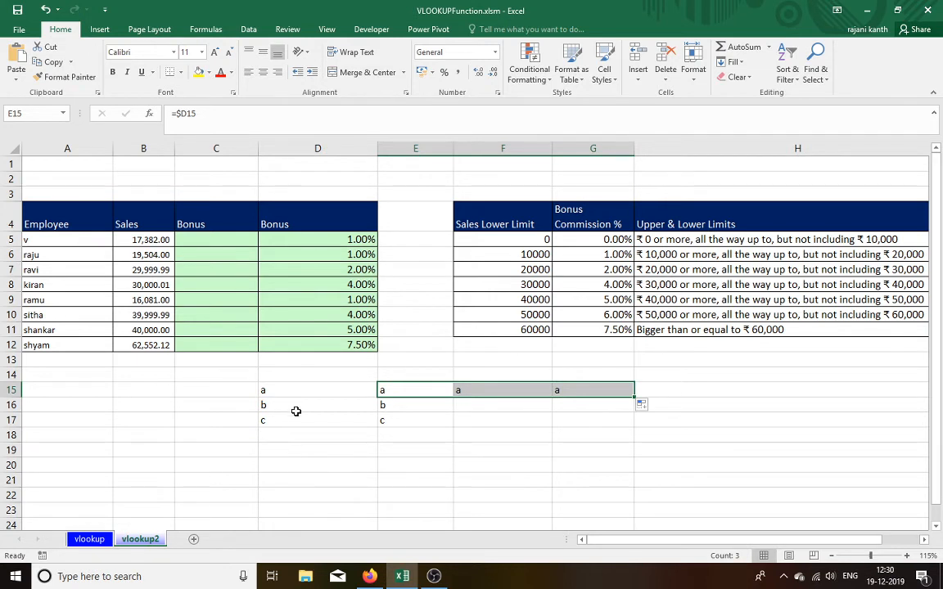
click(399, 405)
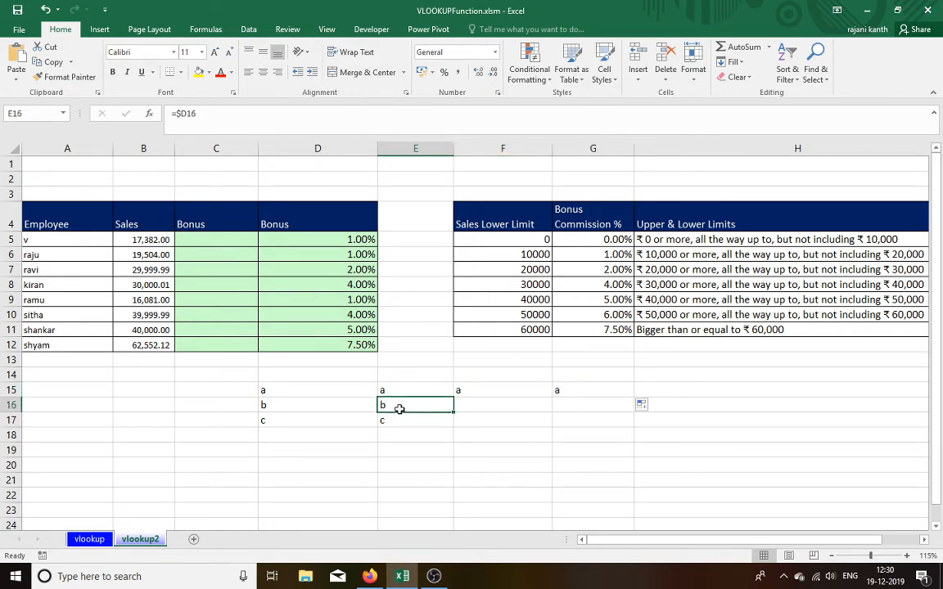
click(415, 390)
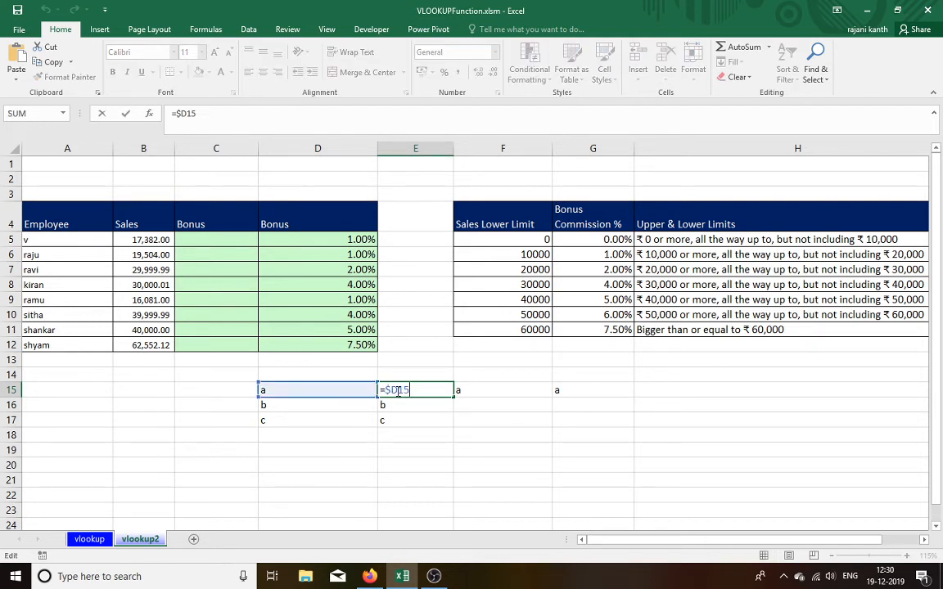
Abandon the in-progress formula in scratch cell E15 below the bonus table.
key(Escape)
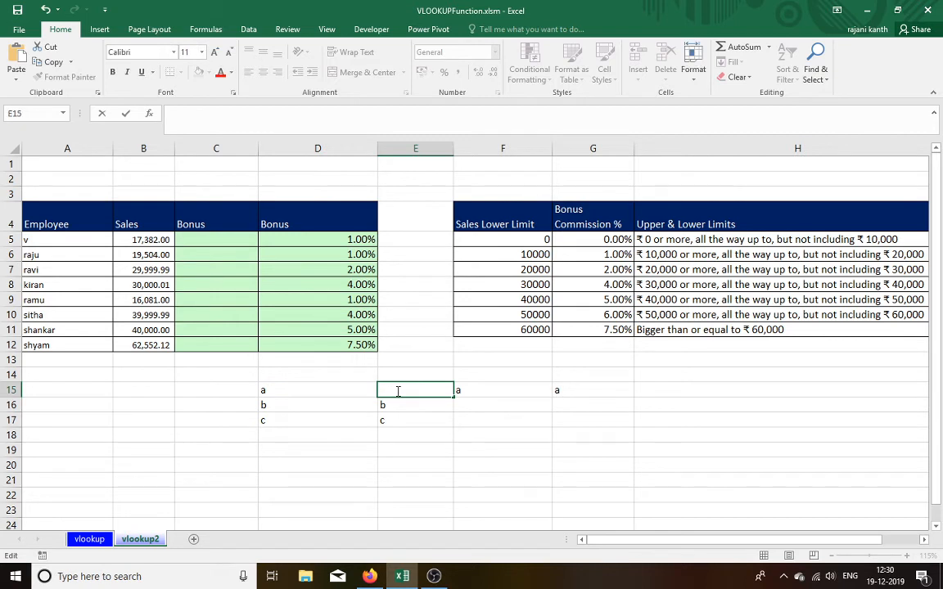
text(=)
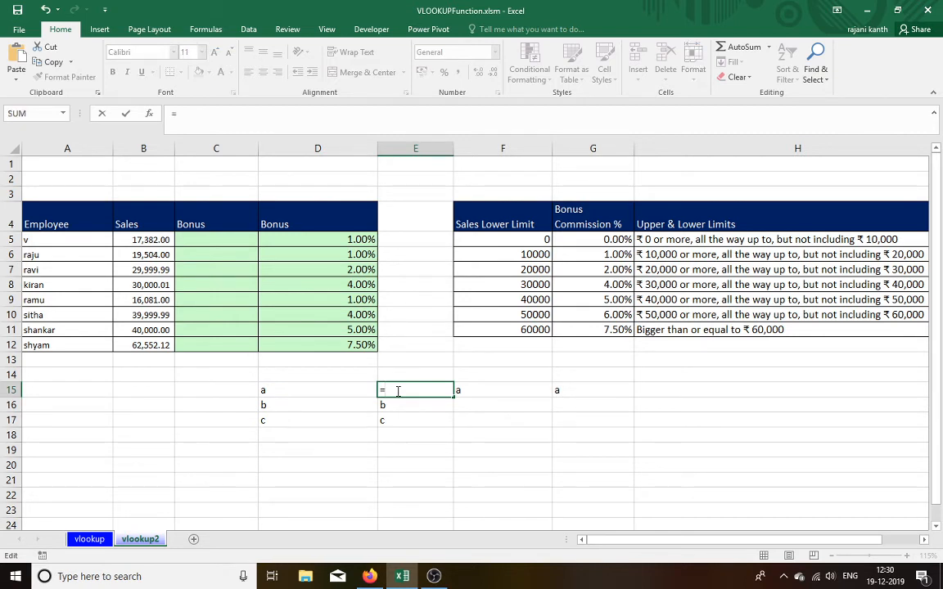
click(317, 390)
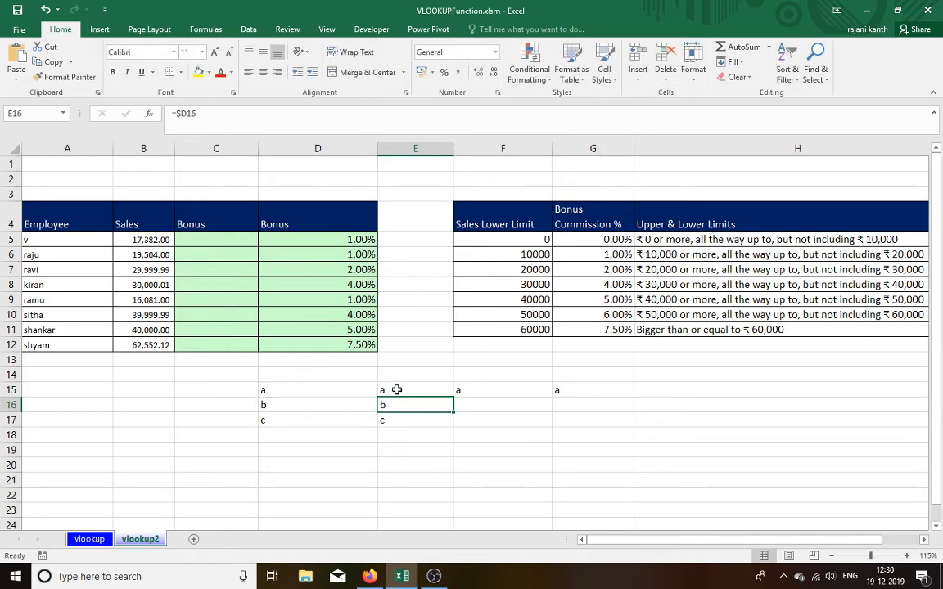
click(415, 390)
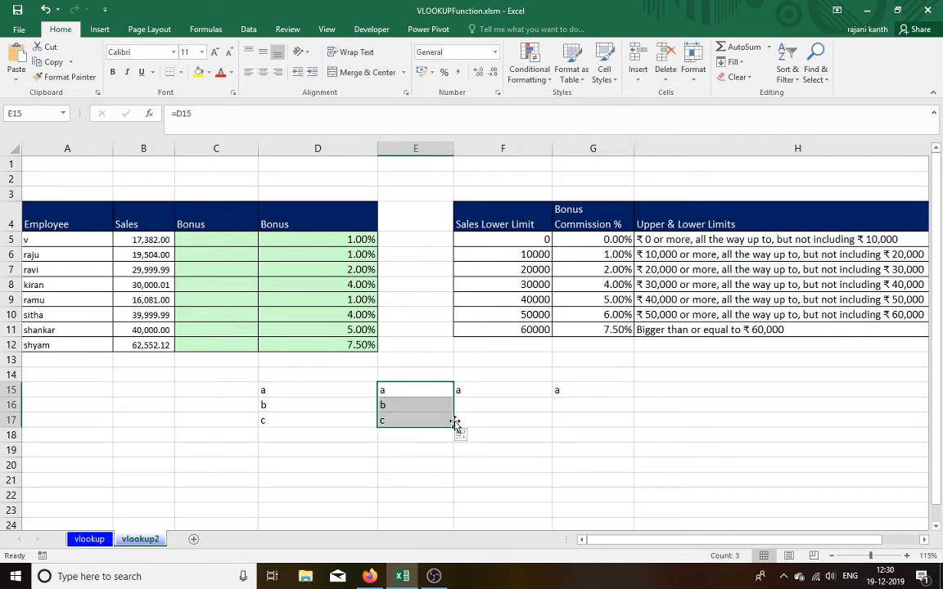
click(415, 420)
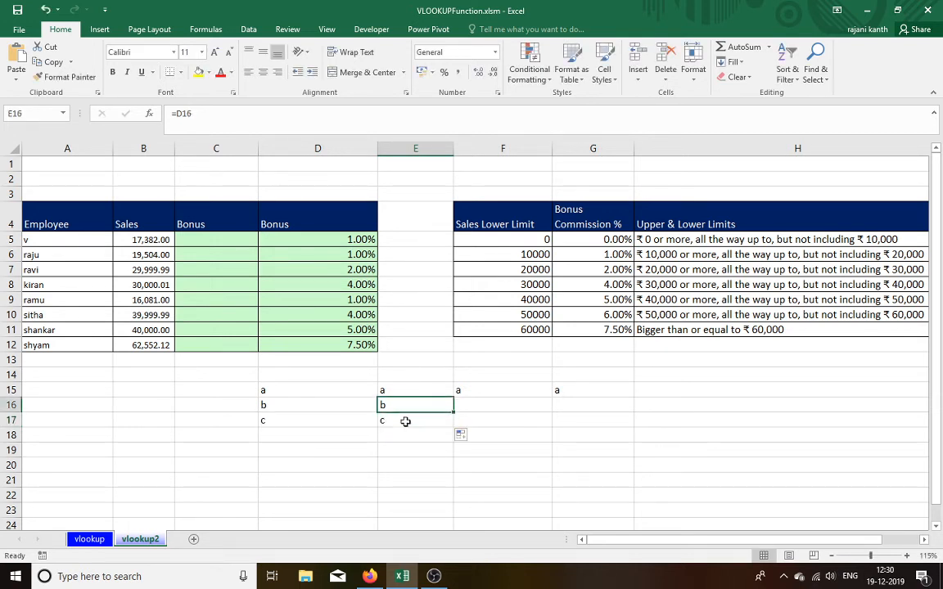
Inspect the scratch a/b/c test cells D15, E15 and F15 in rows 15–17.
click(415, 389)
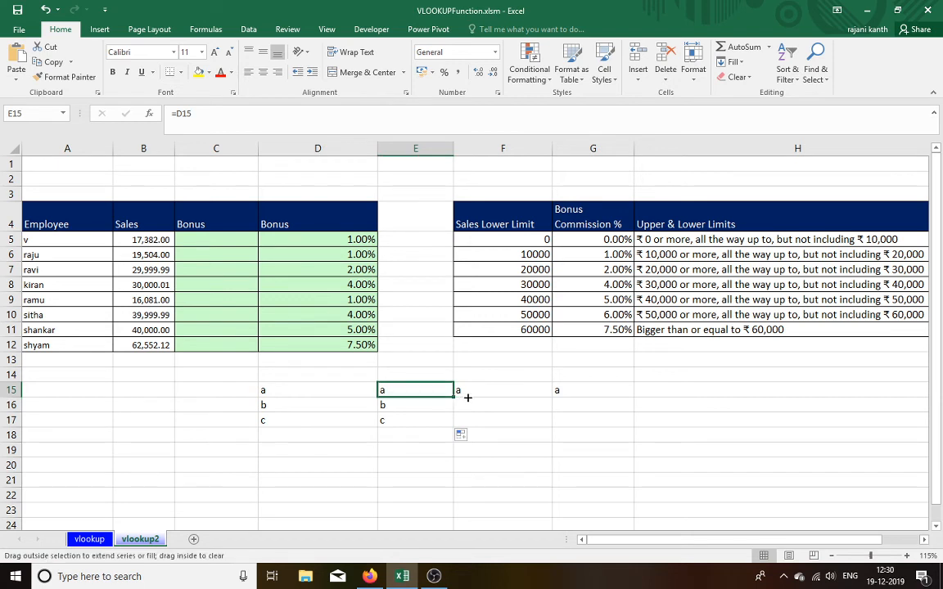
drag(468, 391, 622, 391)
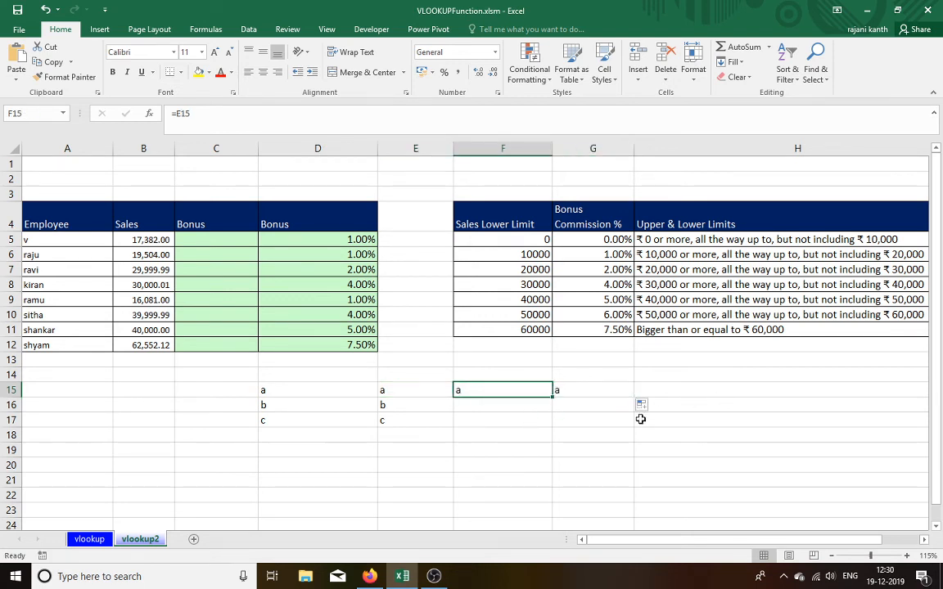
mouse_move(491, 415)
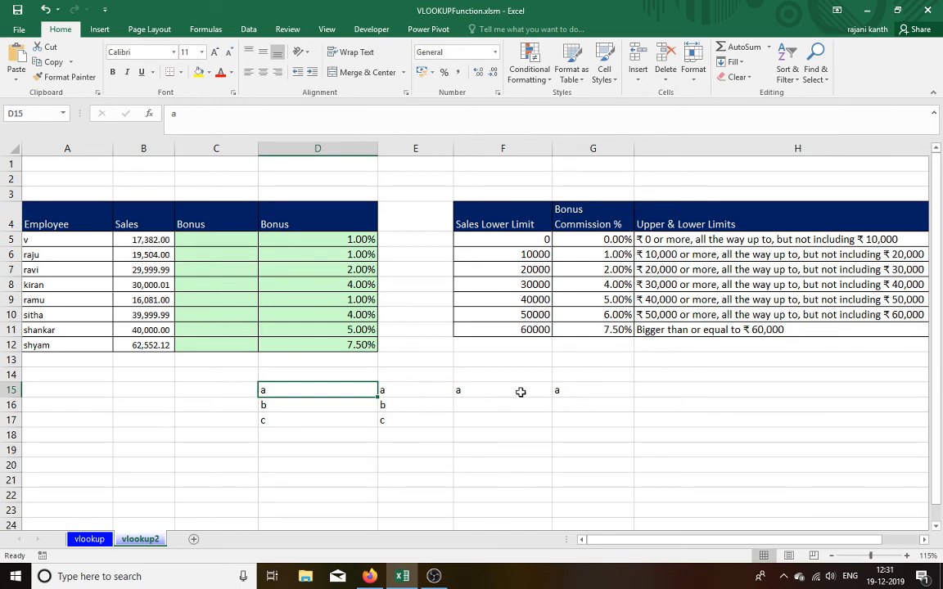
click(502, 390)
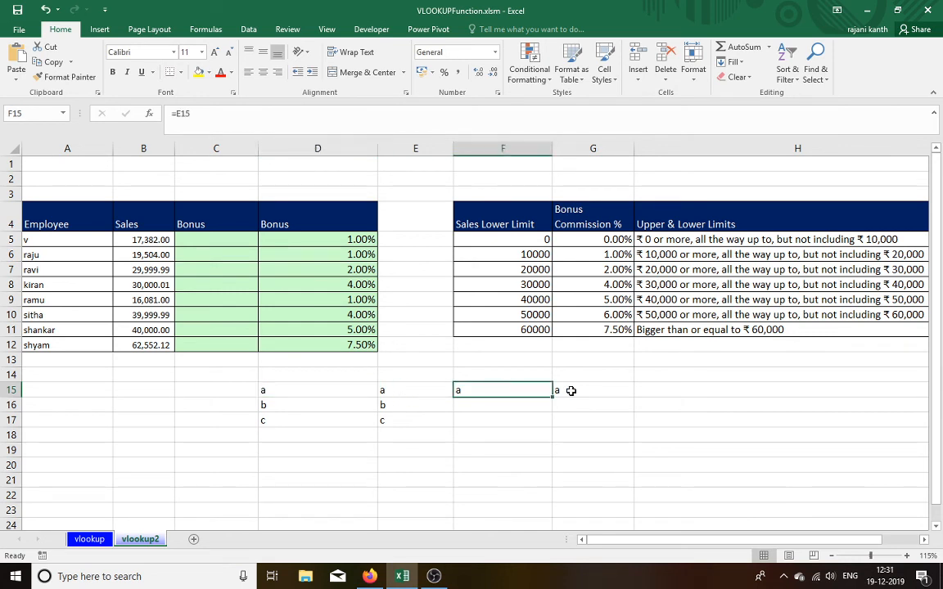
click(318, 390)
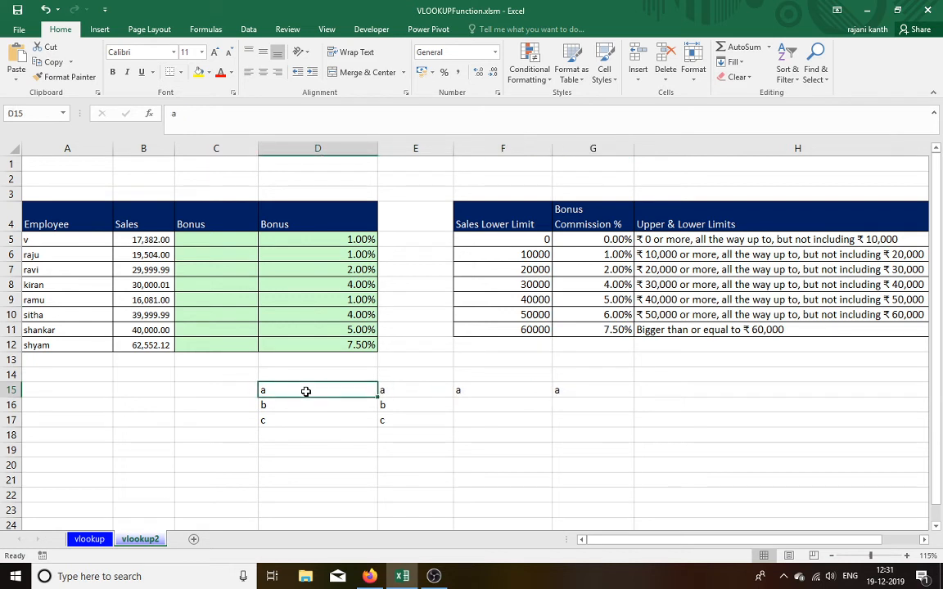
mouse_move(358, 398)
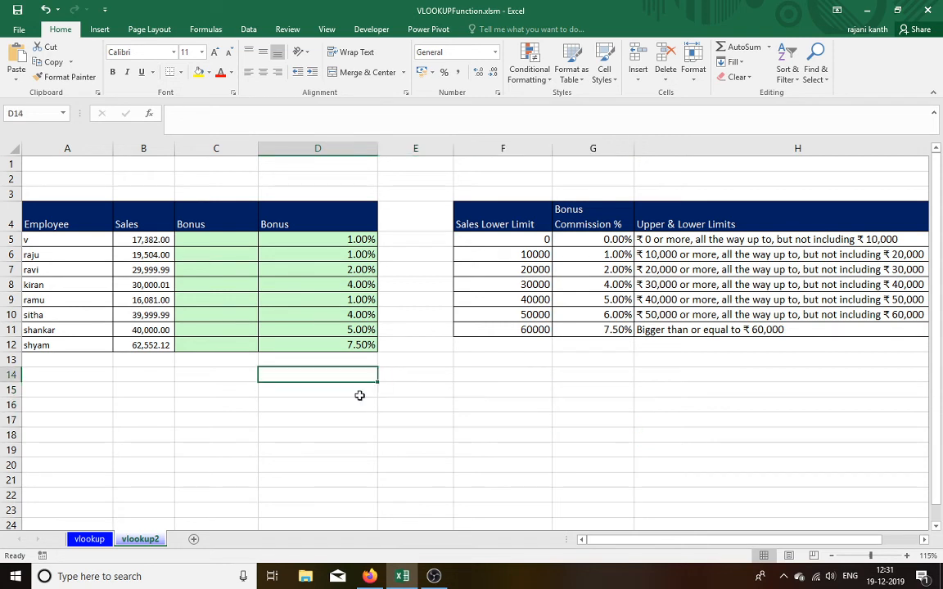
Enter =VLOOKUP(B5,F5:G11,2,TRUE) in C5 to return the sales commission rate.
click(318, 239)
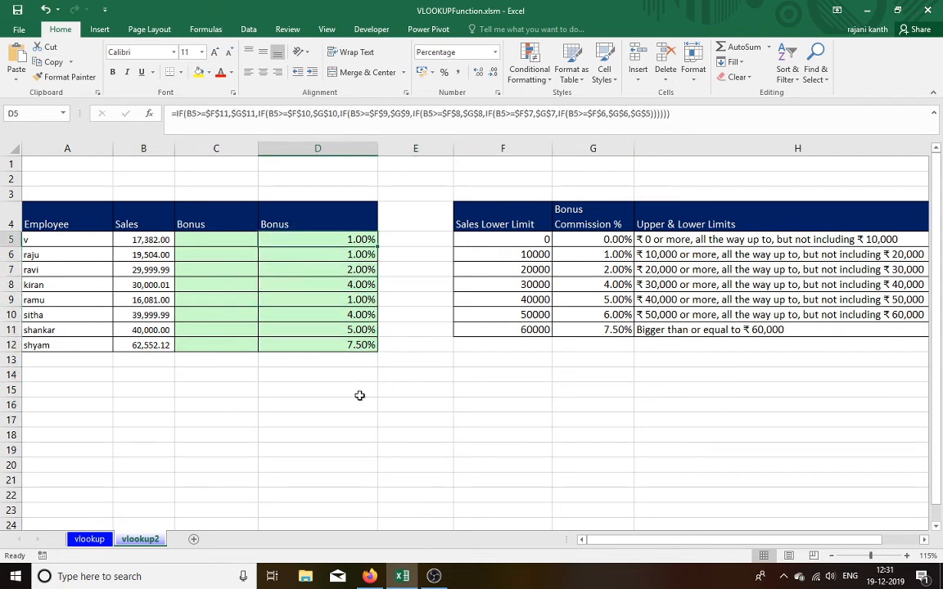
text(=vlookup(B5,)
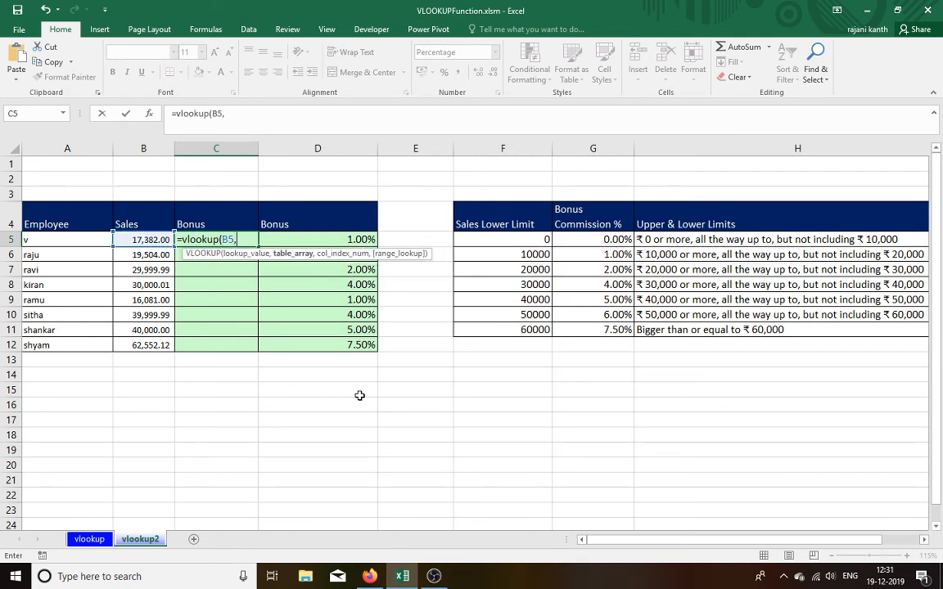
click(503, 239)
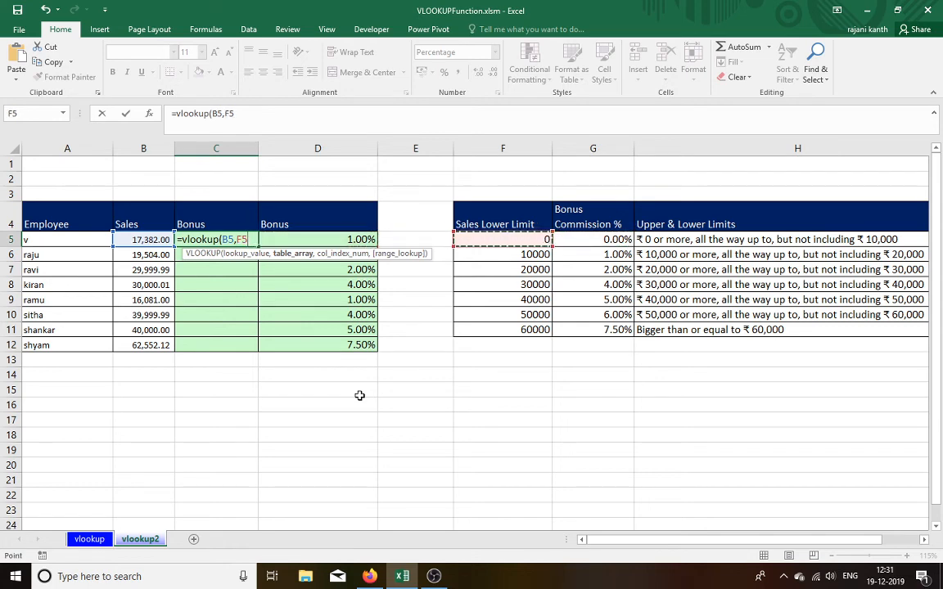
scroll(right, 3)
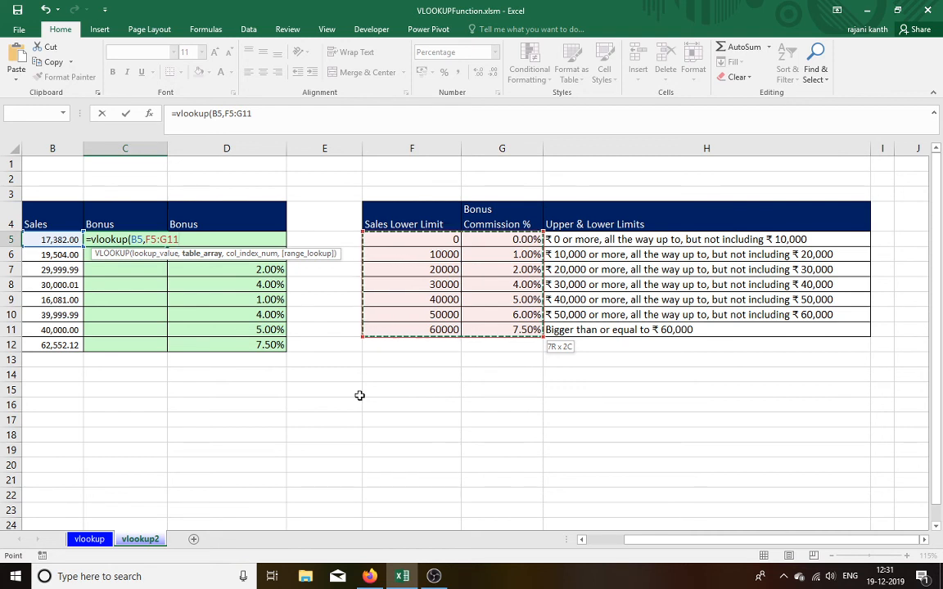
text(,)
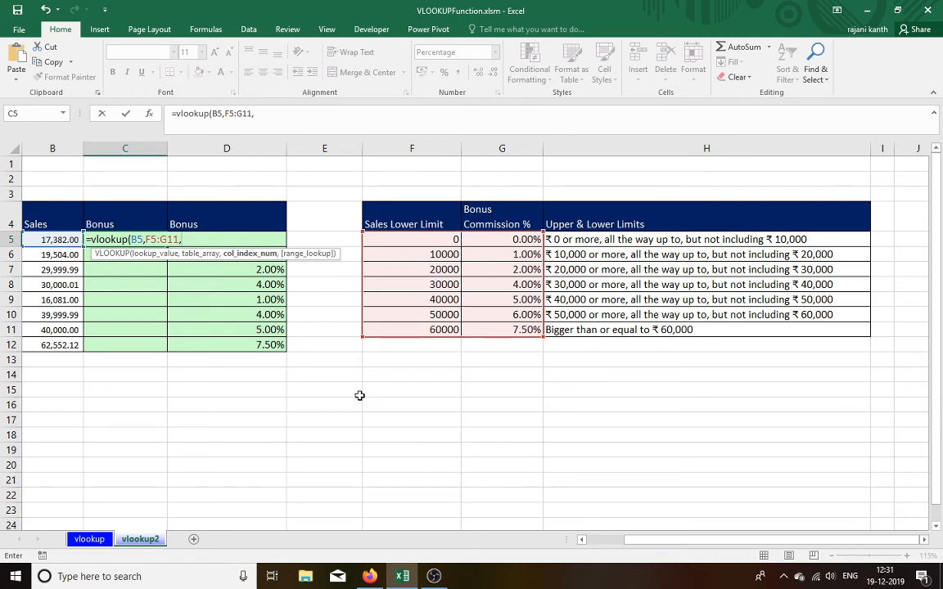
mouse_move(381, 415)
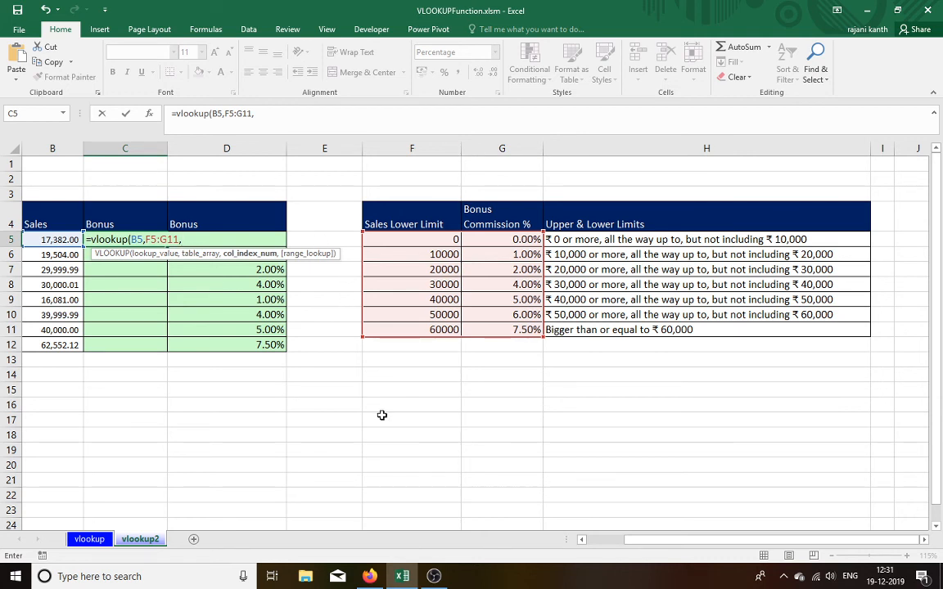
text(2)
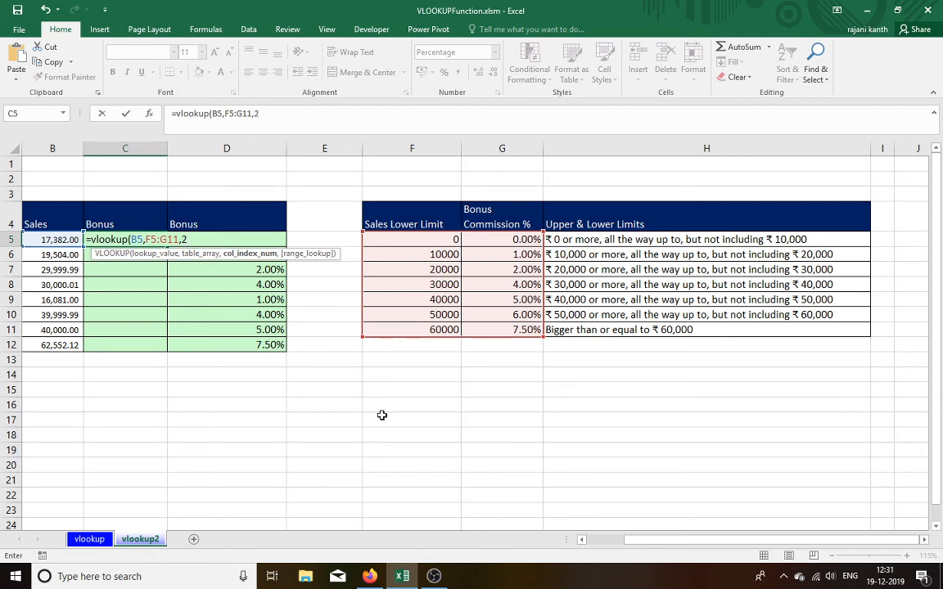
text(,)
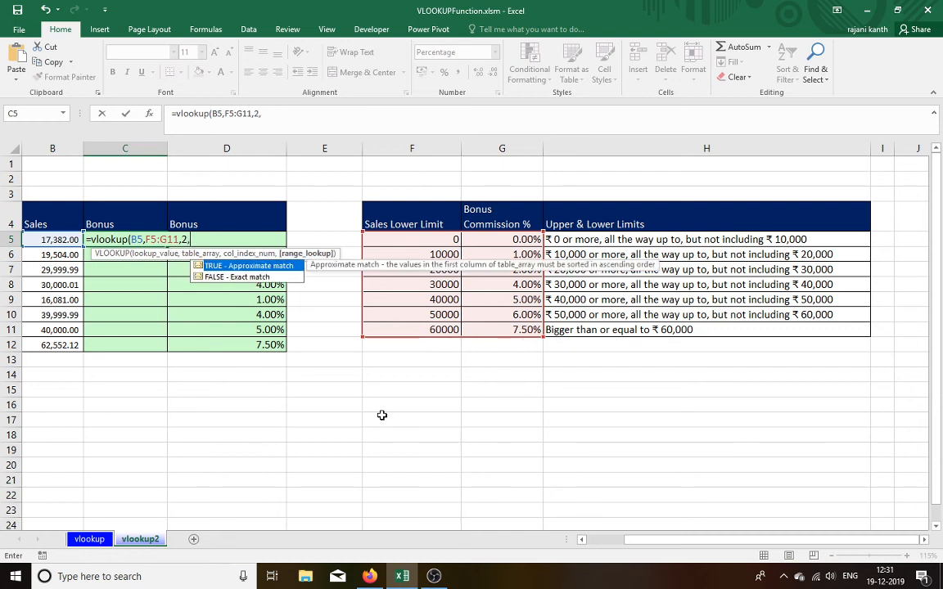
text(t)
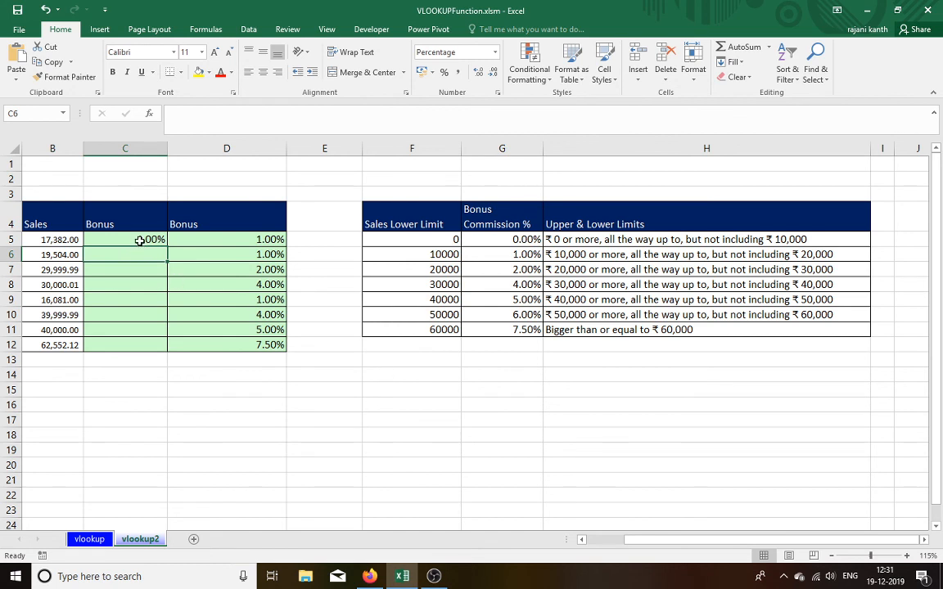
Fill C5's VLOOKUP down to C12 and inspect the shifted table range causing #N/A.
click(125, 239)
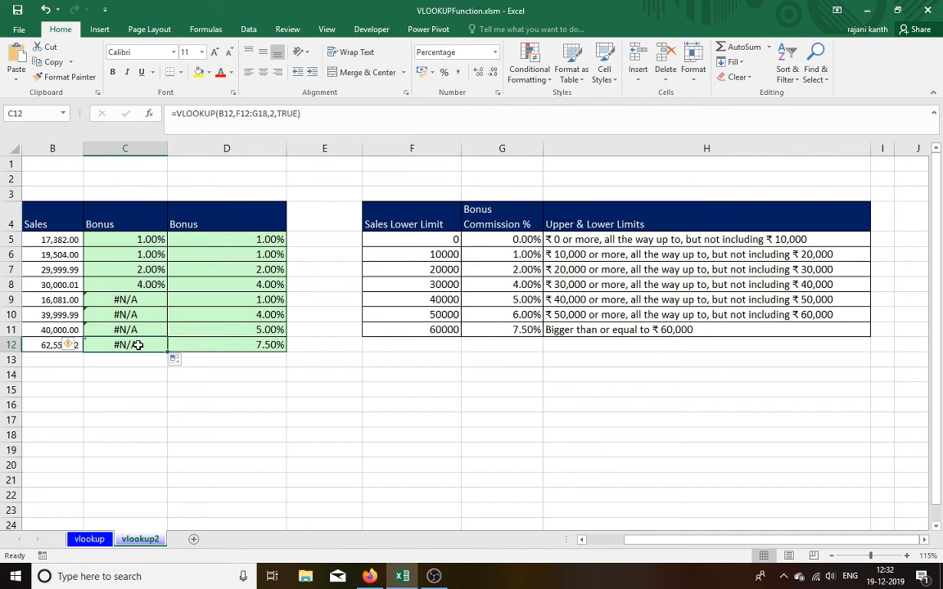
double_click(125, 344)
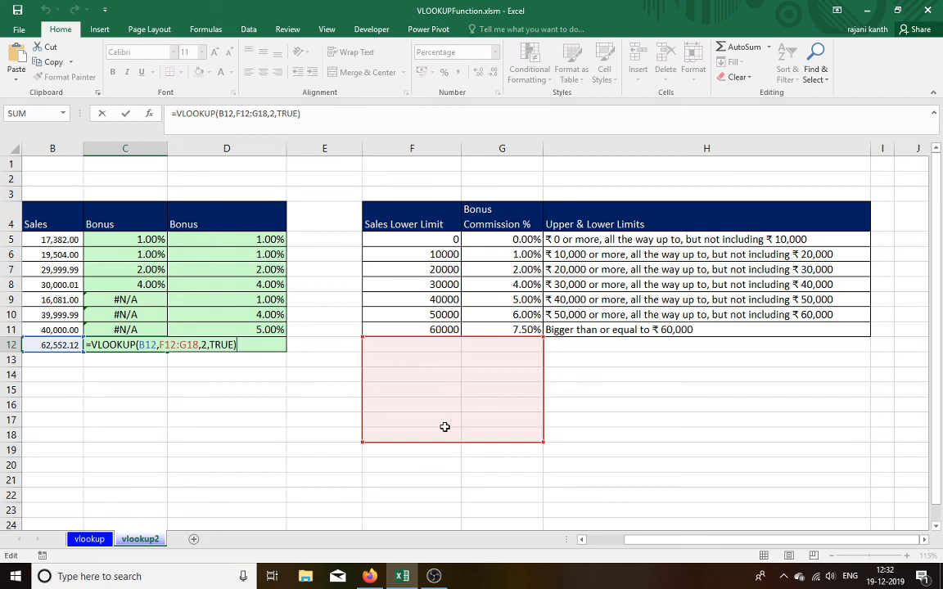
mouse_move(251, 352)
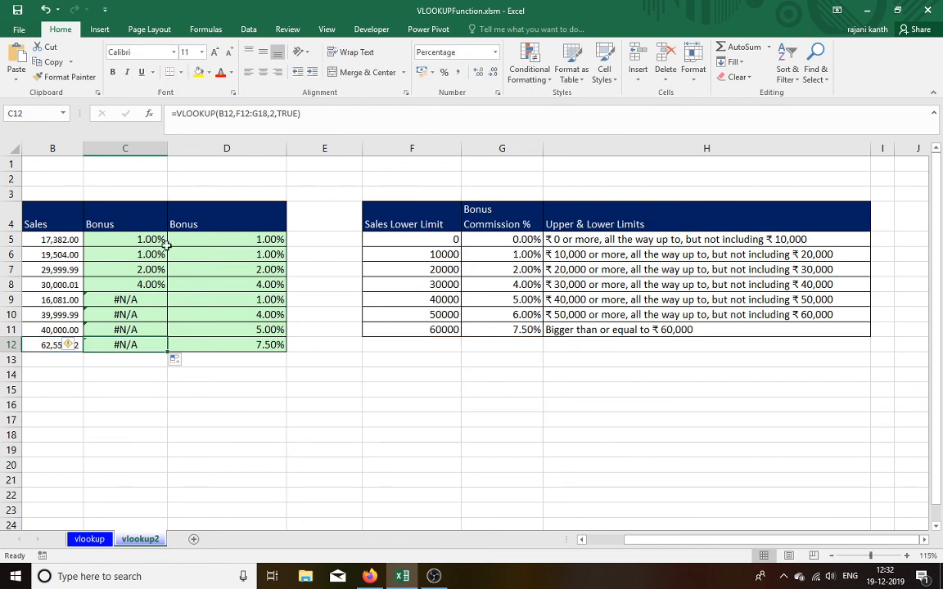
double_click(125, 239)
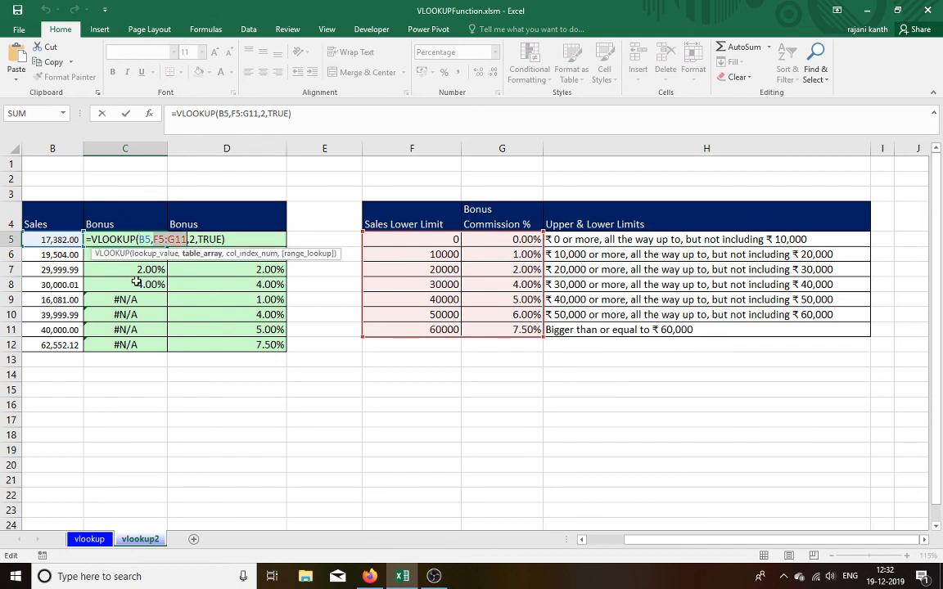
Lock C5's lookup range as $F$5:$G$11, refill C5:C12, and verify C12's formula.
key(f4)
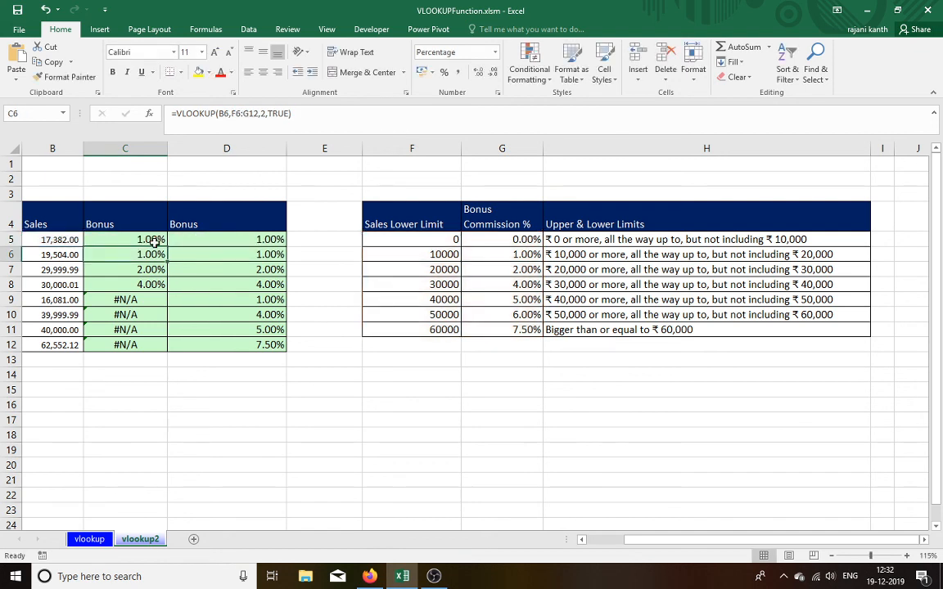
click(125, 239)
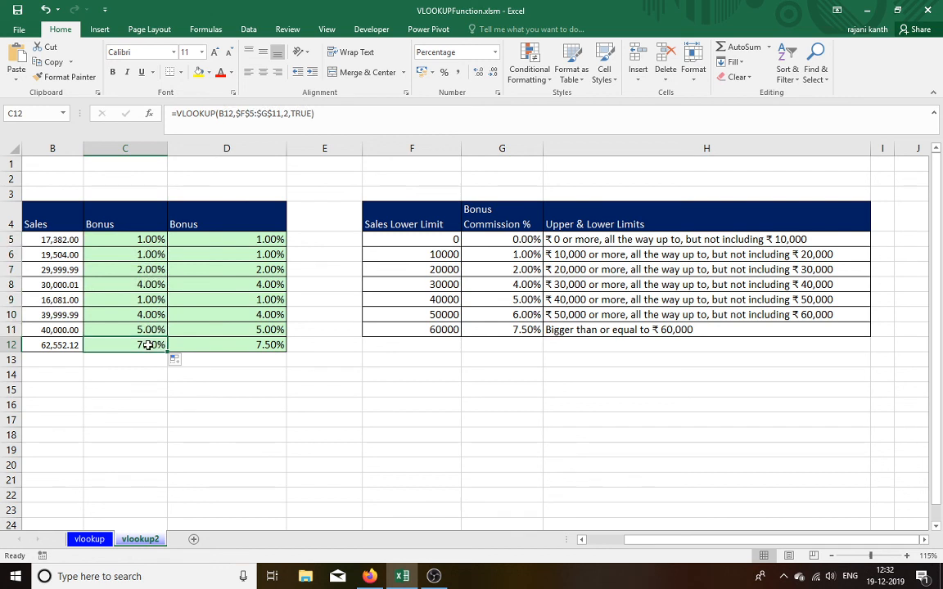
double_click(125, 345)
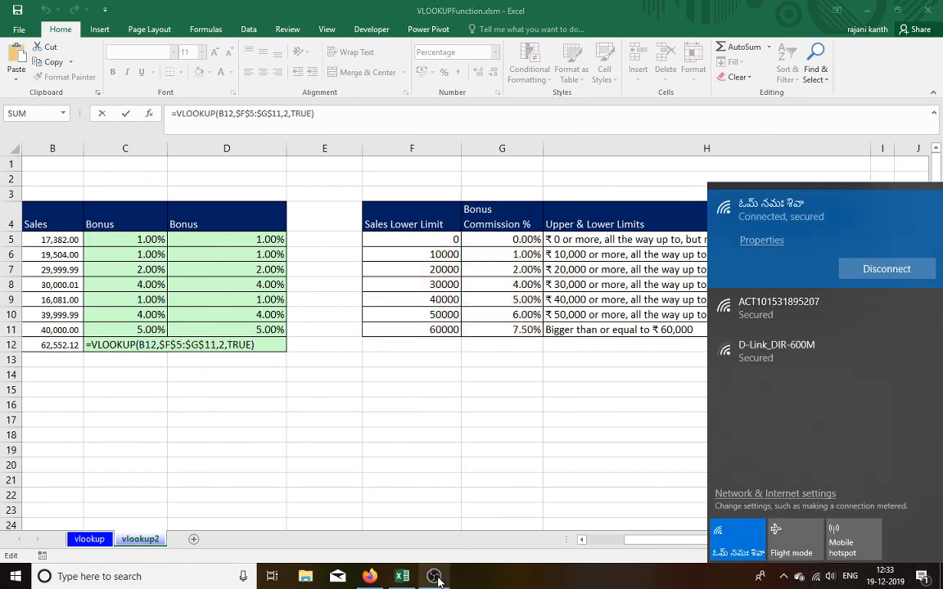
click(435, 576)
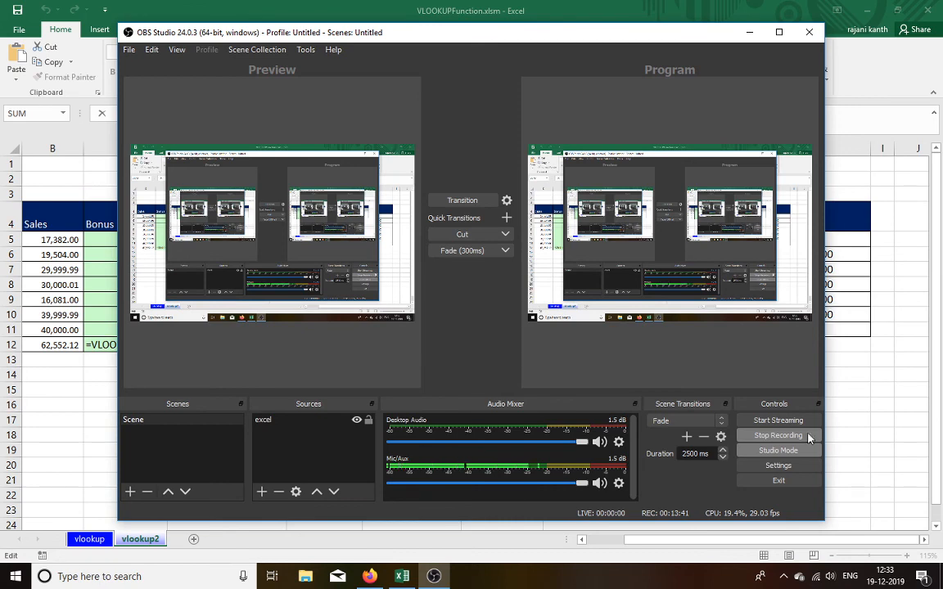